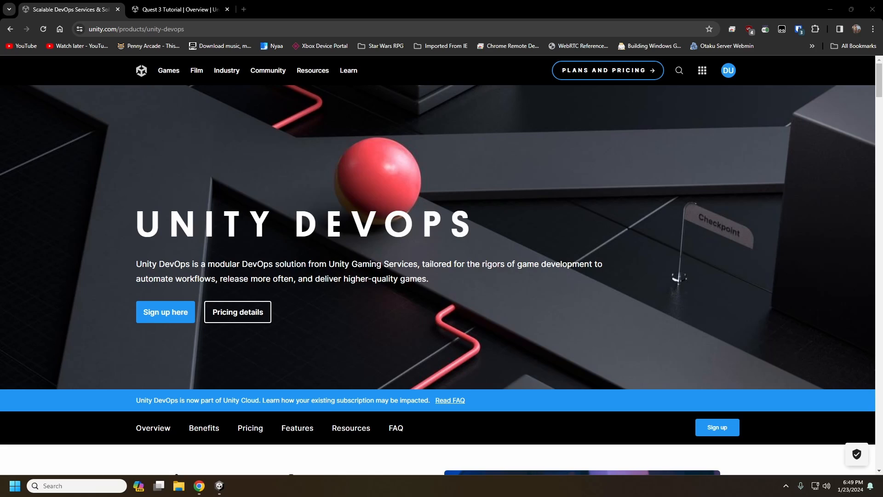
pyautogui.moveTo(389, 275)
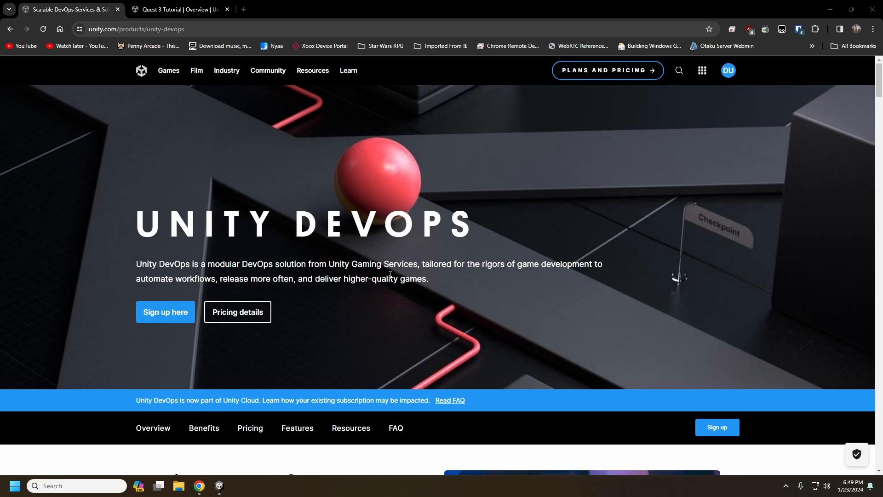
pyautogui.moveTo(423, 296)
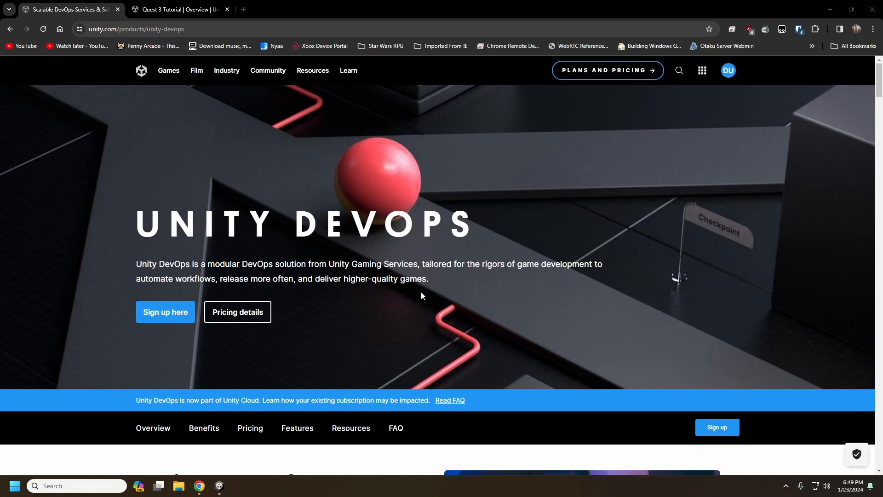
pyautogui.moveTo(408, 289)
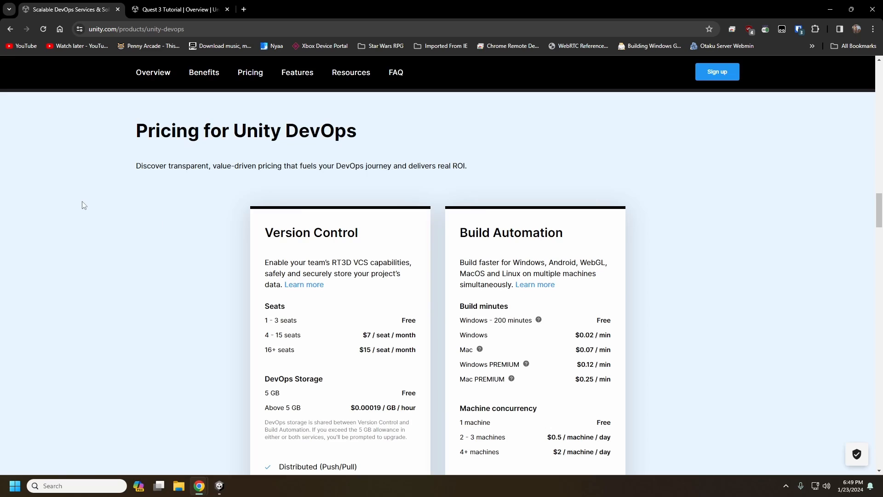
# Scroll to the Pricing for Unity DevOps section with Version Control and Build Automation cards.
pyautogui.scroll(-3)
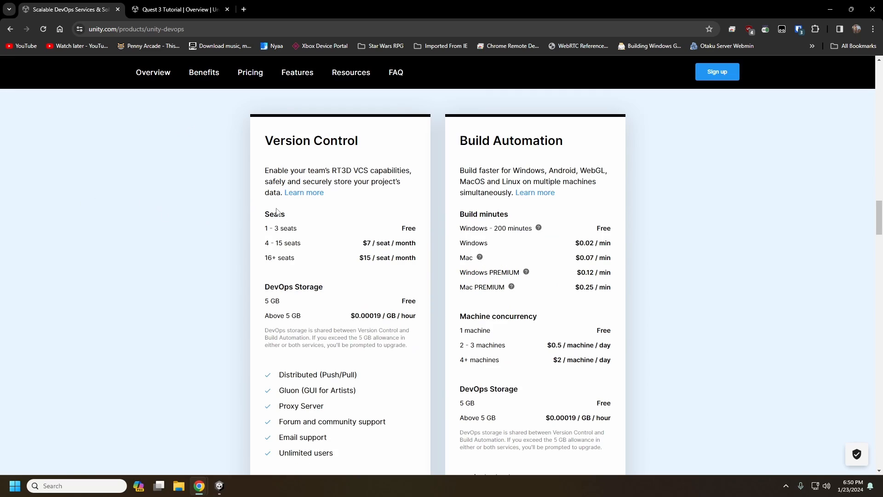
pyautogui.moveTo(226, 221)
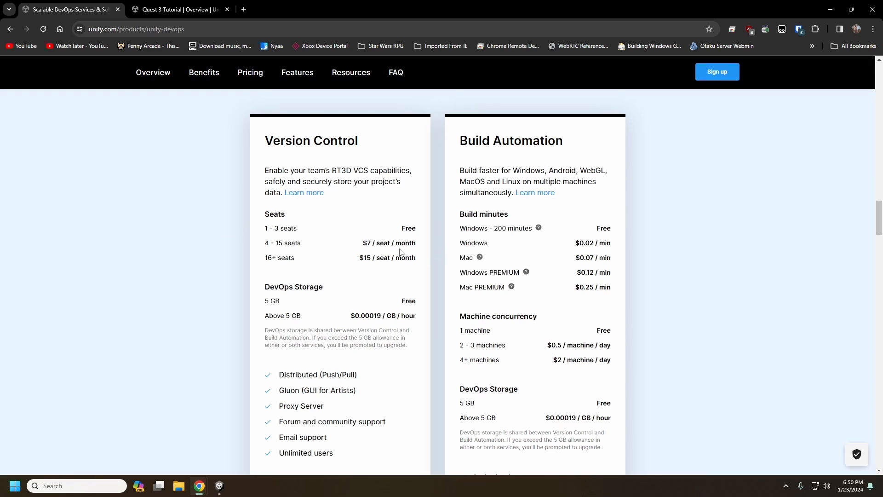
pyautogui.moveTo(374, 252)
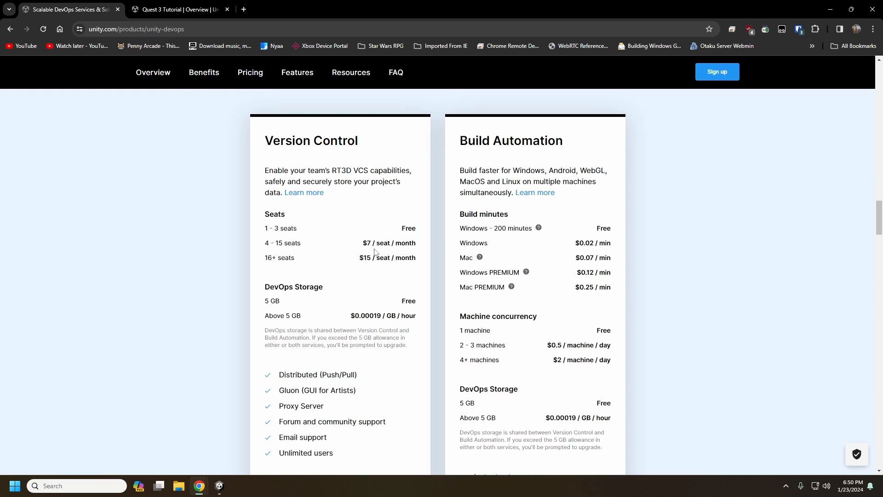
pyautogui.moveTo(295, 239)
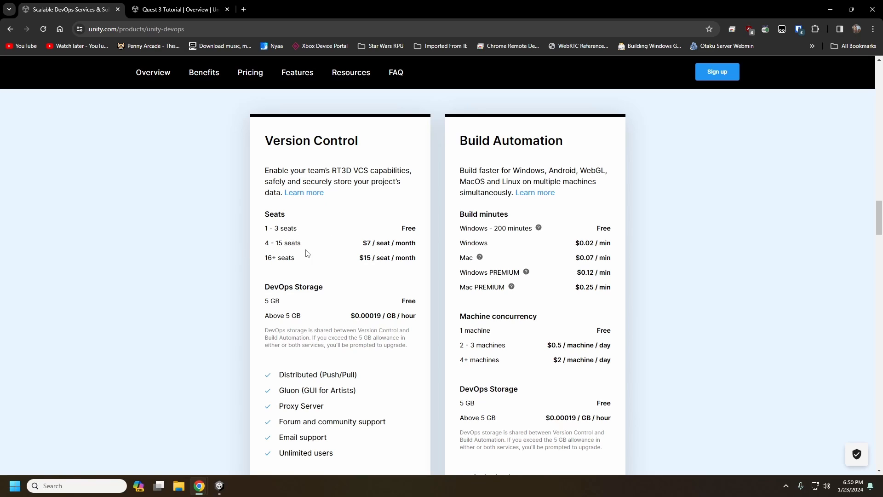
pyautogui.moveTo(392, 275)
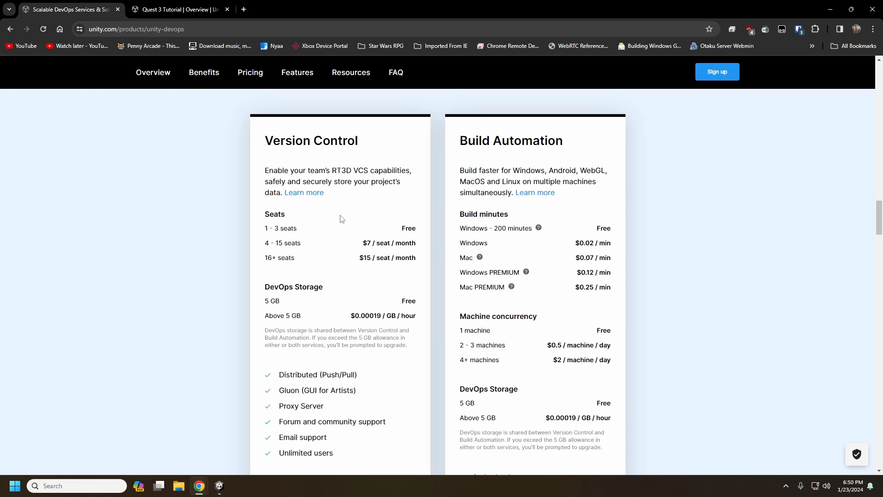
pyautogui.moveTo(458, 185)
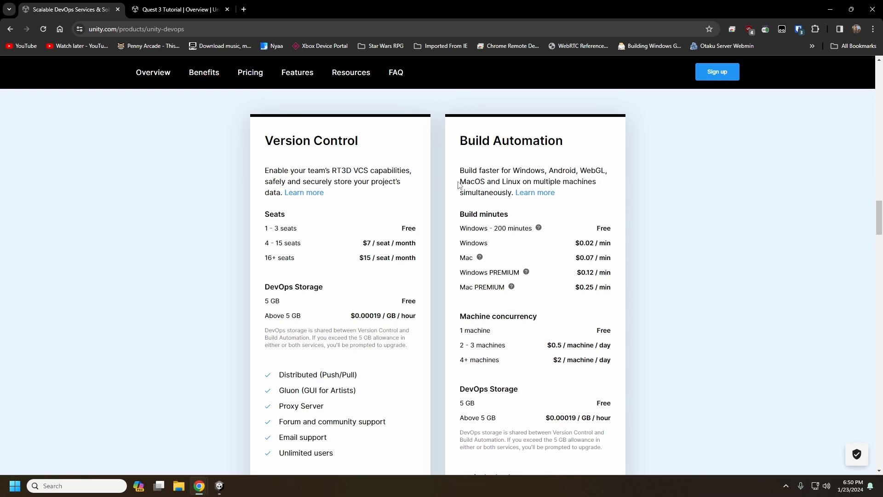
pyautogui.moveTo(404, 236)
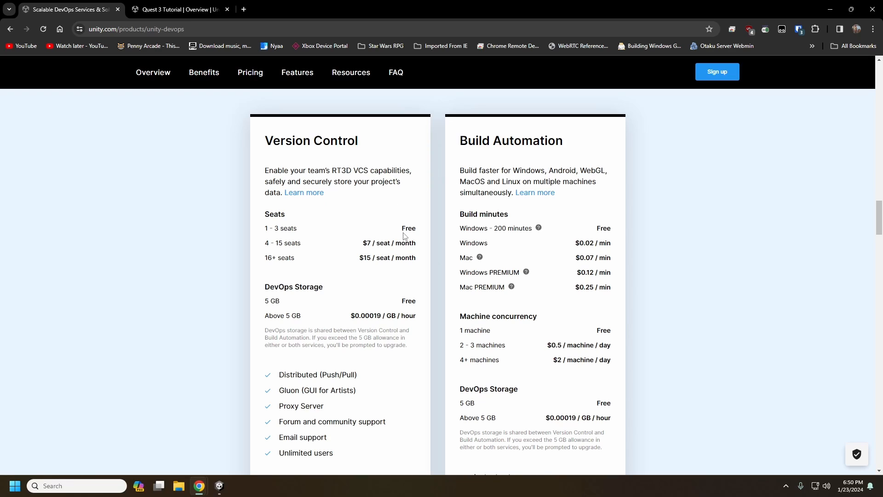
pyautogui.moveTo(313, 233)
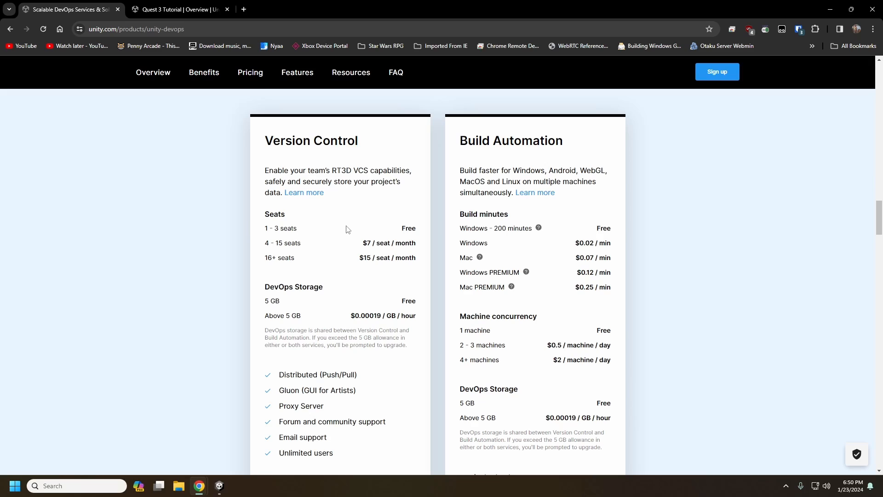
pyautogui.moveTo(420, 232)
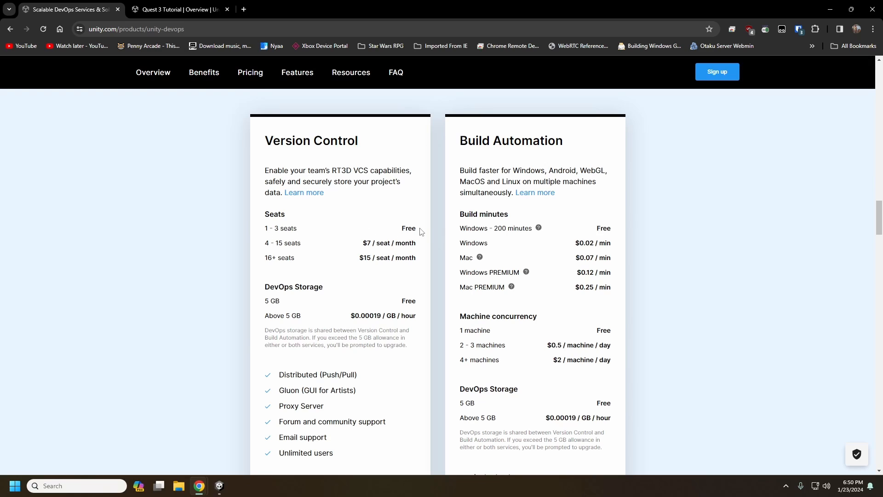
pyautogui.moveTo(204, 248)
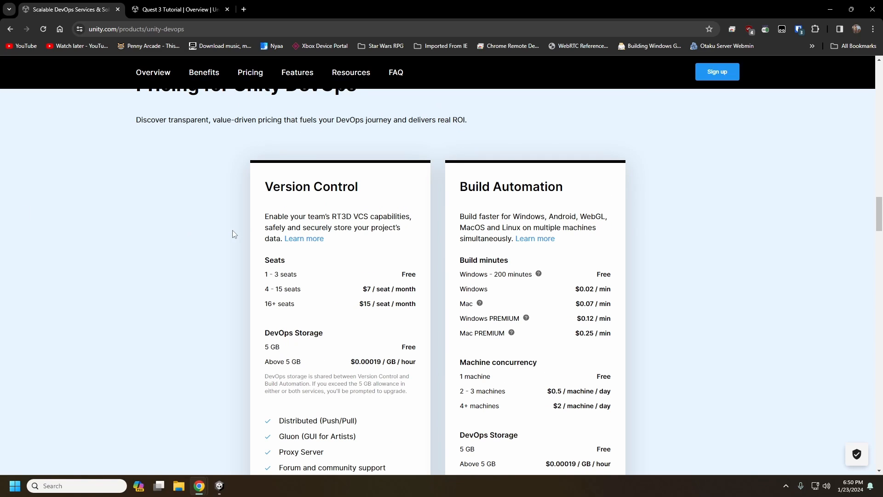
pyautogui.scroll(-3)
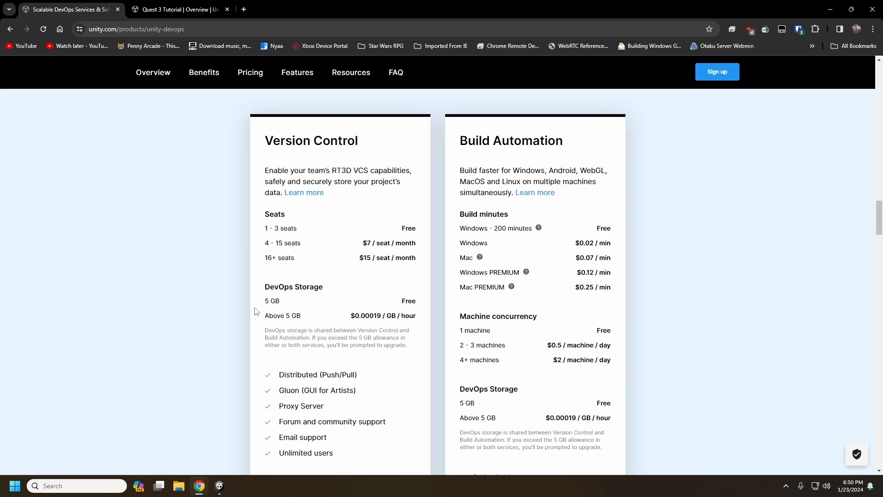
pyautogui.moveTo(261, 308)
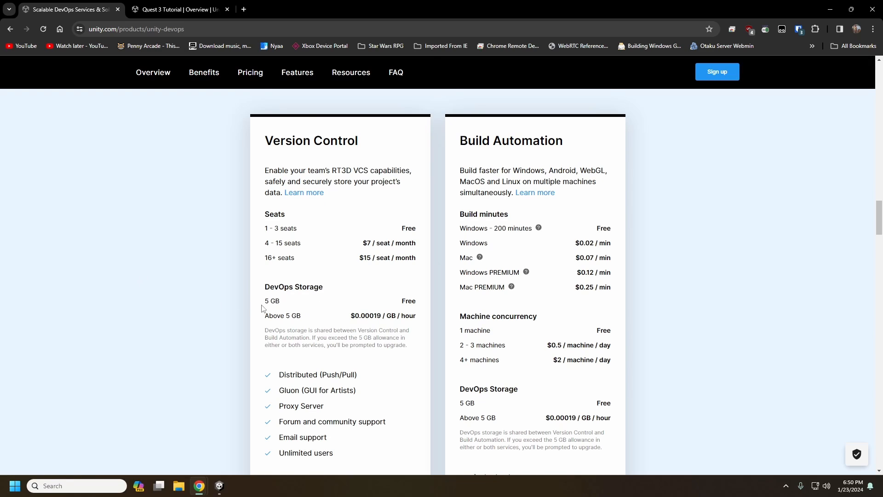
pyautogui.moveTo(231, 308)
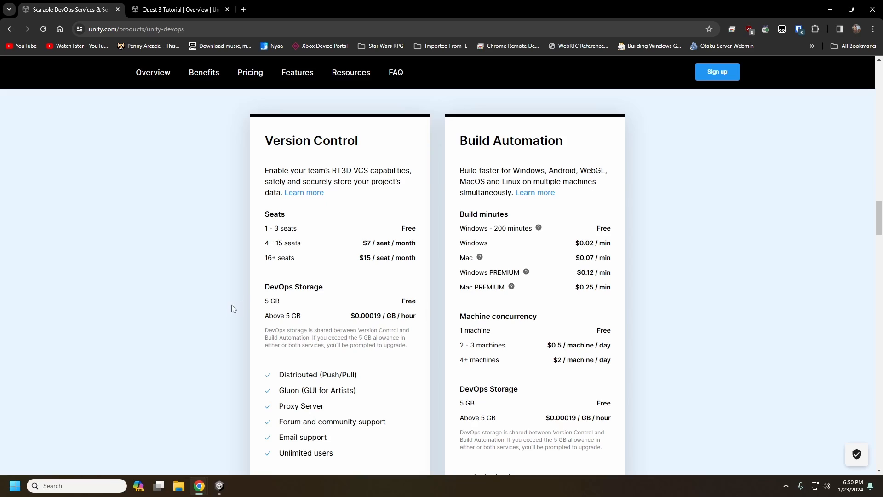
pyautogui.moveTo(296, 330)
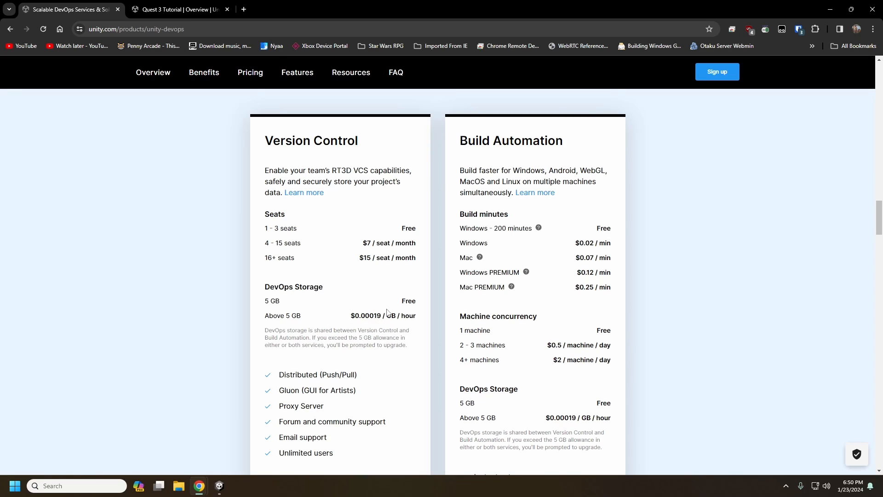
pyautogui.moveTo(381, 323)
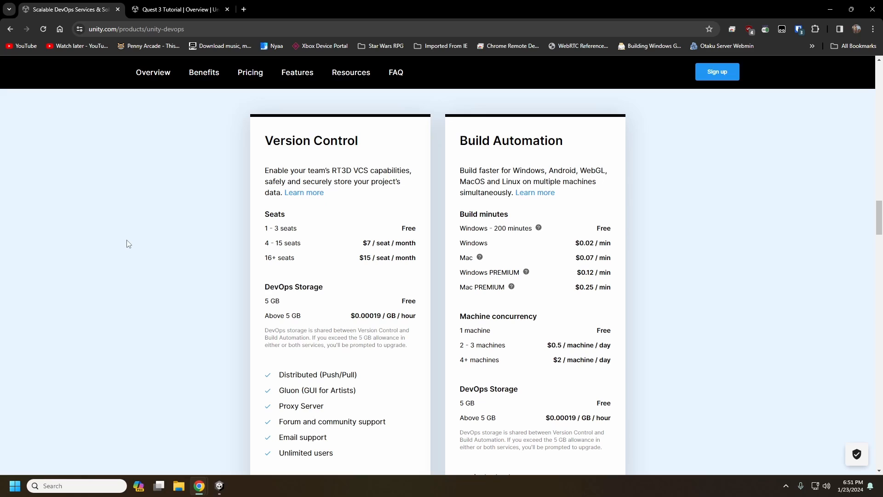
pyautogui.moveTo(136, 269)
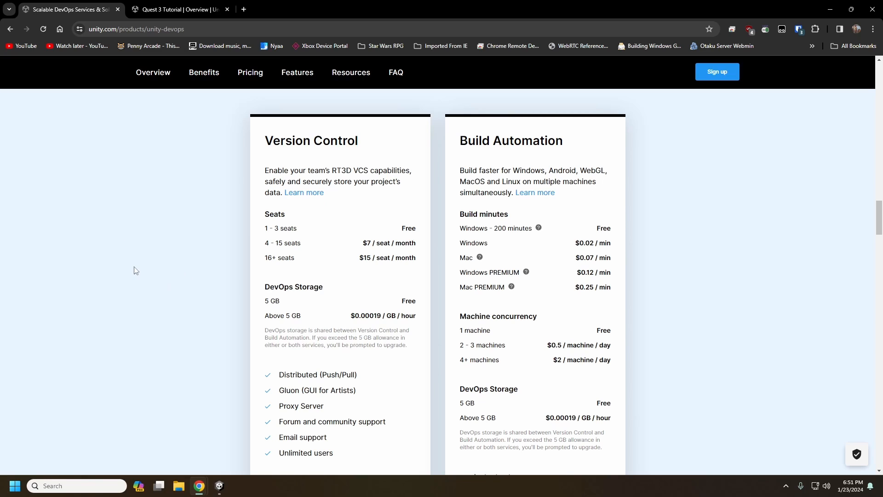
pyautogui.moveTo(259, 263)
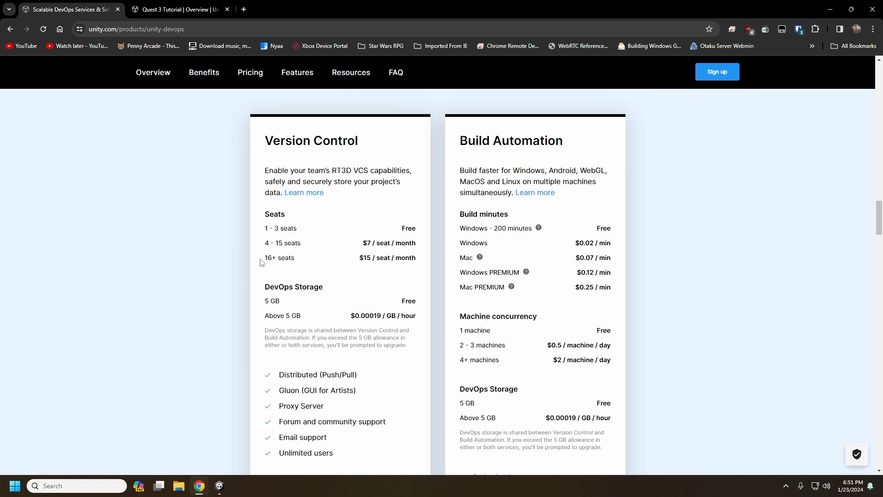
pyautogui.moveTo(267, 239)
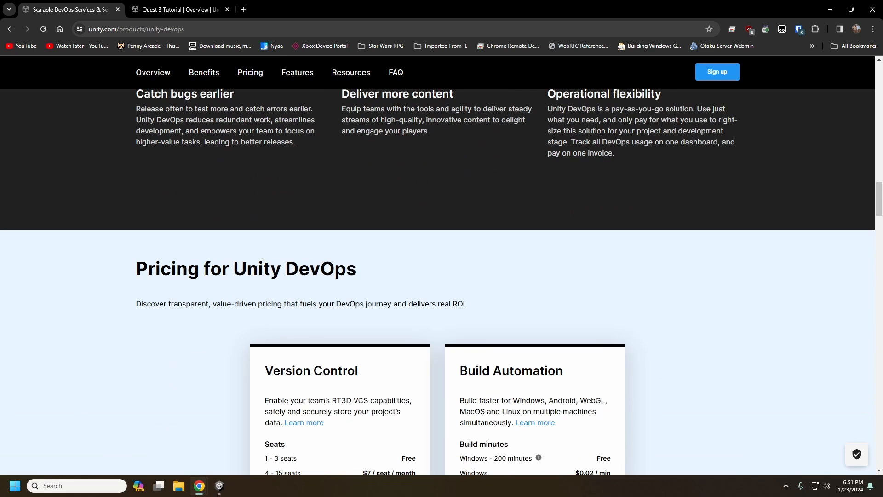
# From the Quest 3 Tutorial DevOps overview, list the UVCS organizations for this account.
pyautogui.click(177, 9)
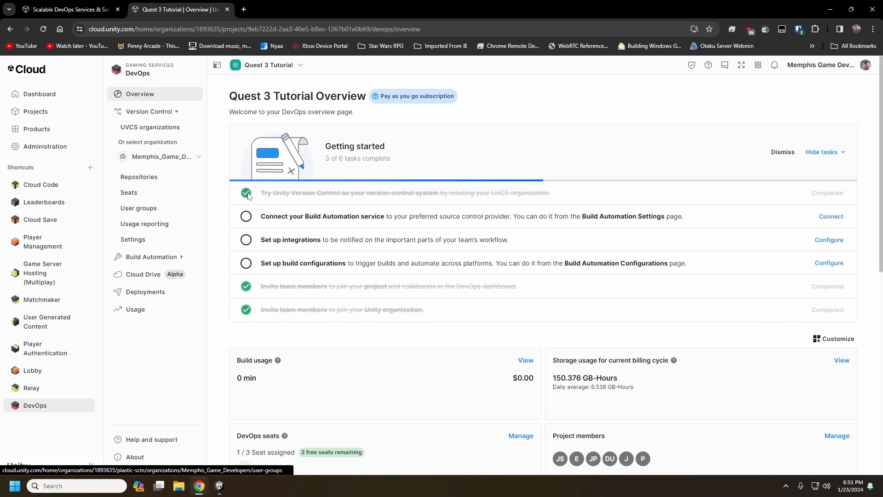
pyautogui.moveTo(63, 279)
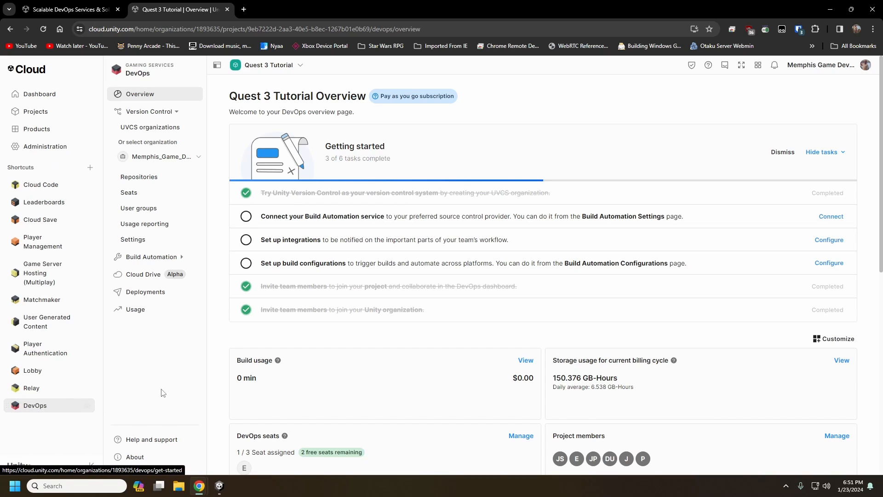
pyautogui.click(150, 111)
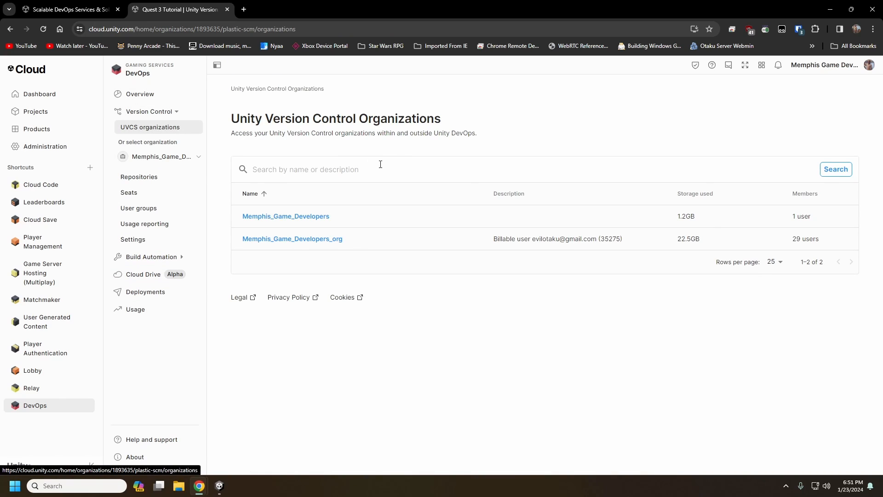
pyautogui.moveTo(39, 94)
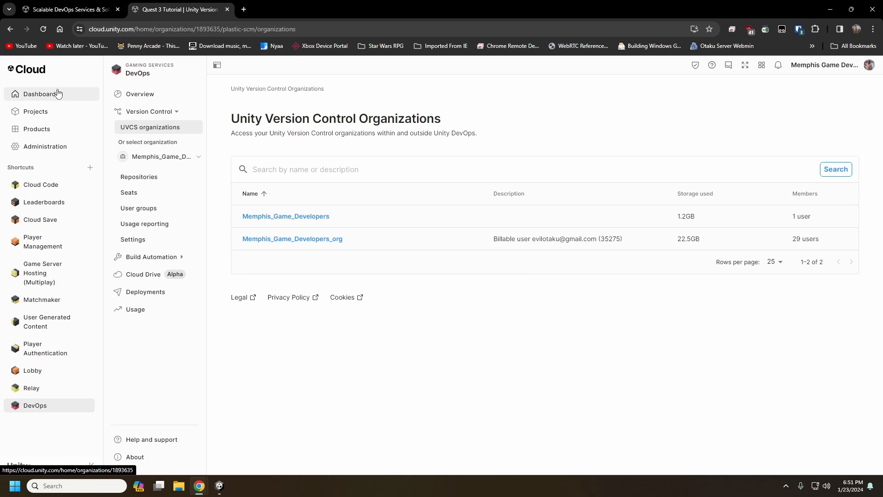
pyautogui.moveTo(59, 158)
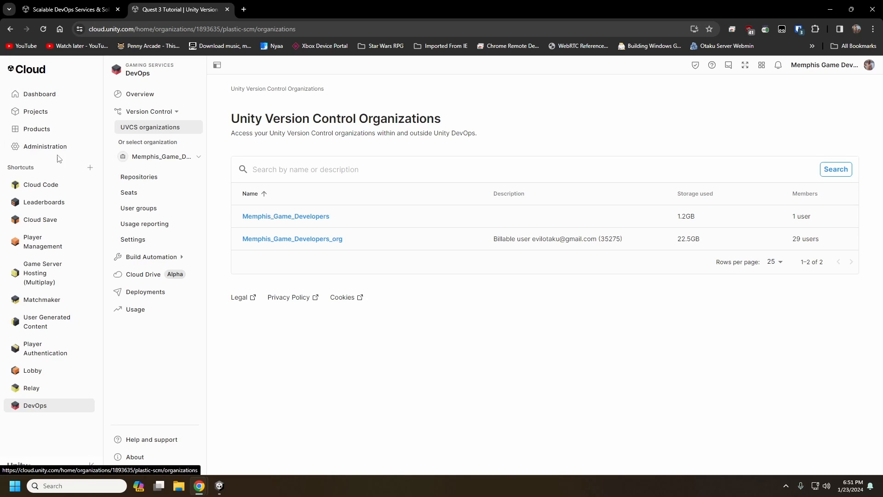
pyautogui.moveTo(402, 242)
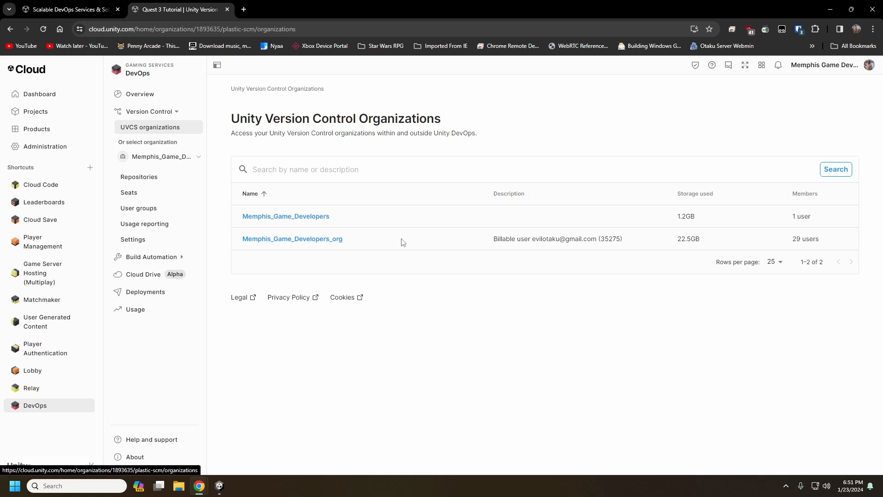
pyautogui.moveTo(399, 242)
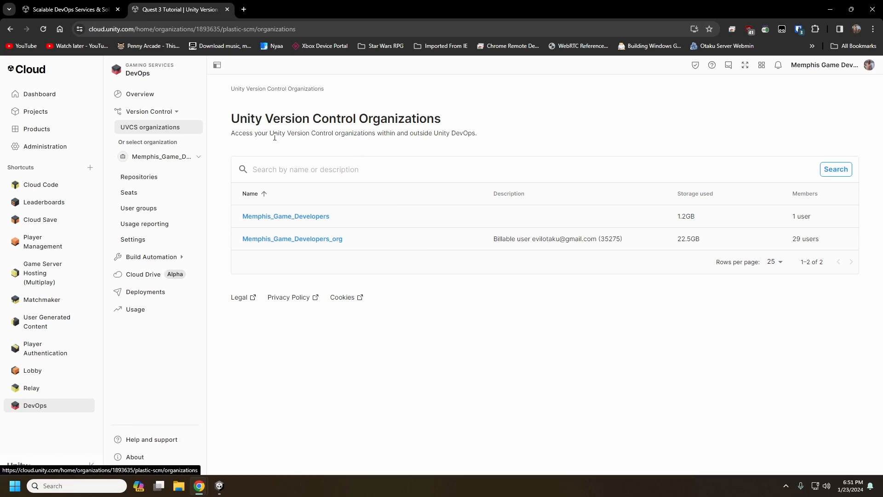
pyautogui.moveTo(461, 331)
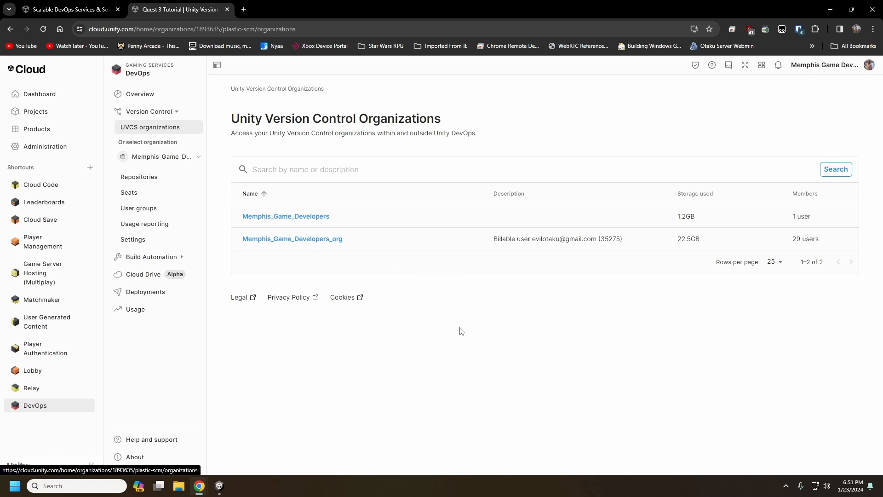
pyautogui.moveTo(307, 268)
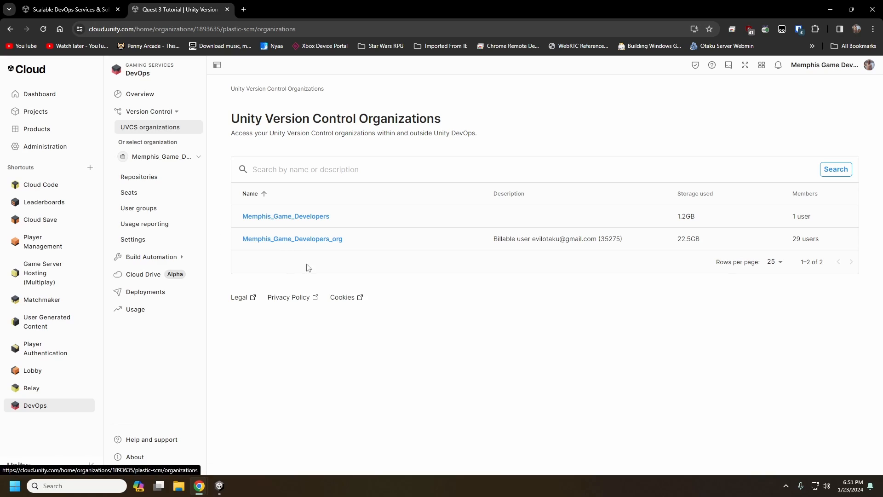
pyautogui.moveTo(371, 268)
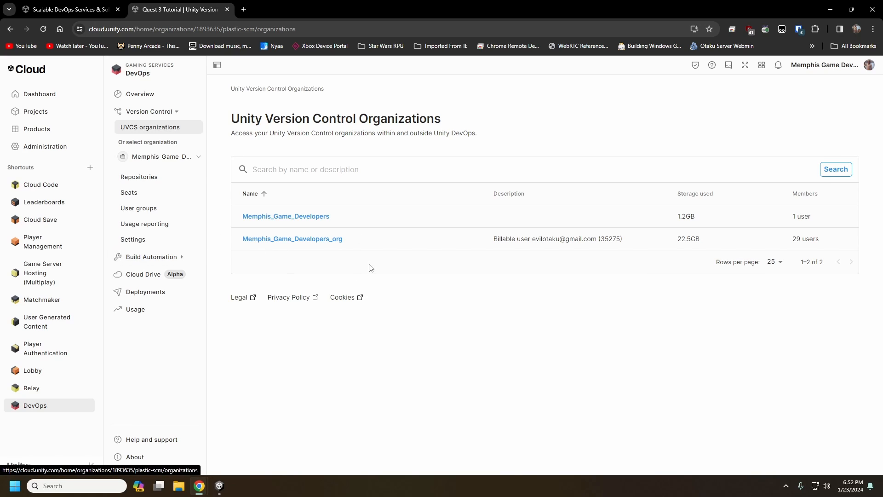
pyautogui.moveTo(366, 233)
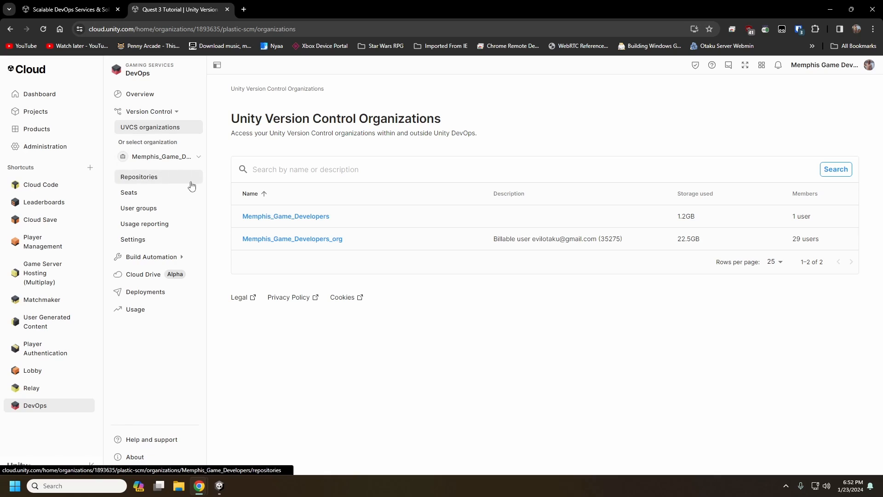
# Browse the Quest 3 Tutorial repository, then view the Memphis_Game_Developers seats page.
pyautogui.click(285, 216)
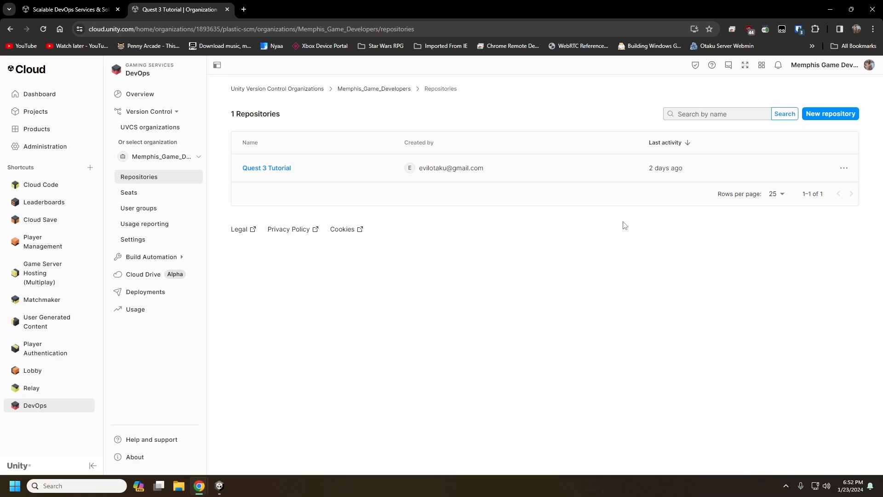
pyautogui.click(266, 168)
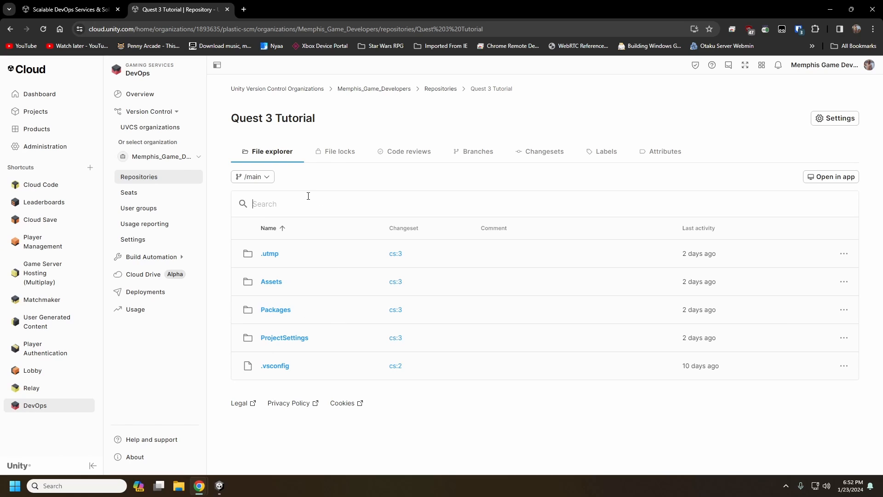
pyautogui.click(129, 192)
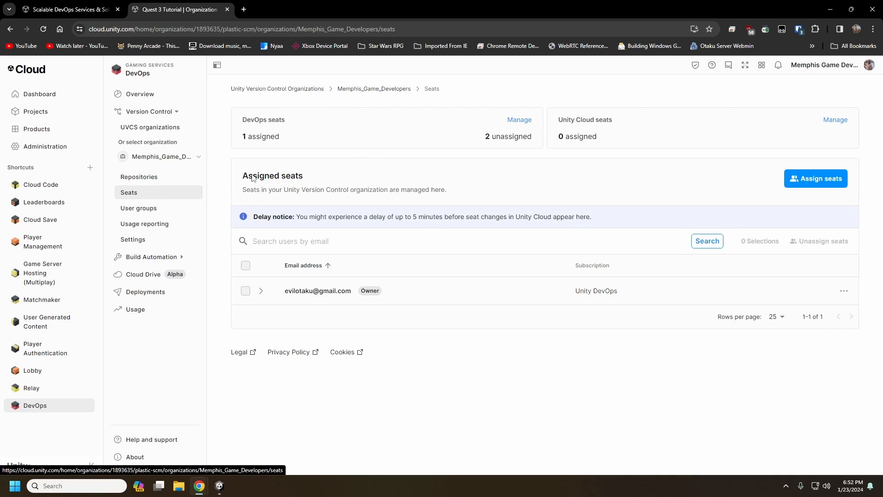
pyautogui.moveTo(470, 226)
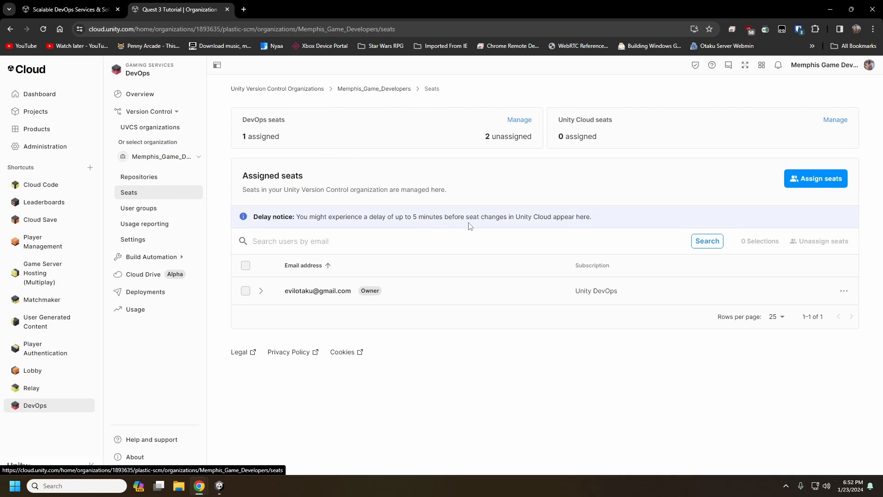
pyautogui.moveTo(755, 212)
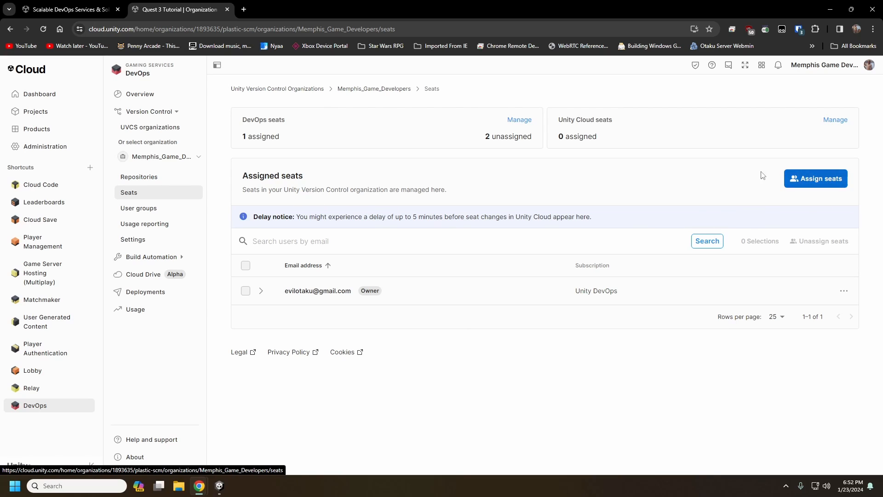
pyautogui.moveTo(726, 207)
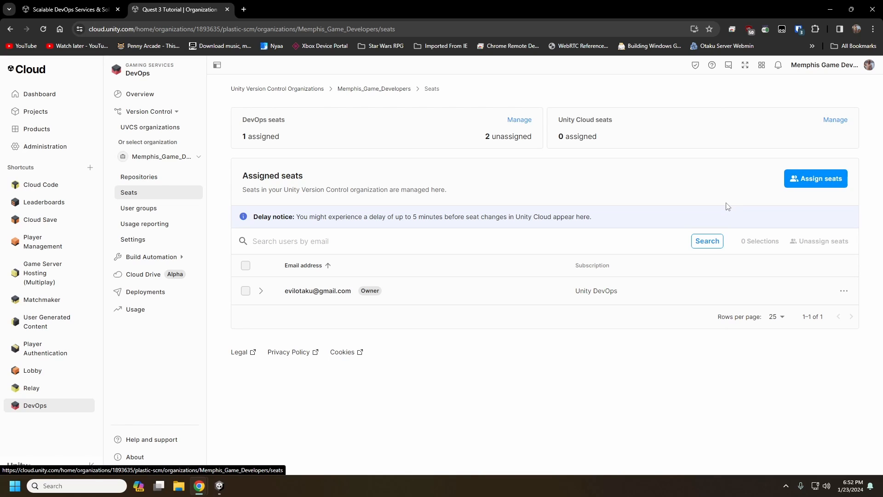
pyautogui.click(816, 178)
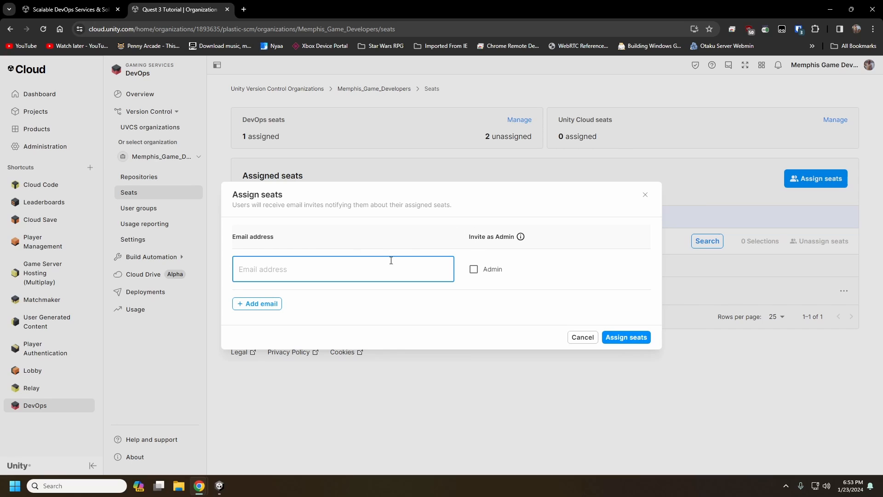
pyautogui.moveTo(381, 255)
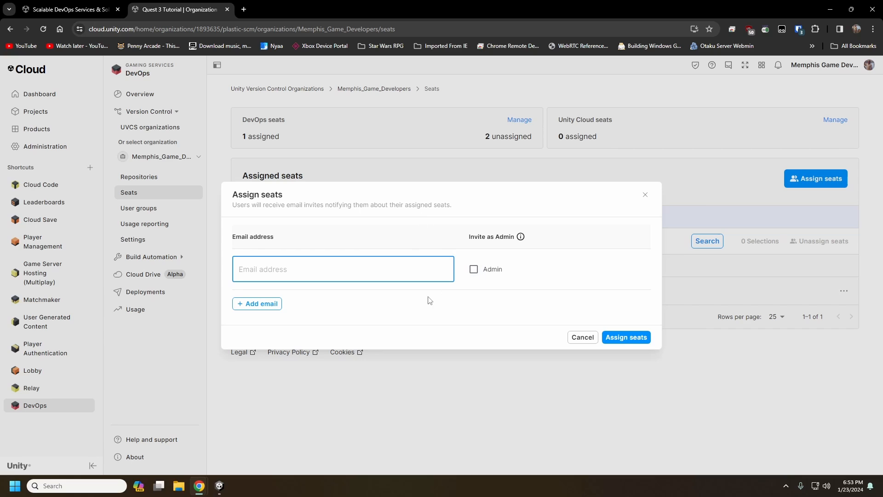
pyautogui.click(581, 337)
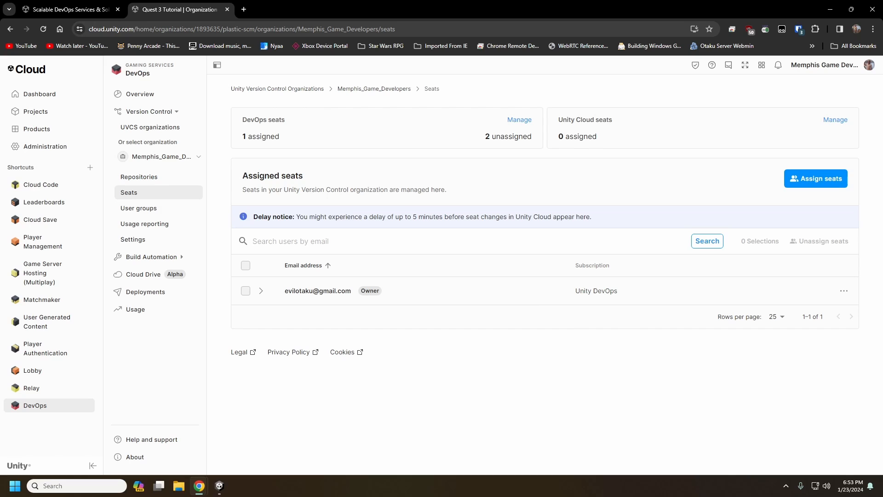
# Review a user group's details and the cost and usage report, scrolling to the settings.
pyautogui.click(138, 208)
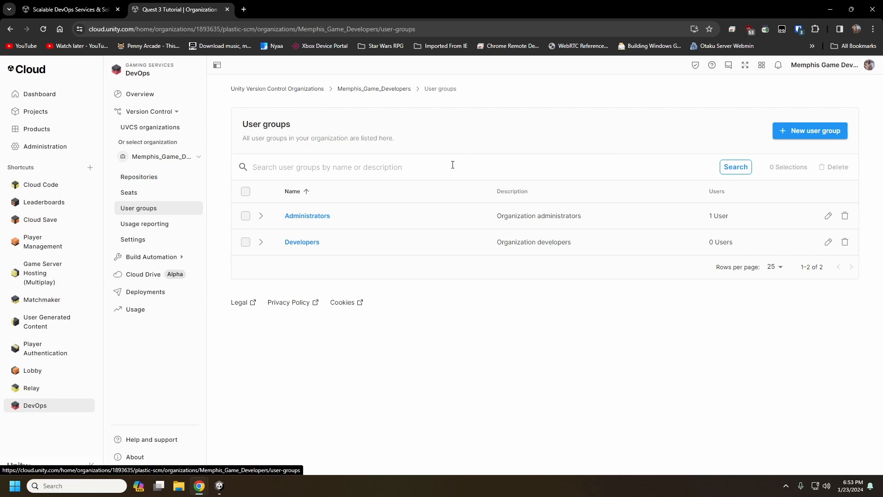
pyautogui.moveTo(445, 267)
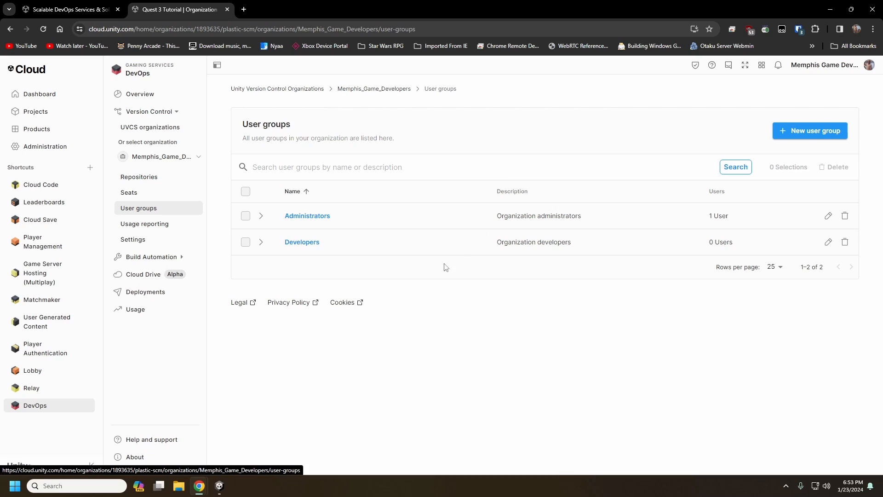
pyautogui.moveTo(328, 220)
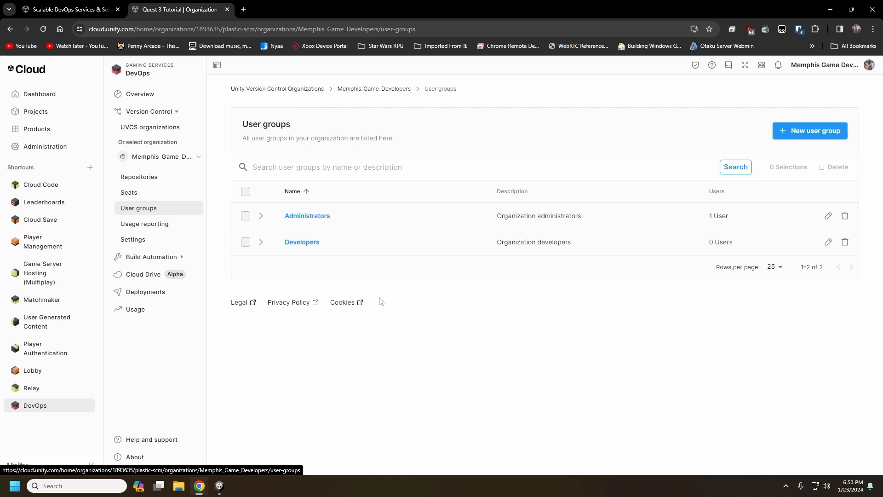
pyautogui.click(307, 215)
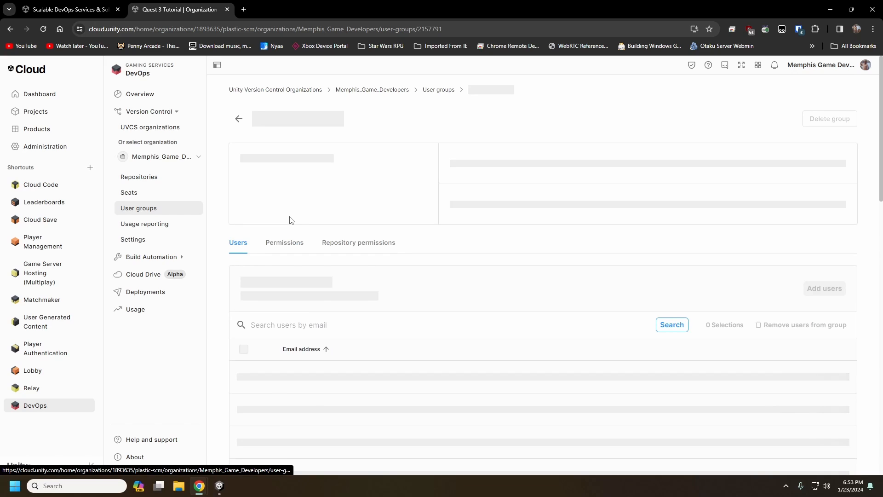
pyautogui.click(284, 242)
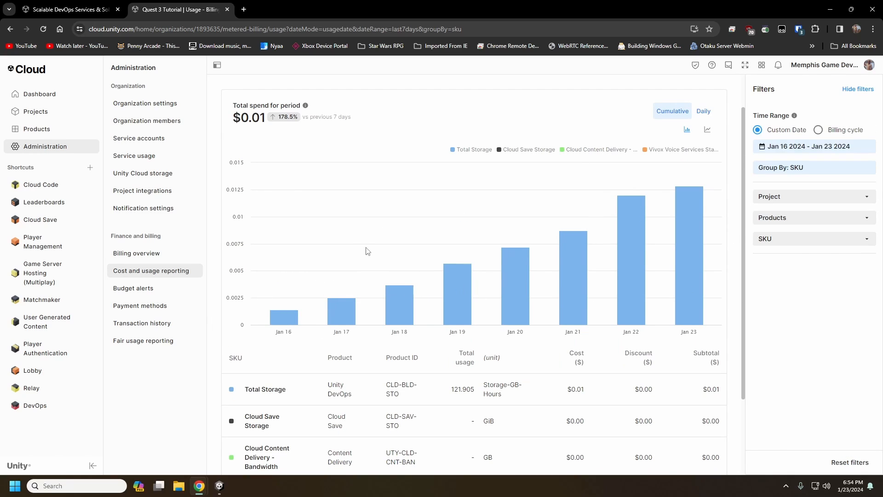
pyautogui.scroll(-3)
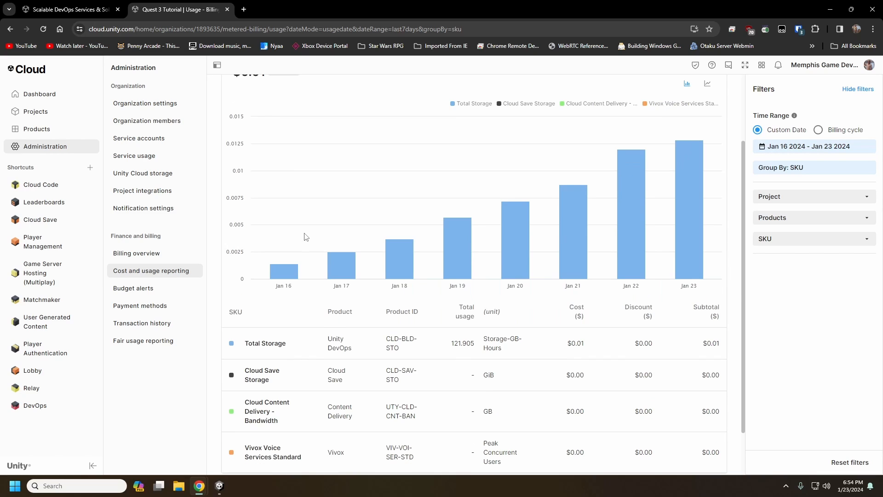
pyautogui.scroll(-3)
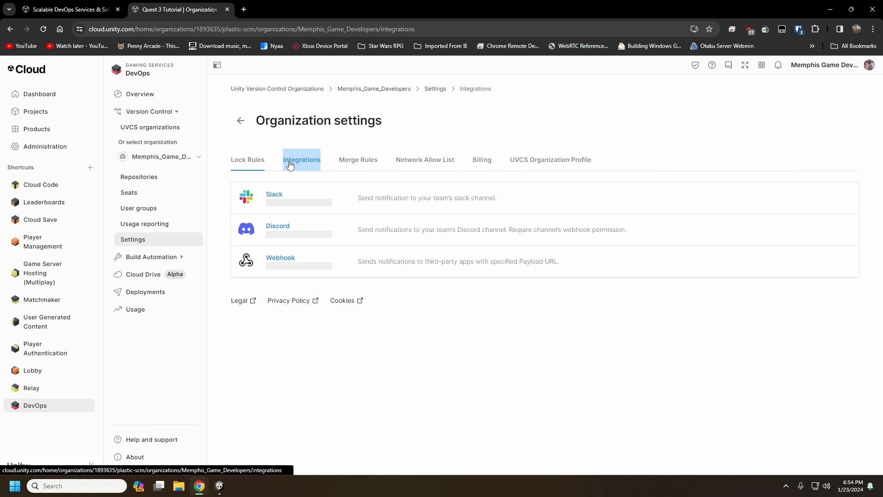
# View the Discord integration's empty configuration list and its New integration options, then return to Unity Hub.
pyautogui.click(301, 159)
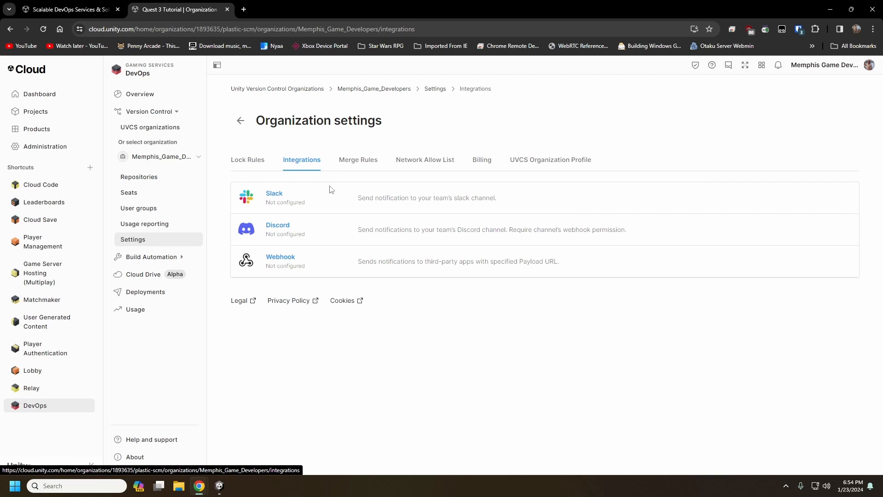
pyautogui.moveTo(327, 282)
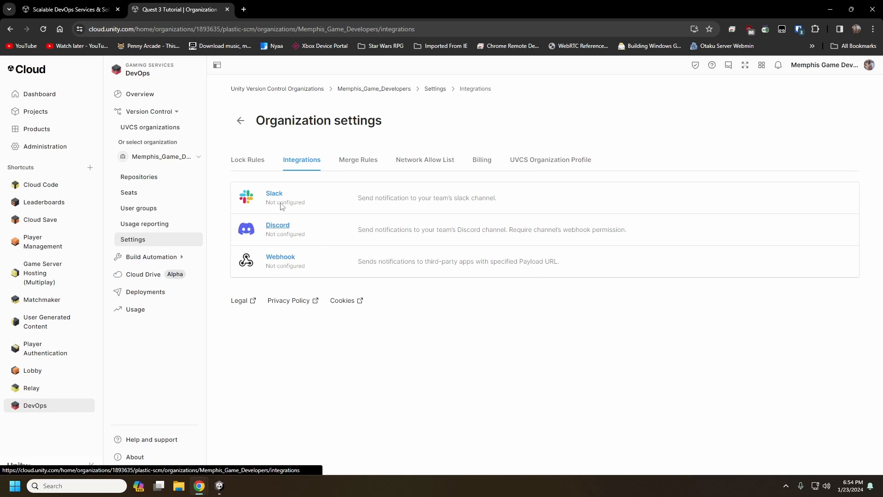
pyautogui.click(277, 225)
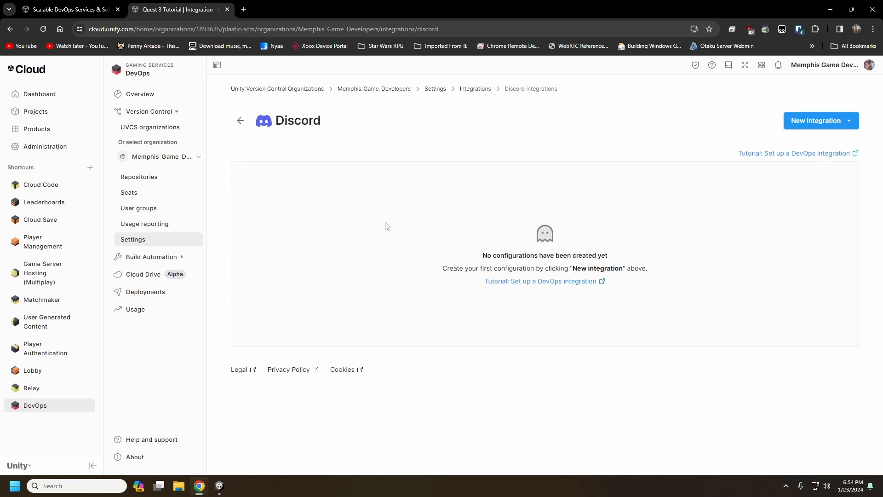
pyautogui.click(815, 119)
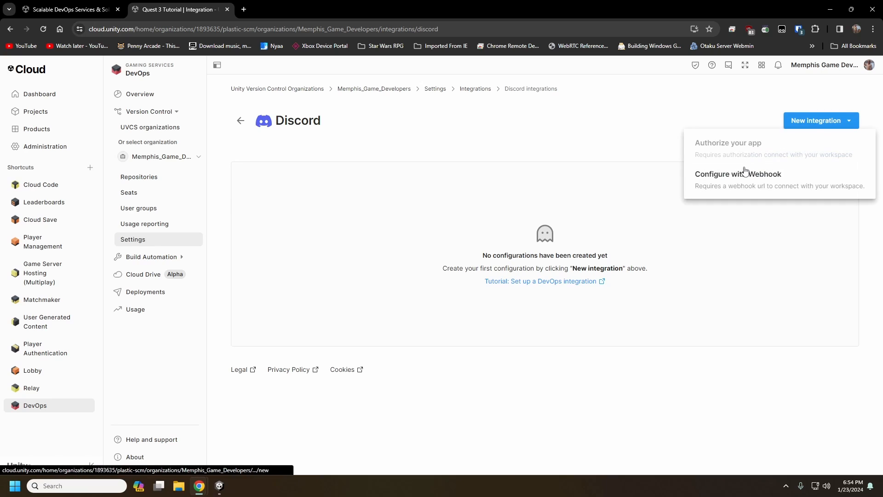
pyautogui.click(422, 269)
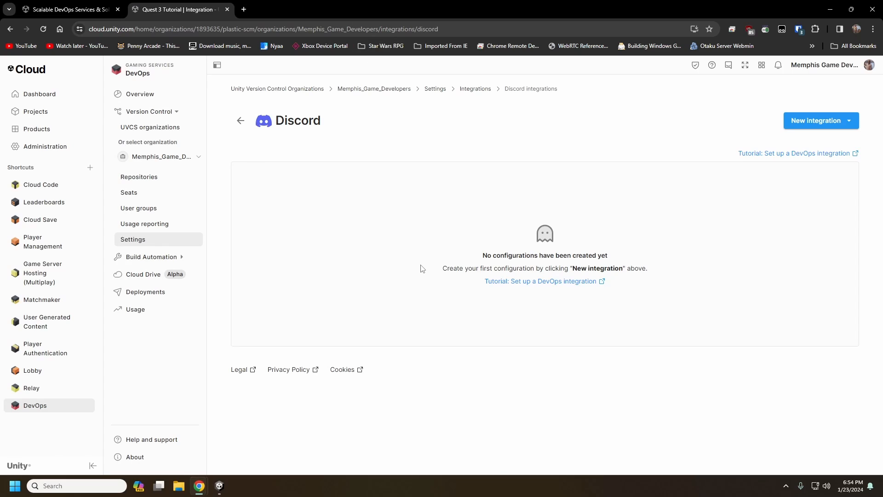
pyautogui.moveTo(592, 248)
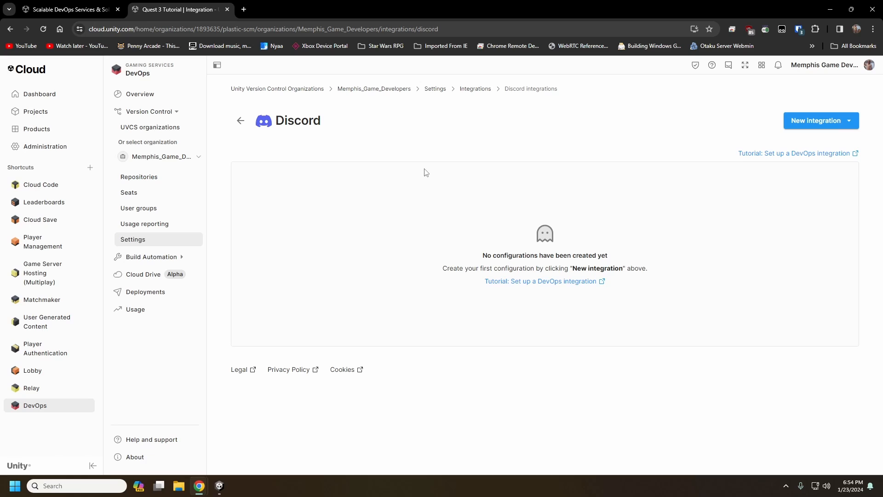
pyautogui.moveTo(458, 200)
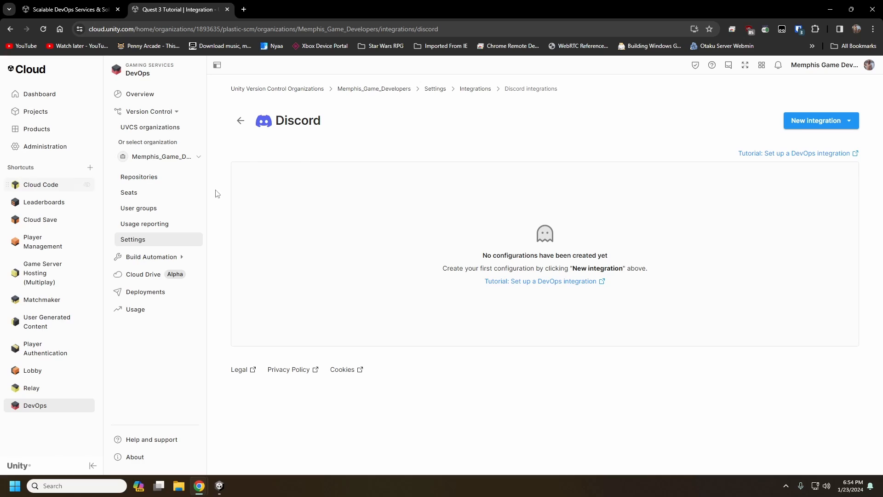
pyautogui.moveTo(388, 144)
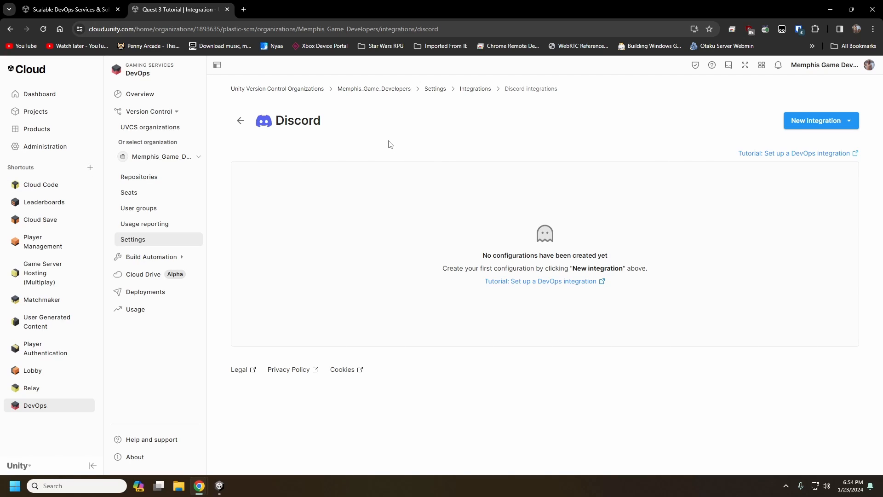
pyautogui.moveTo(293, 187)
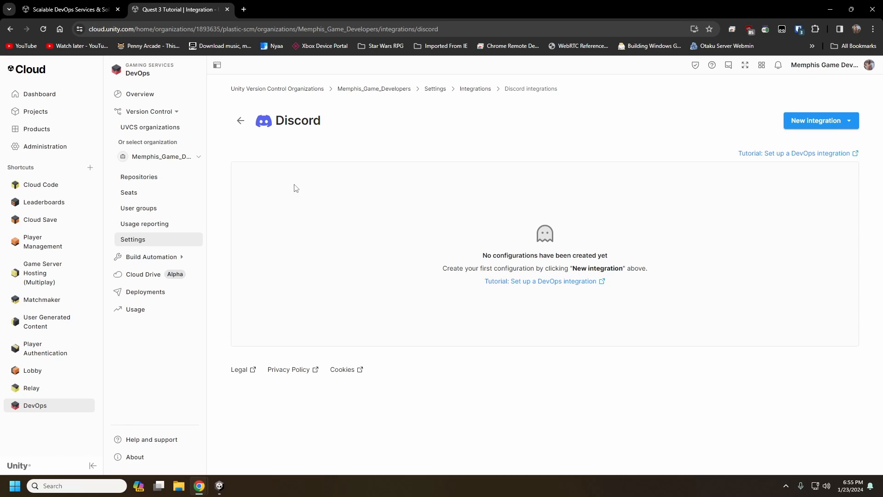
pyautogui.moveTo(458, 233)
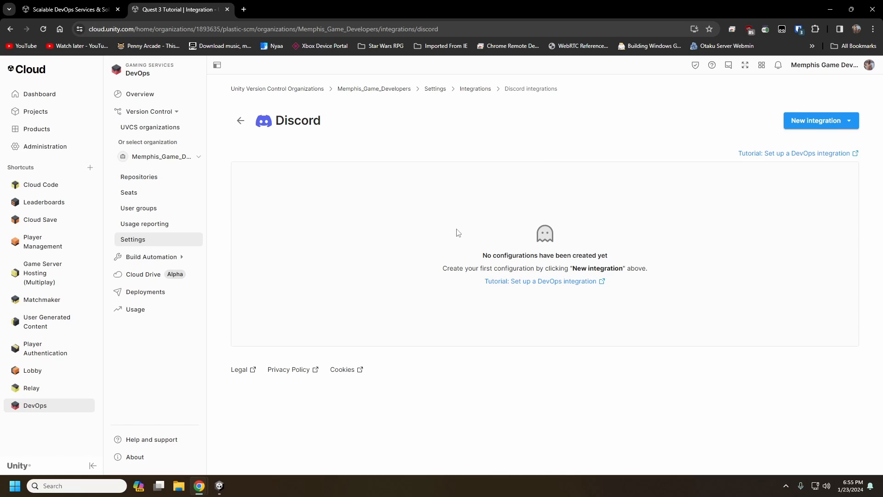
pyautogui.click(240, 120)
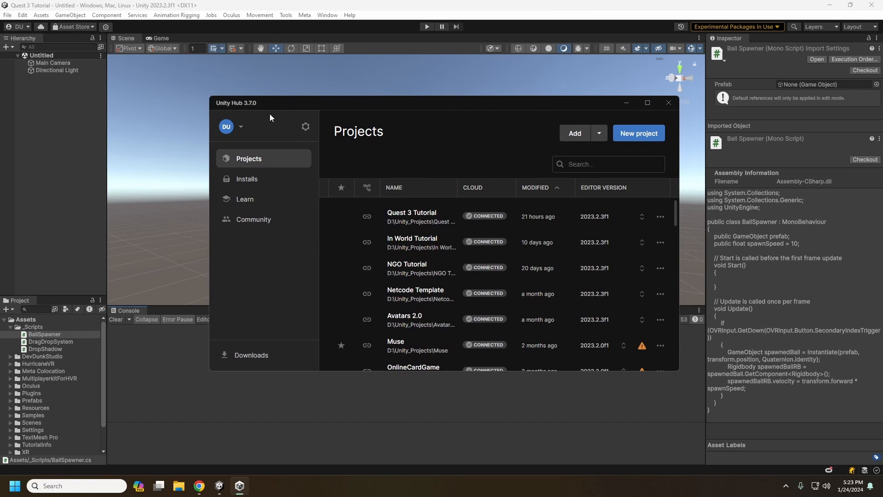
pyautogui.moveTo(239, 110)
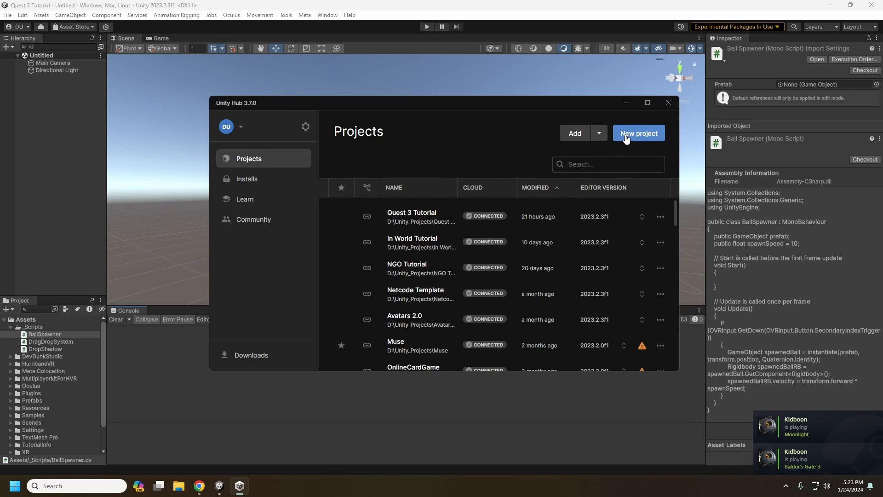
# Start a new project with Memphis Game Developers organization and Unity Version Control enabled, then dismiss it.
pyautogui.click(638, 133)
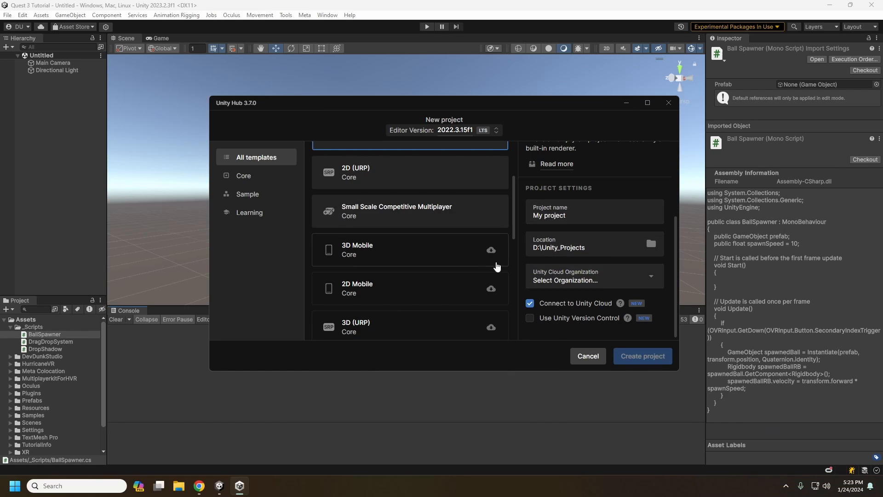
pyautogui.click(593, 279)
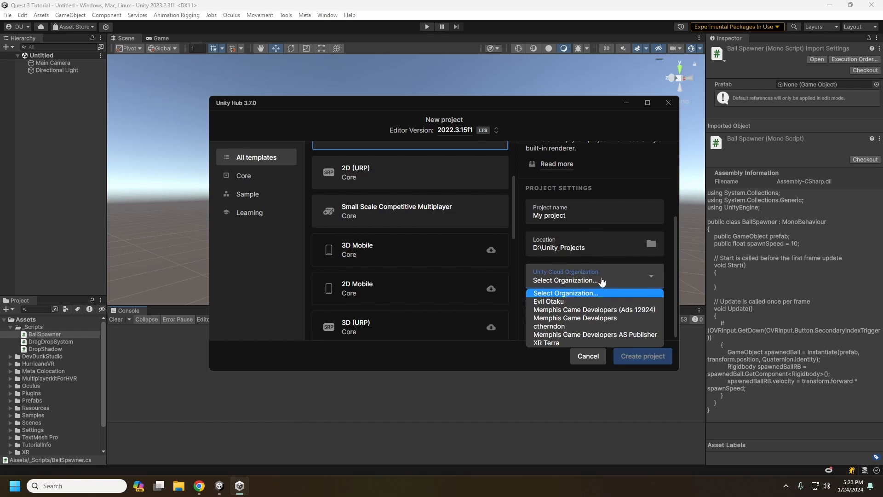
pyautogui.moveTo(585, 280)
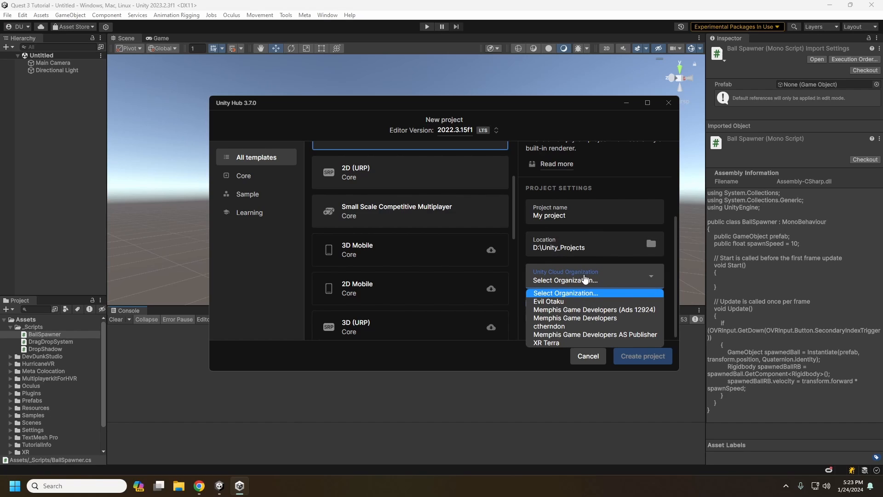
pyautogui.click(574, 317)
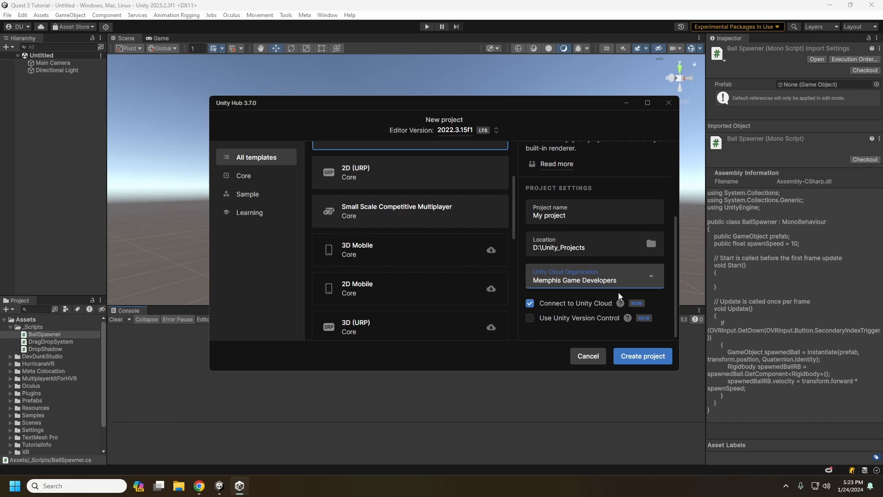
pyautogui.click(530, 317)
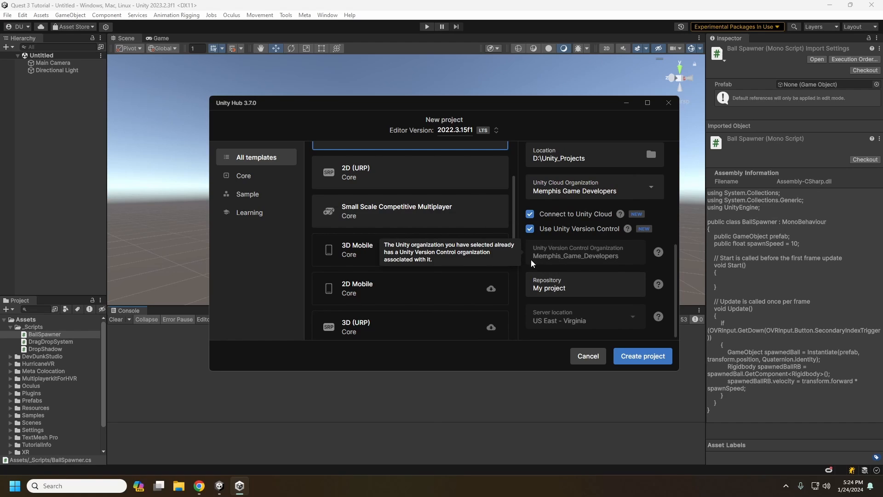
pyautogui.moveTo(561, 256)
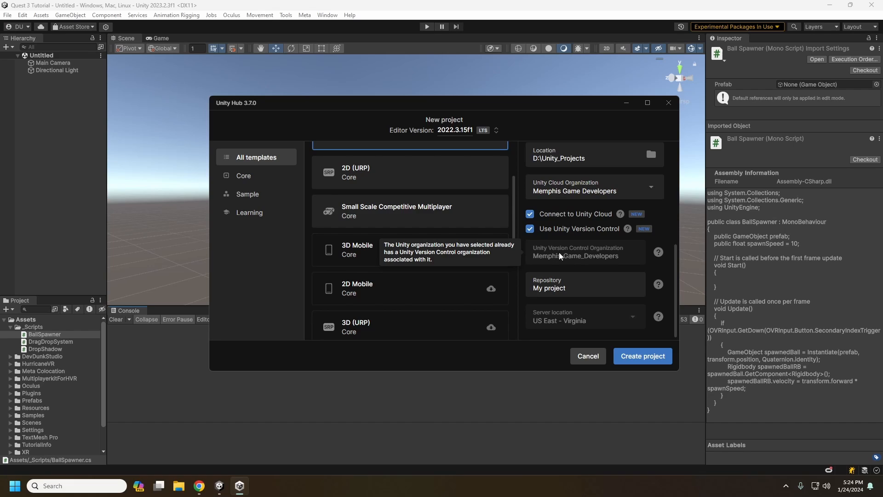
pyautogui.moveTo(575, 209)
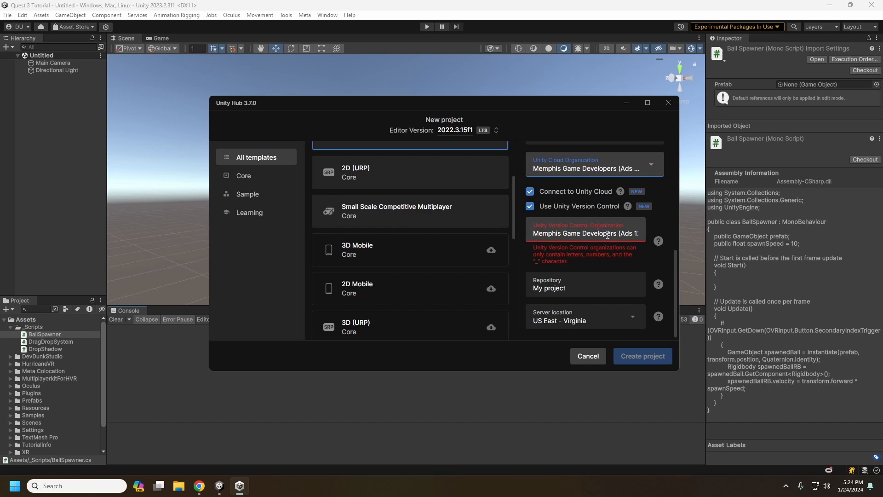
pyautogui.moveTo(544, 268)
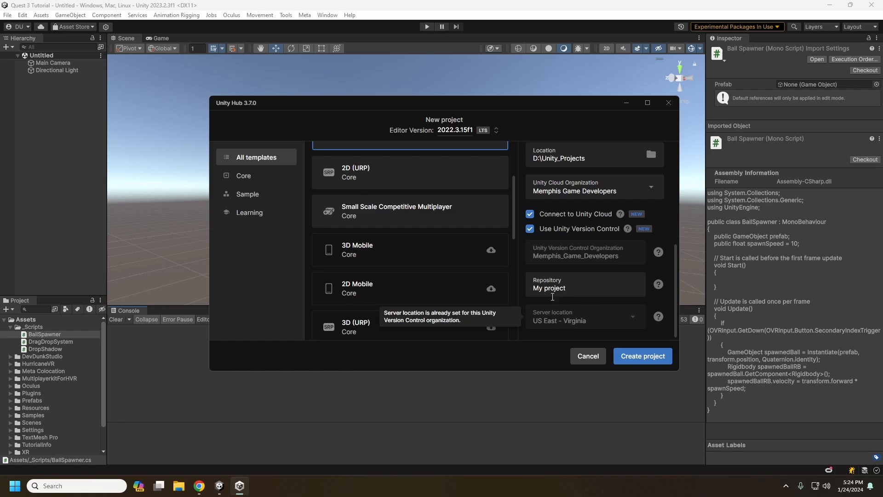
pyautogui.moveTo(507, 321)
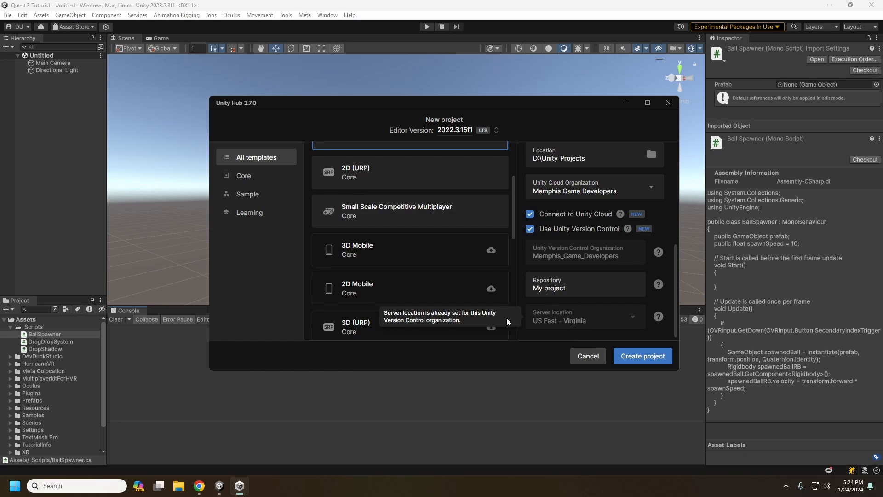
pyautogui.moveTo(586, 325)
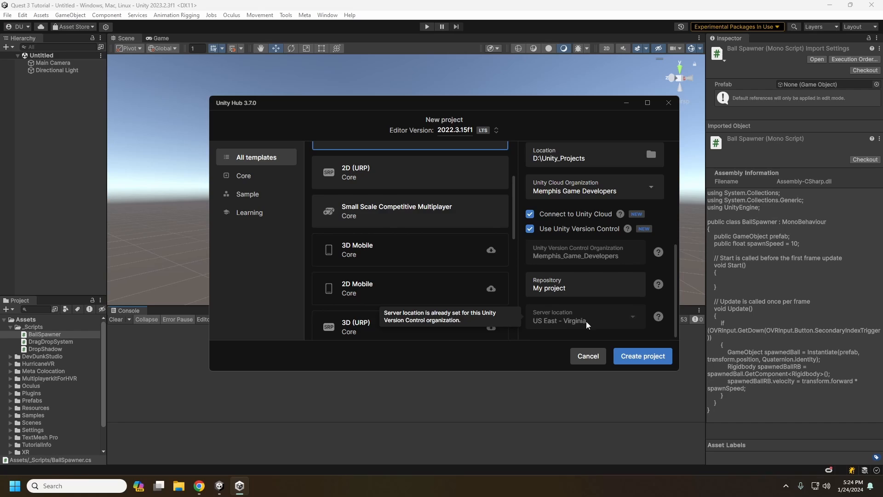
pyautogui.moveTo(588, 332)
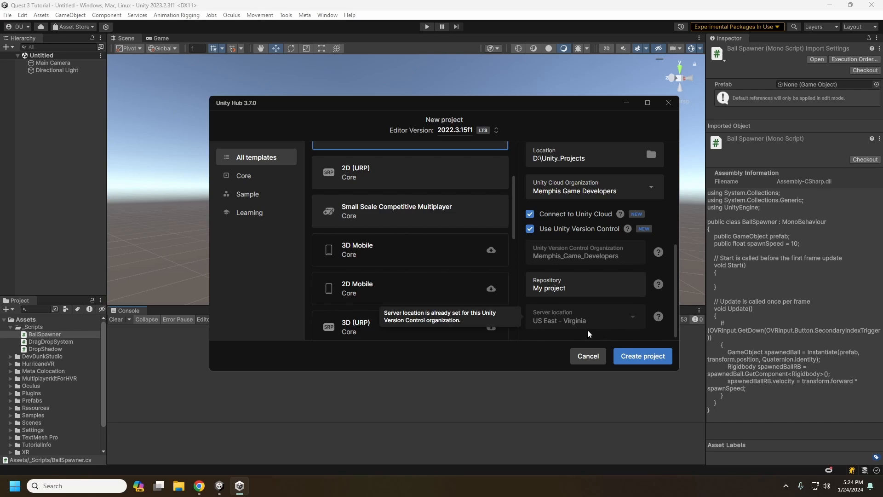
pyautogui.click(586, 355)
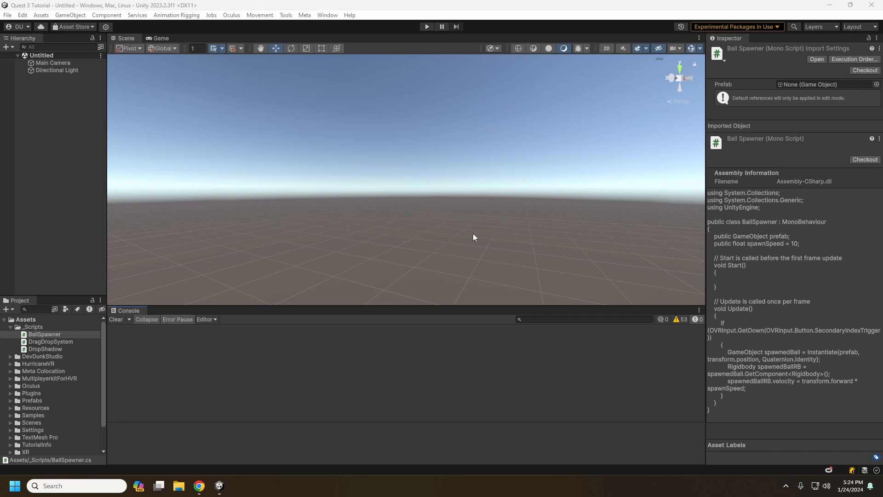
pyautogui.moveTo(309, 19)
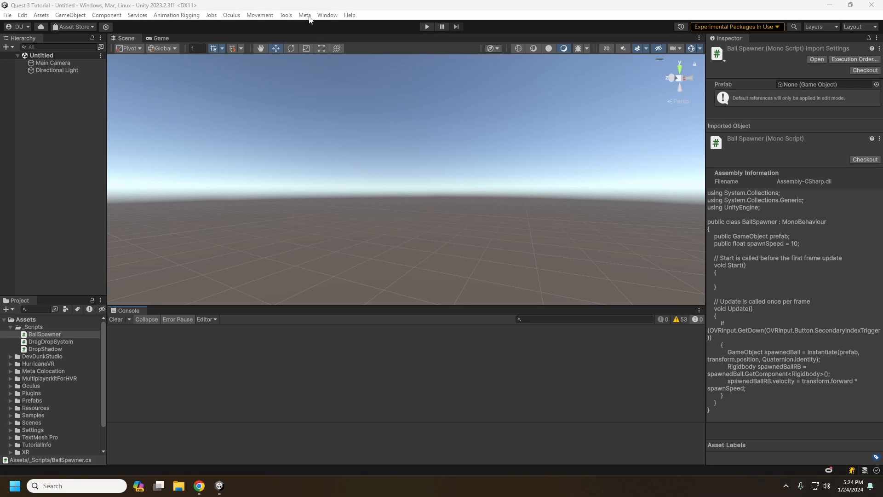
pyautogui.moveTo(154, 15)
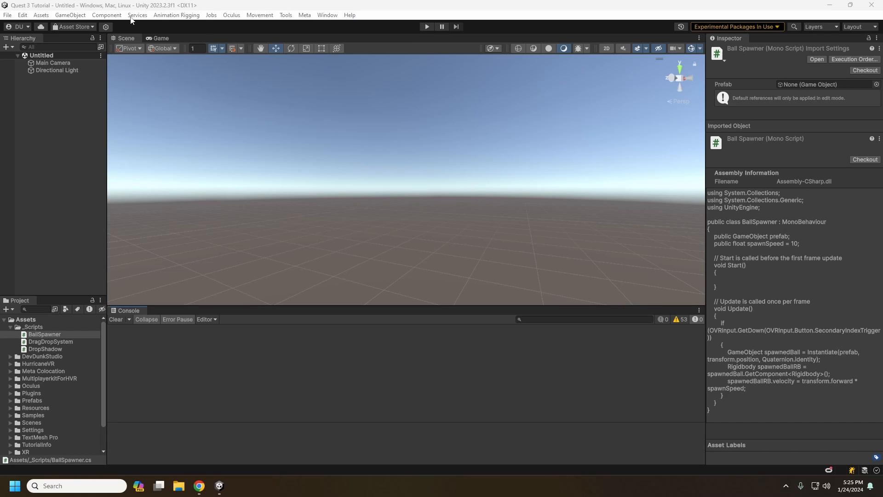
# In Package Manager, select the installed Version Control package 2.2.0 and close the window.
pyautogui.click(327, 15)
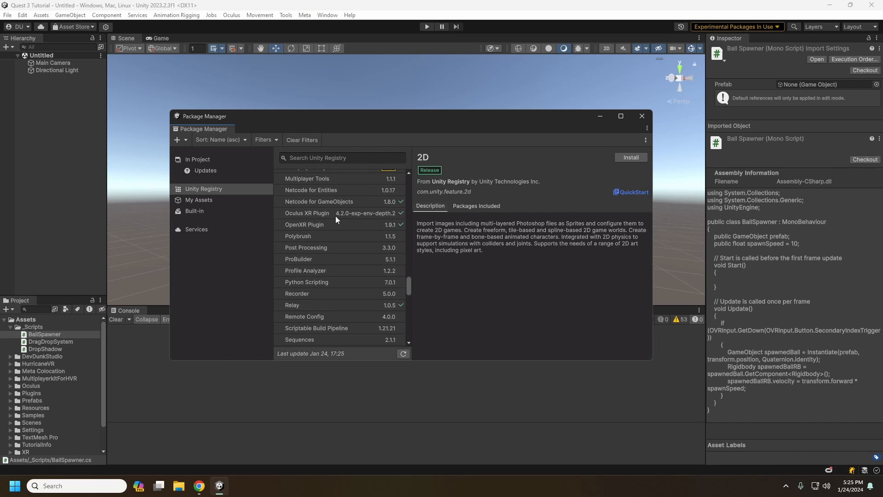
pyautogui.scroll(-3)
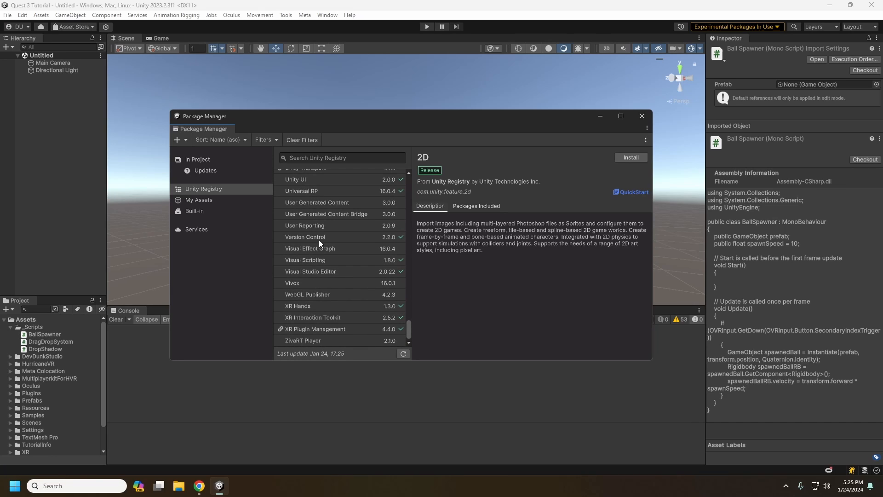
pyautogui.click(305, 236)
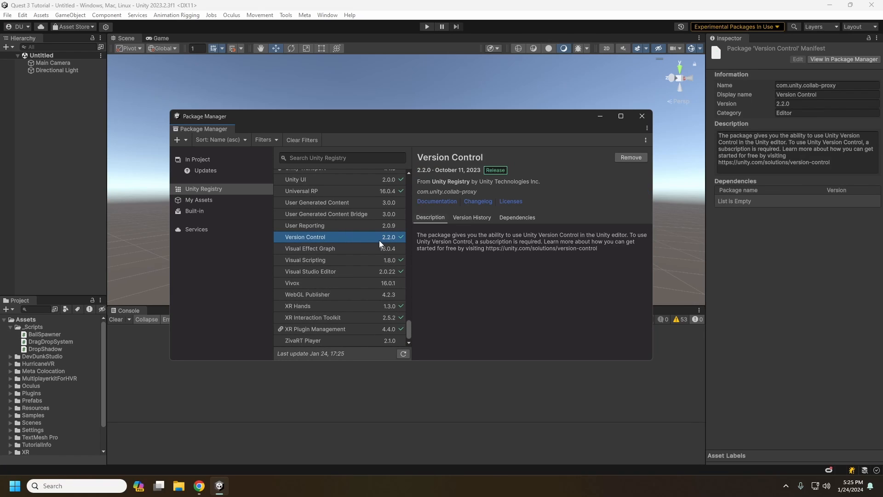
pyautogui.click(640, 116)
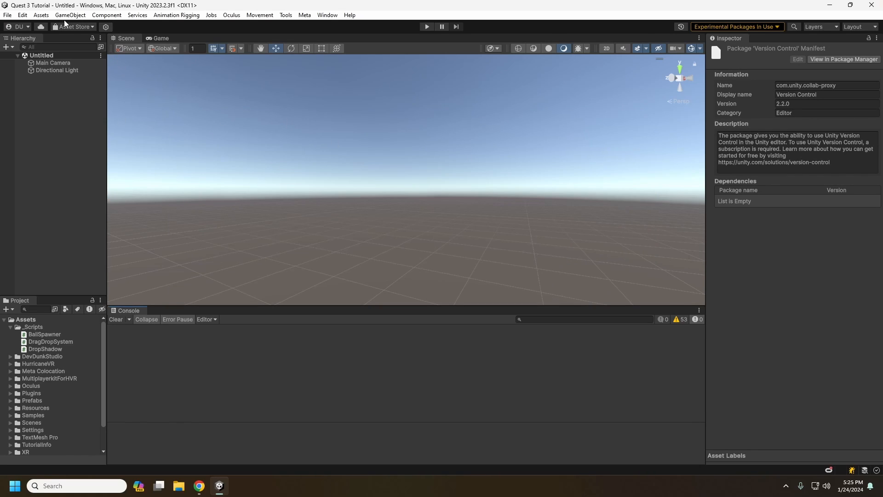
pyautogui.moveTo(105, 27)
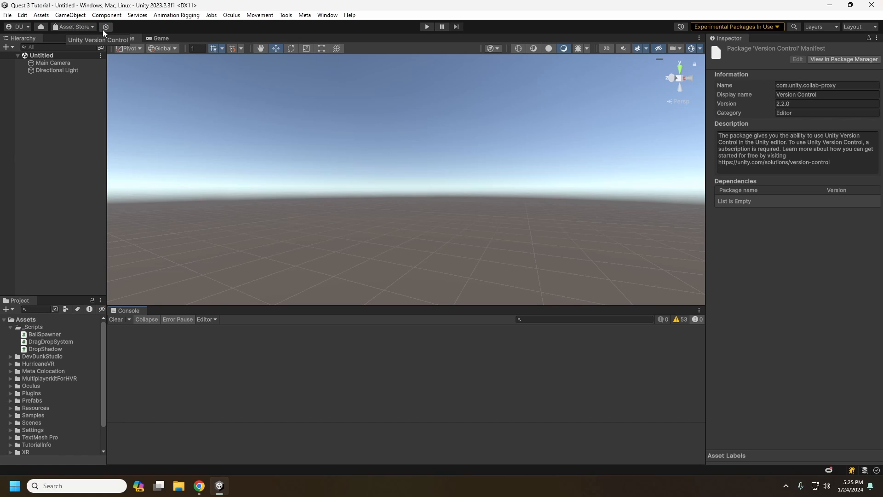
# Show the Version Control panel and browse Incoming Changes, Changesets and Branches, ending on Pending Changes.
pyautogui.click(104, 27)
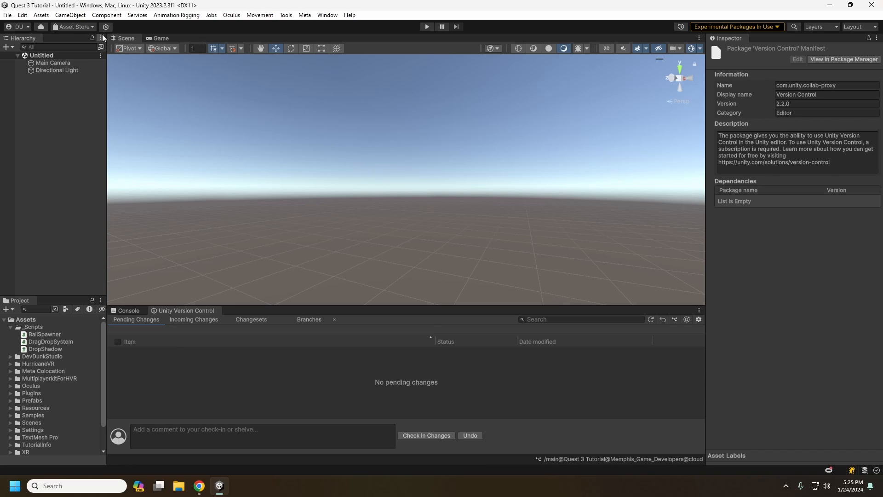
pyautogui.click(327, 14)
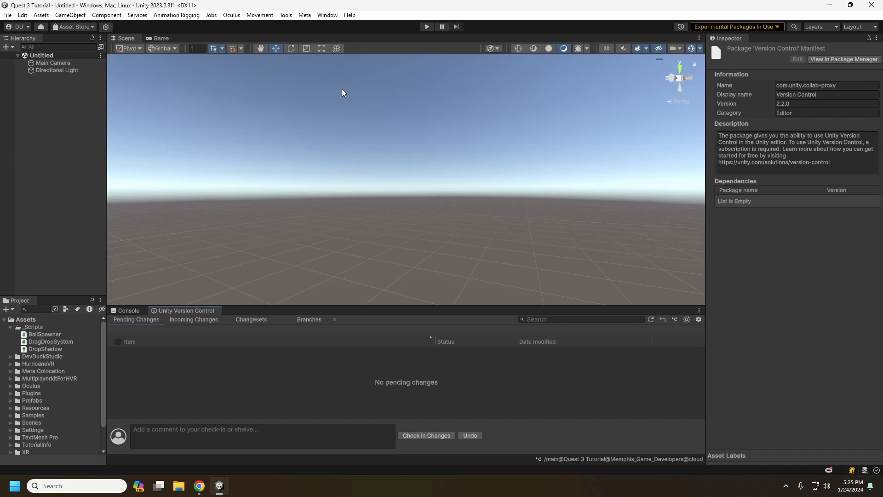
pyautogui.moveTo(167, 375)
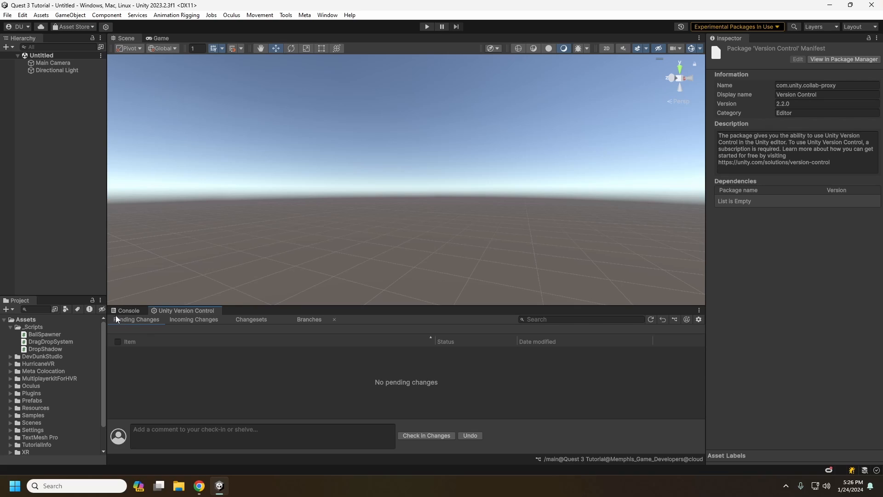
pyautogui.click(192, 319)
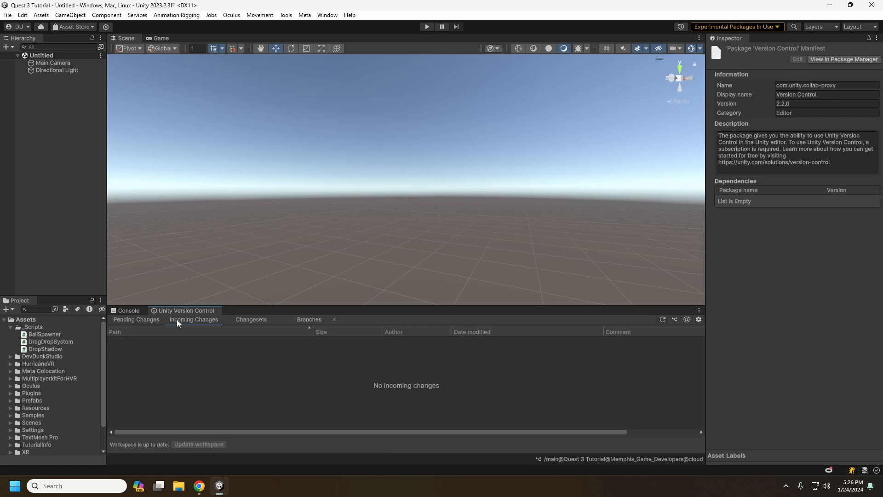
pyautogui.click(251, 319)
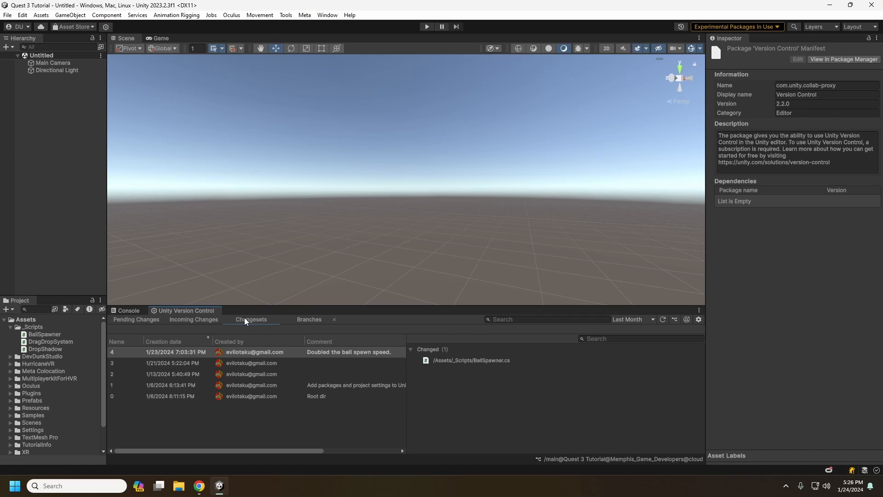
pyautogui.moveTo(240, 392)
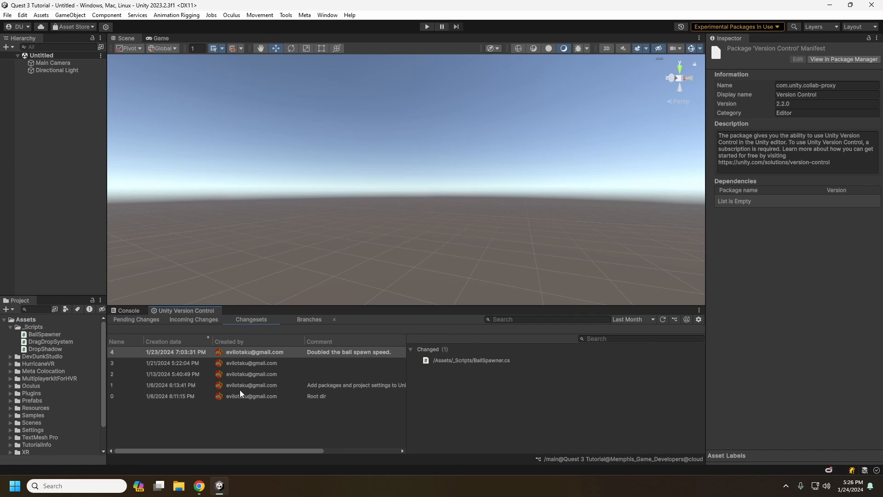
pyautogui.moveTo(254, 387)
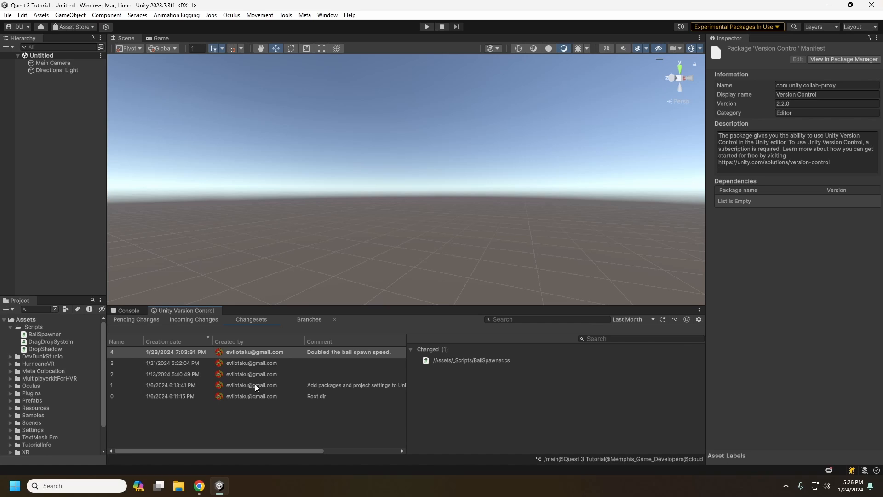
pyautogui.click(308, 319)
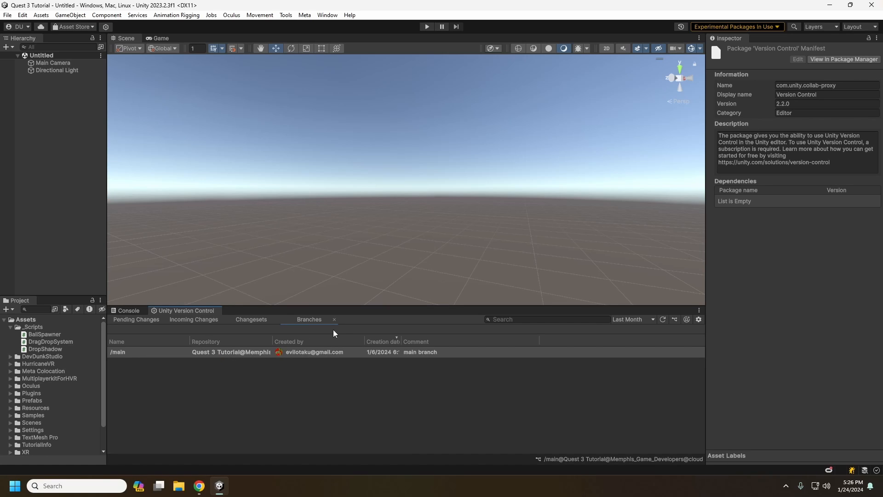
pyautogui.click(136, 319)
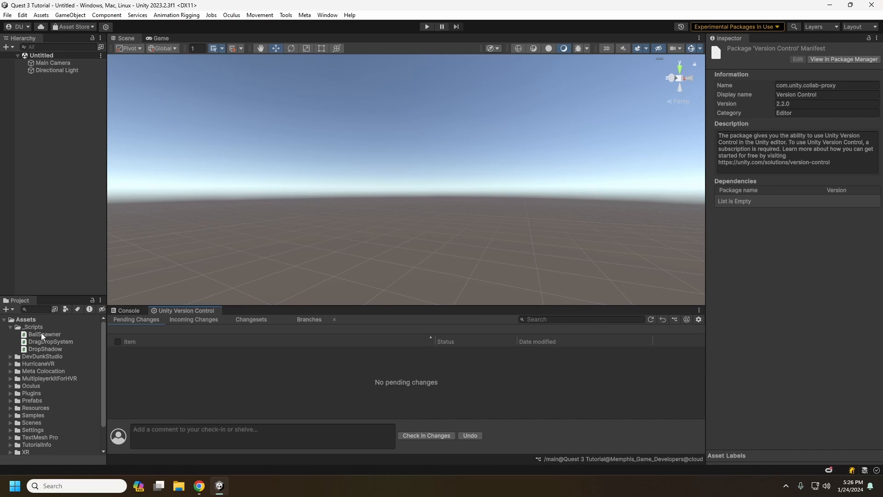
# Change BallSpawner spawn speed to 8 and write the comment 'lowered ball spawn speed to'.
pyautogui.doubleClick(45, 334)
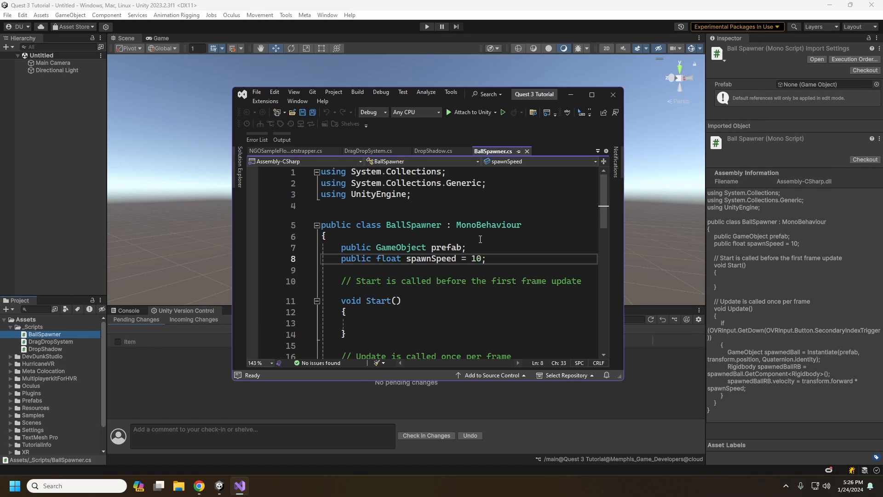
pyautogui.write('8')
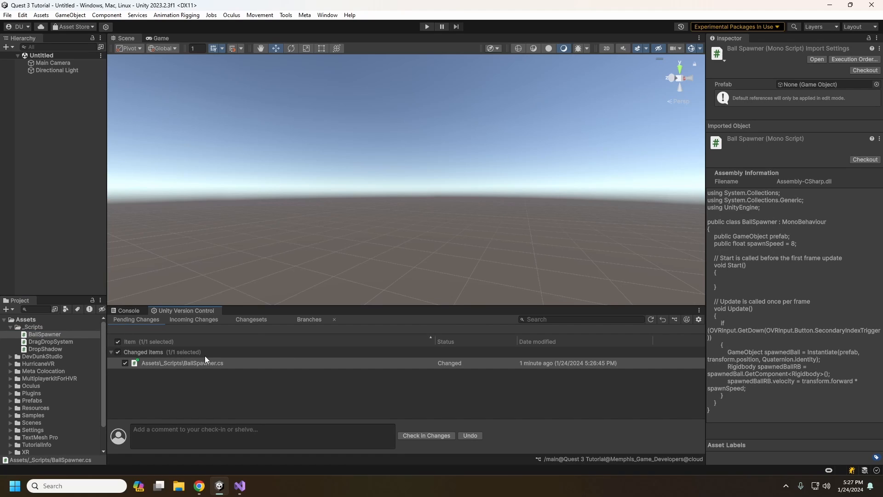
pyautogui.moveTo(234, 340)
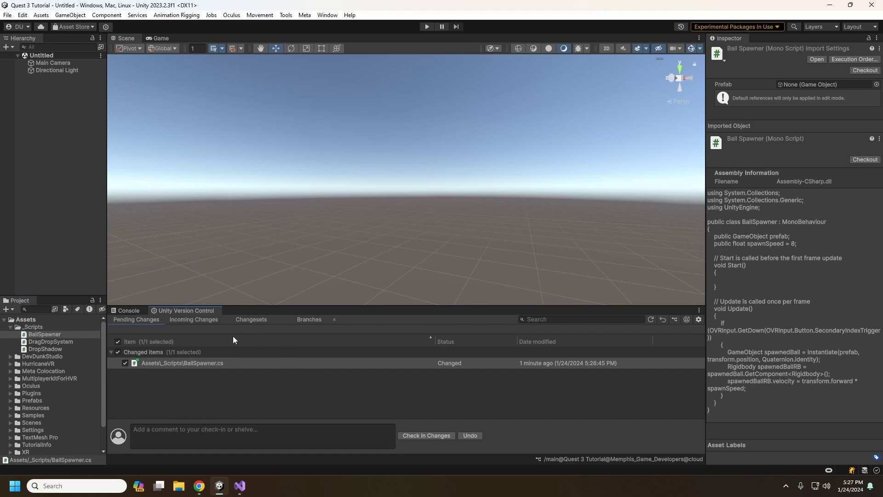
pyautogui.click(262, 435)
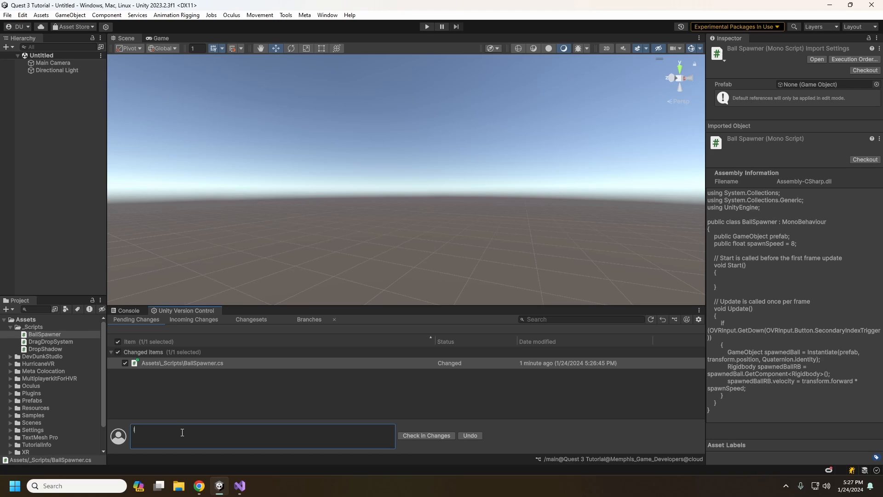
pyautogui.write('lowered ball sapwn')
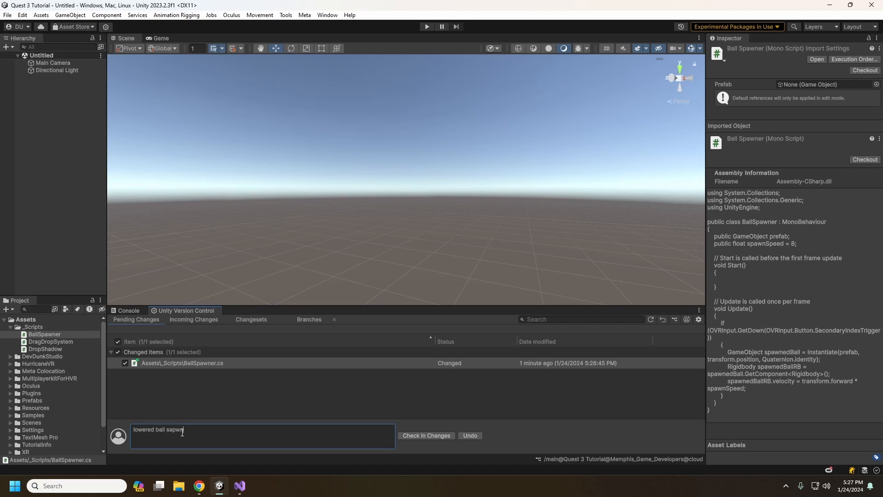
pyautogui.write('speed to')
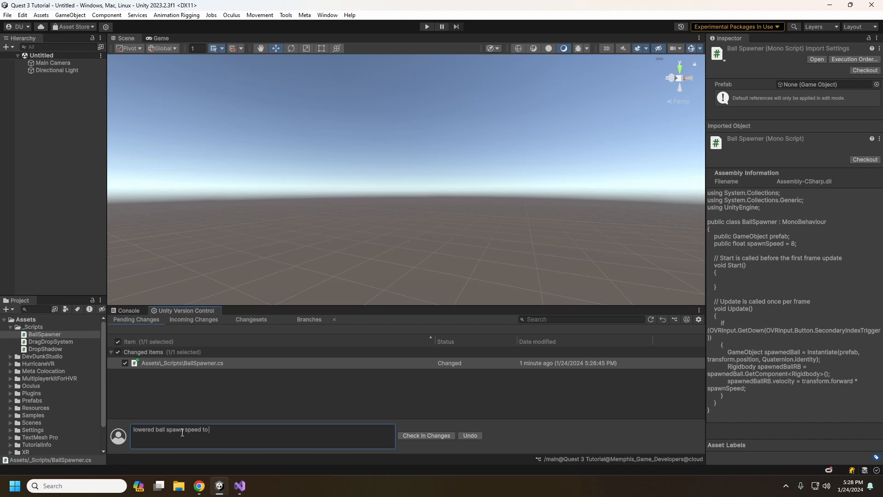
# Diff BallSpawner.cs against the last version, then check in the change with its comment.
pyautogui.rightClick(182, 362)
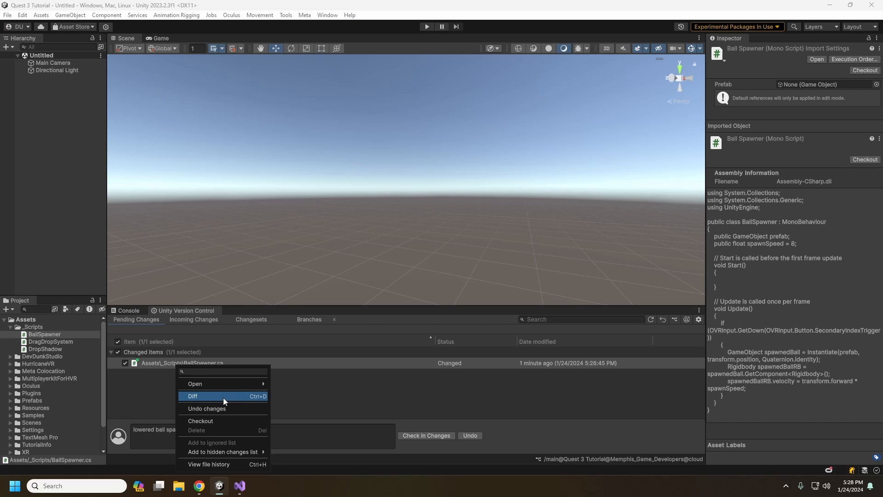
pyautogui.click(192, 395)
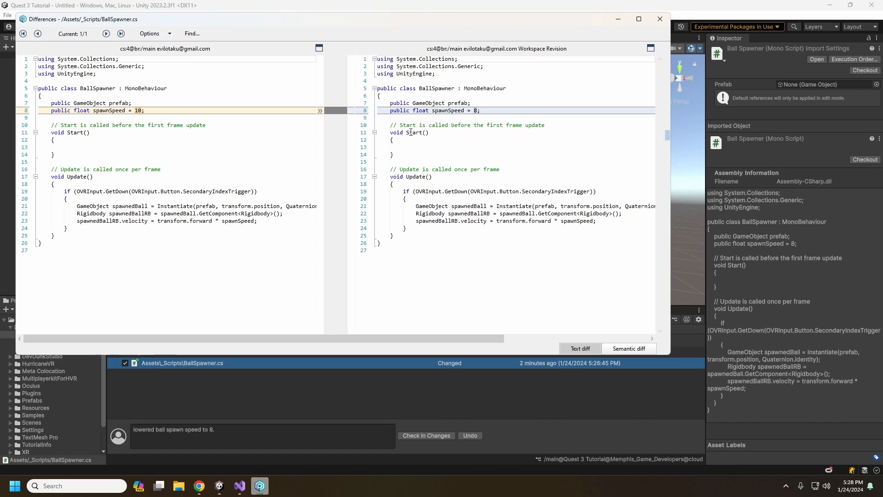
pyautogui.click(660, 19)
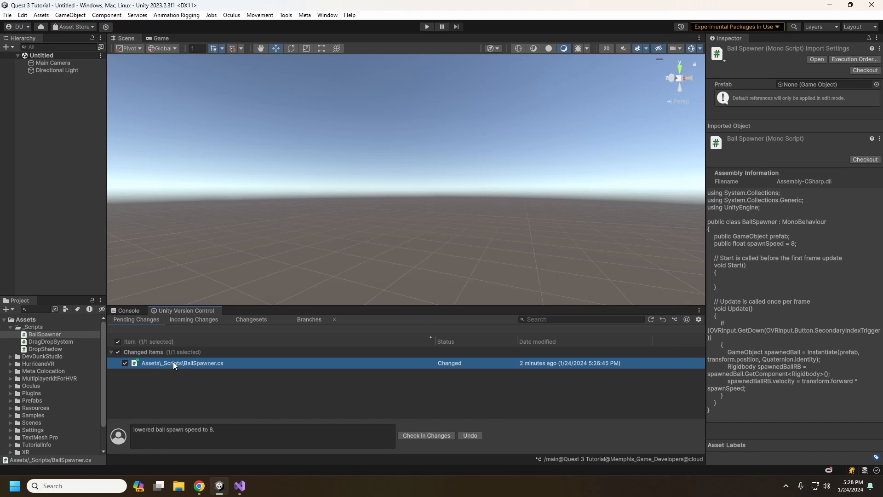
pyautogui.moveTo(165, 389)
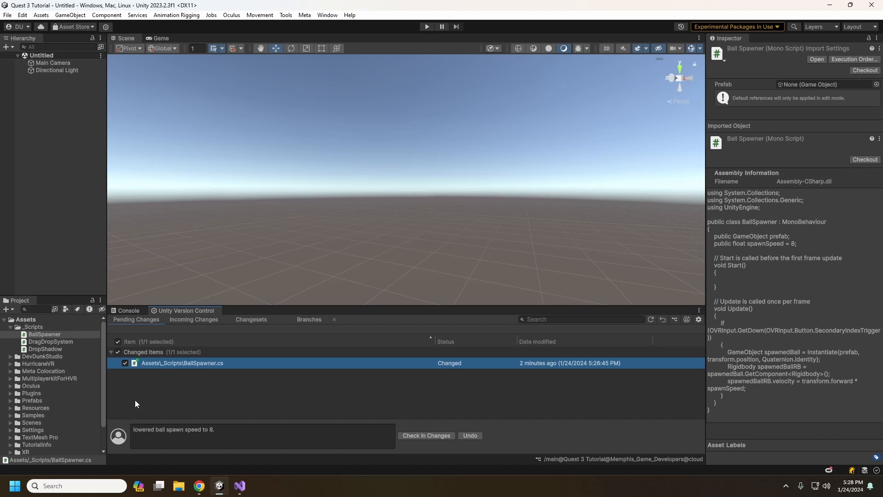
pyautogui.moveTo(109, 435)
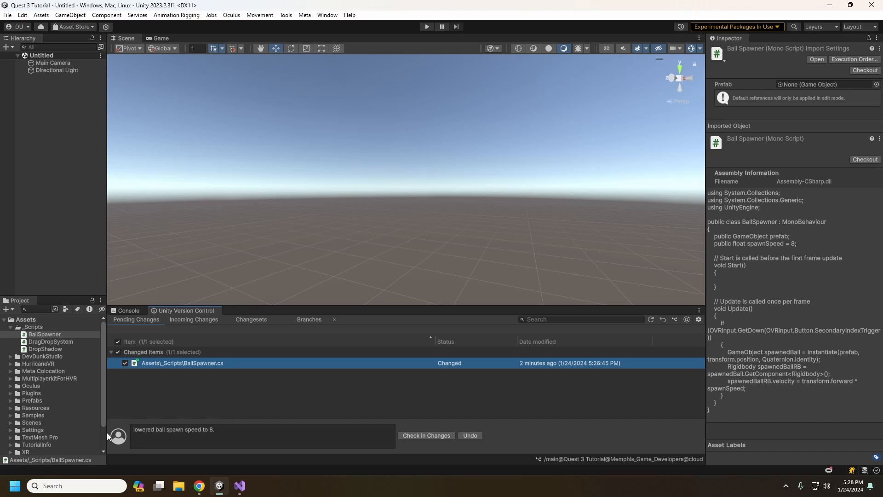
pyautogui.click(262, 435)
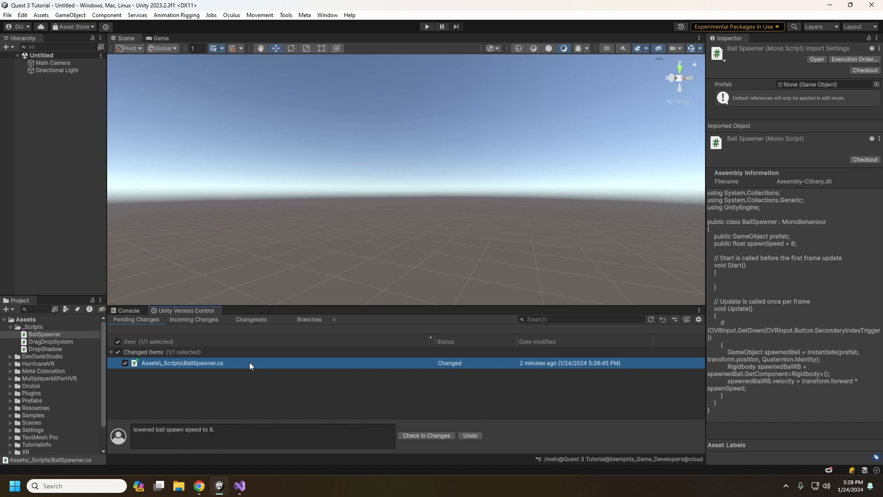
pyautogui.moveTo(284, 417)
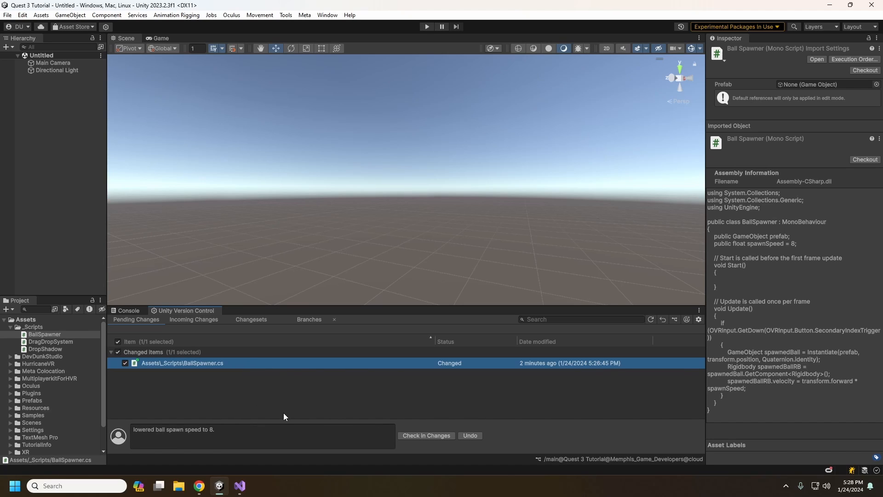
pyautogui.click(236, 433)
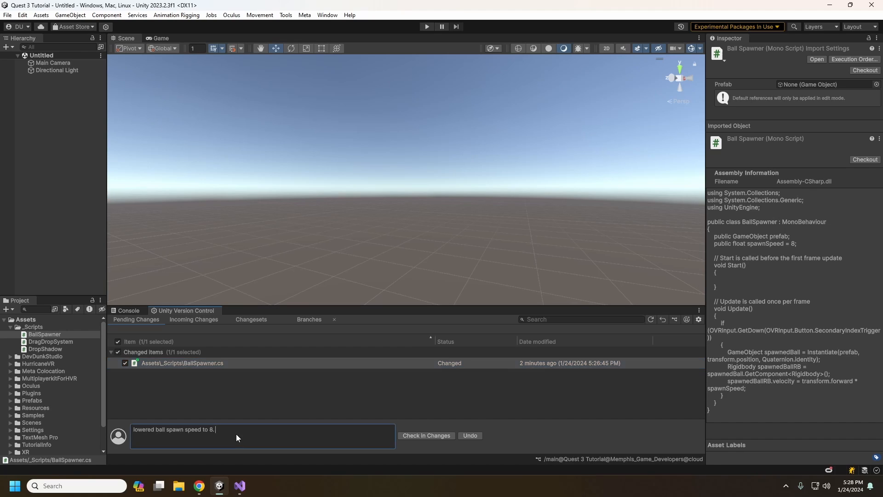
pyautogui.moveTo(445, 447)
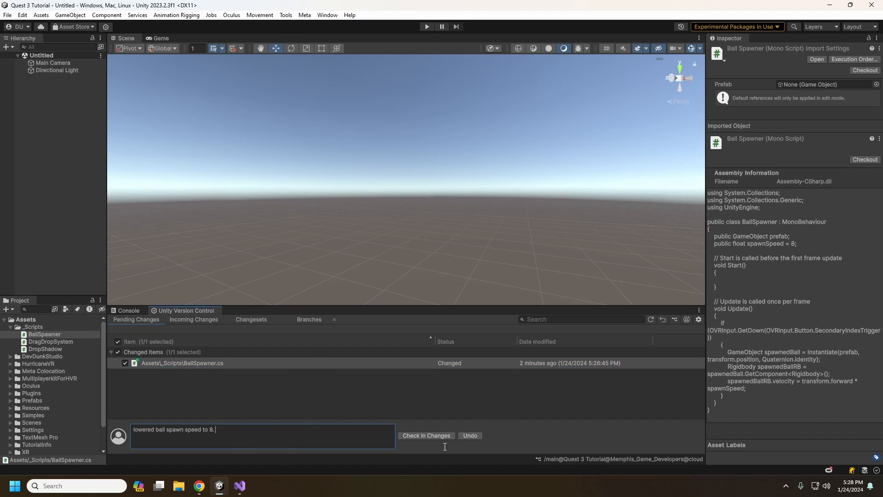
pyautogui.click(426, 435)
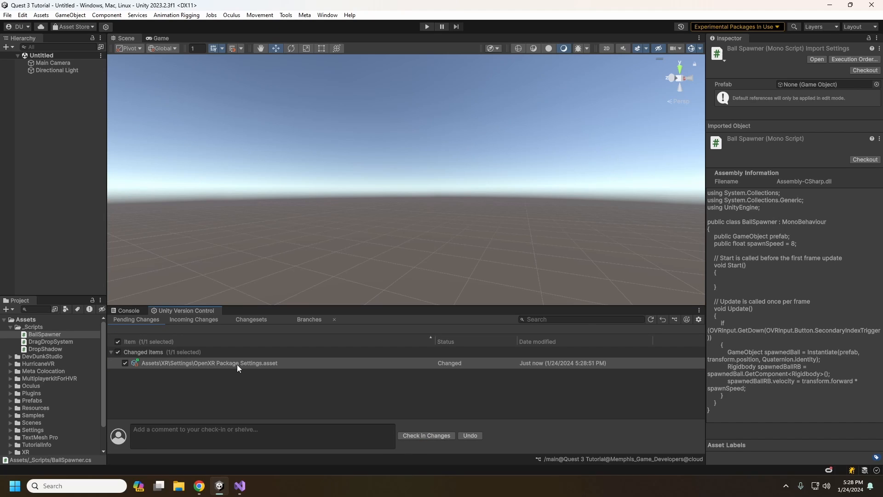
# Try ignoring the OpenXR settings asset, confirm no incoming changes, then view the changesets.
pyautogui.rightClick(208, 362)
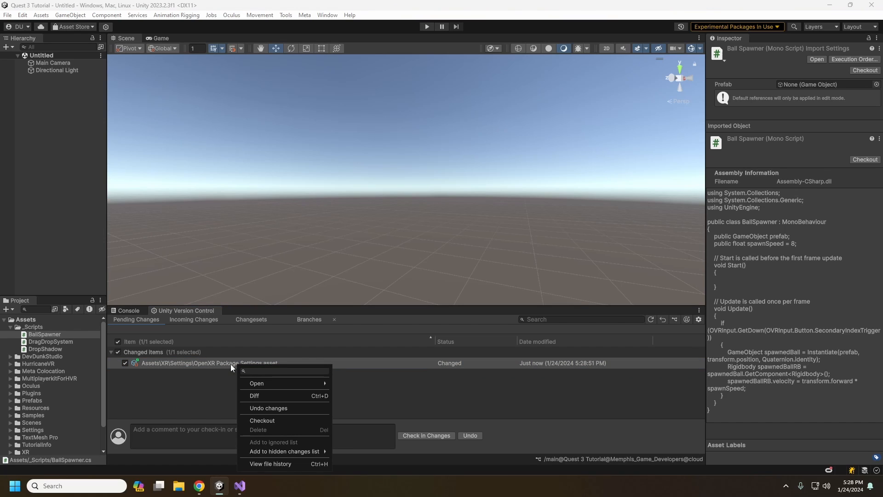
pyautogui.moveTo(285, 451)
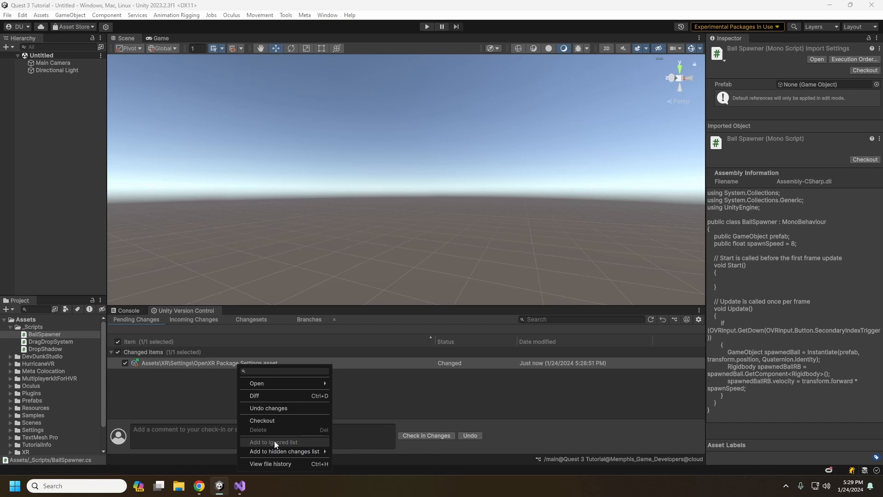
pyautogui.click(254, 395)
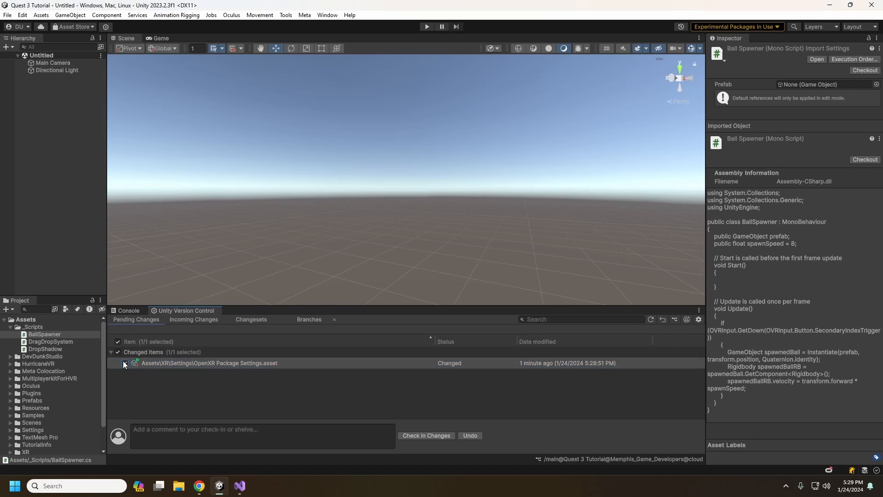
pyautogui.click(192, 320)
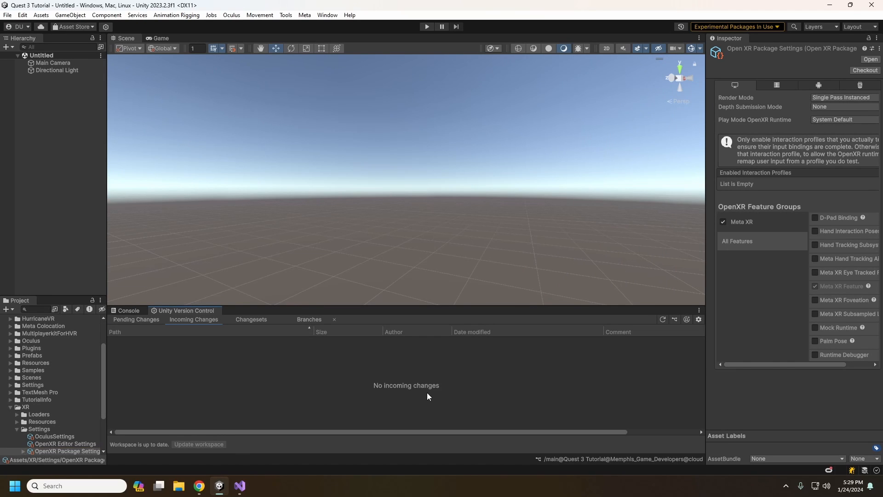
pyautogui.moveTo(249, 378)
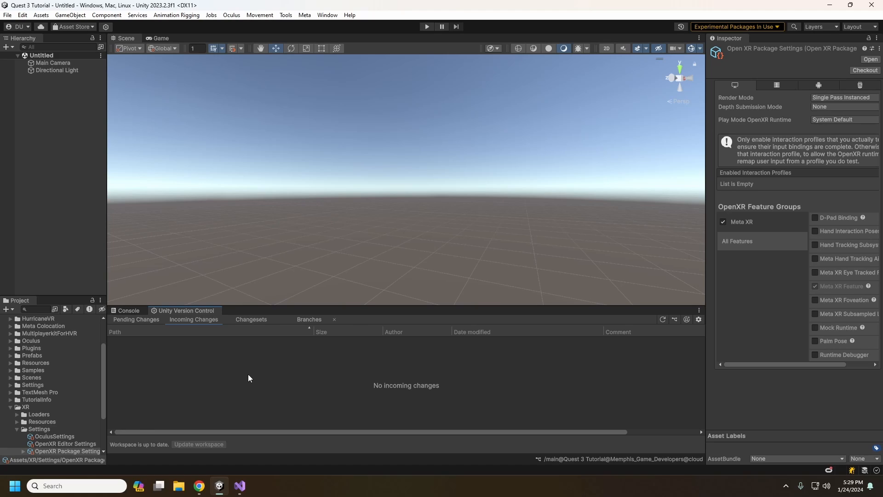
pyautogui.moveTo(231, 398)
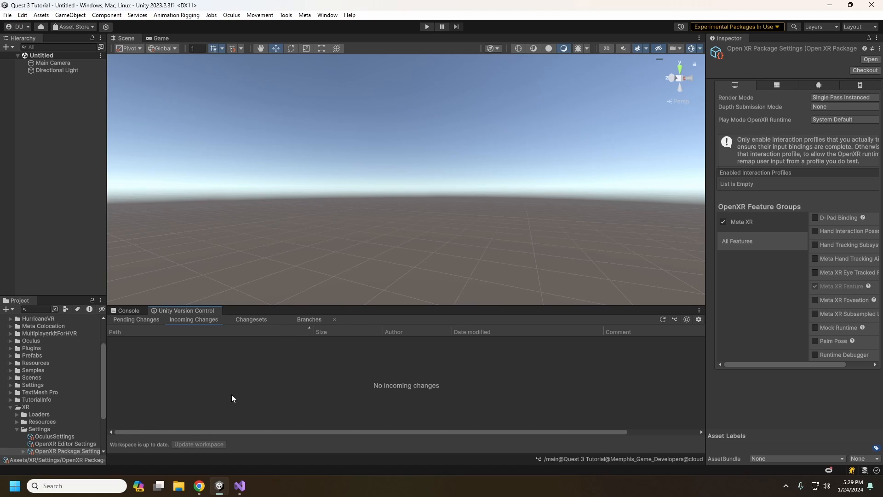
pyautogui.moveTo(174, 445)
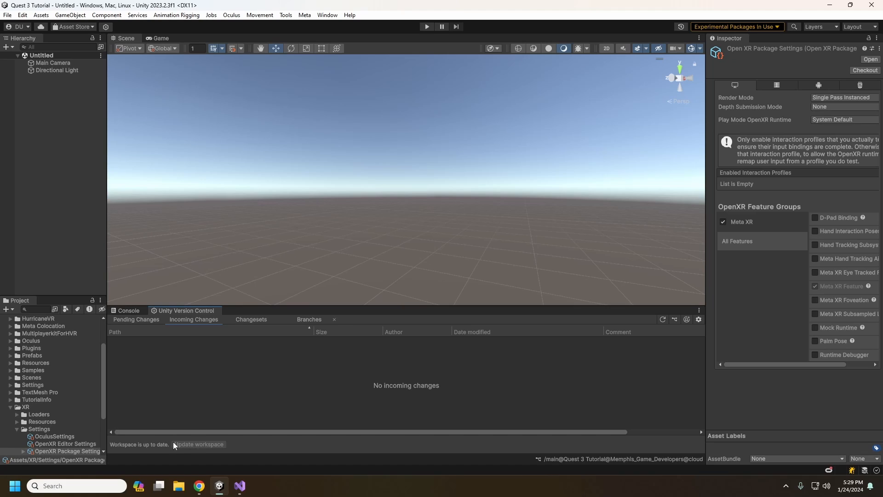
pyautogui.moveTo(243, 319)
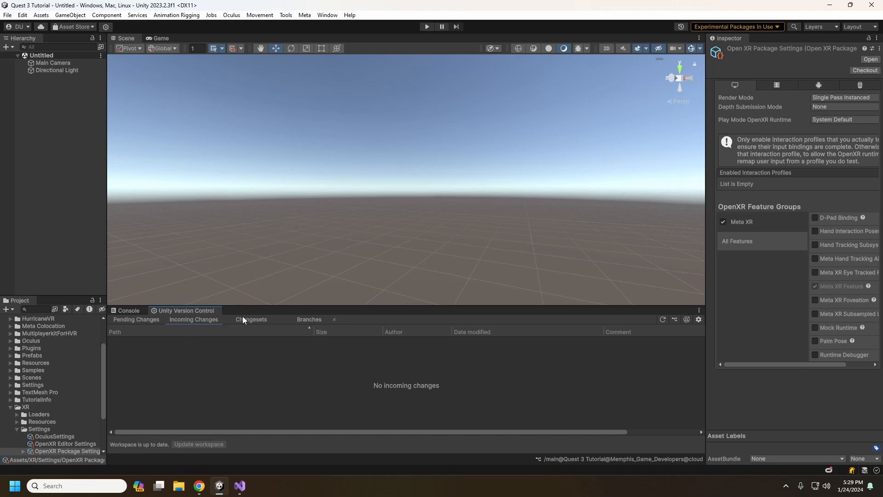
pyautogui.click(250, 319)
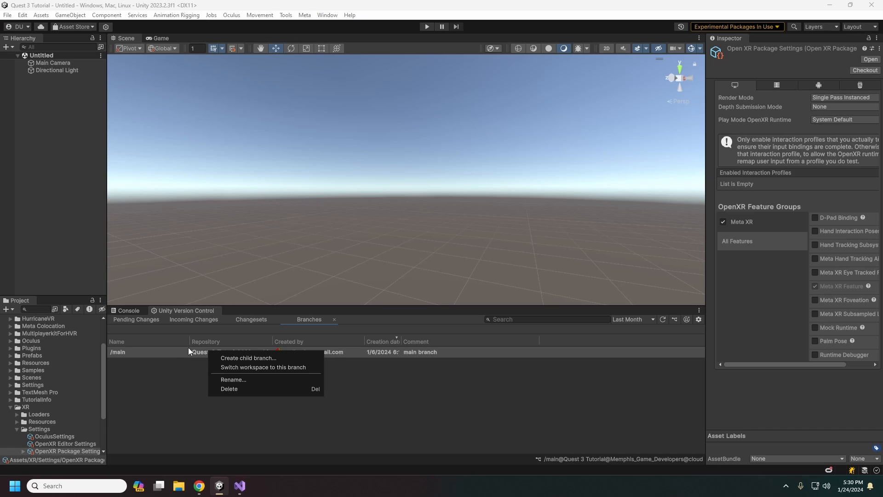
pyautogui.moveTo(167, 349)
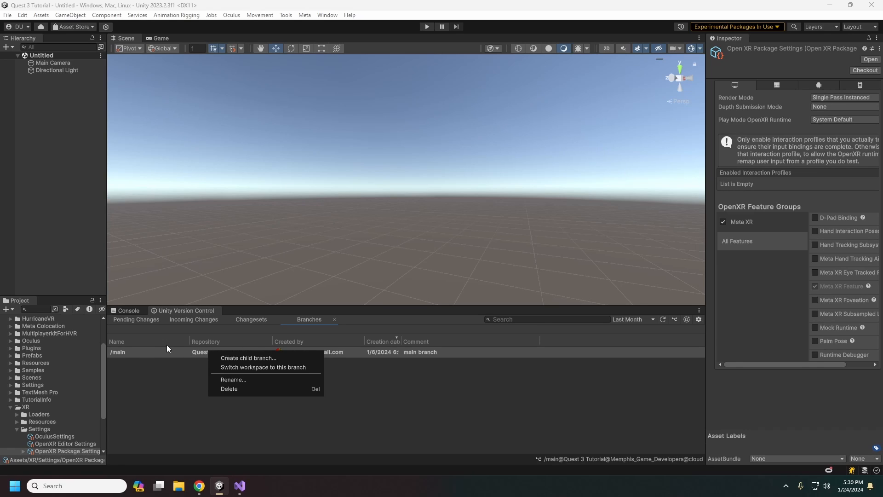
pyautogui.moveTo(181, 363)
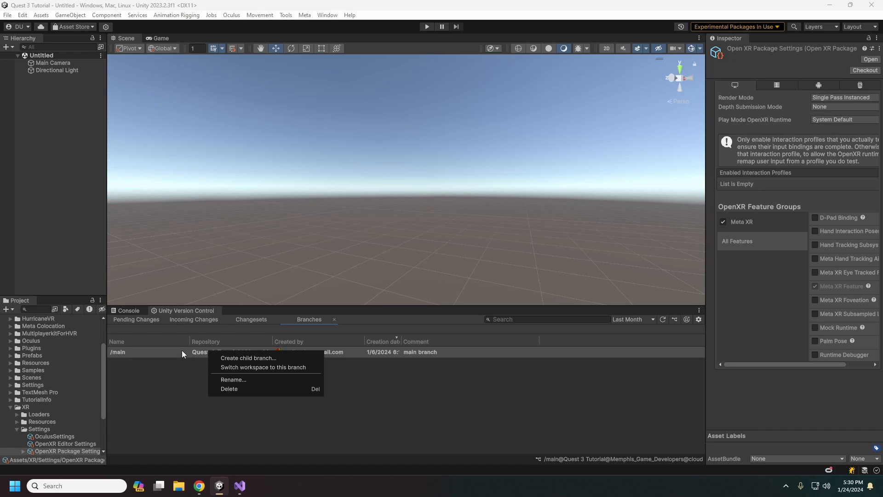
pyautogui.moveTo(185, 351)
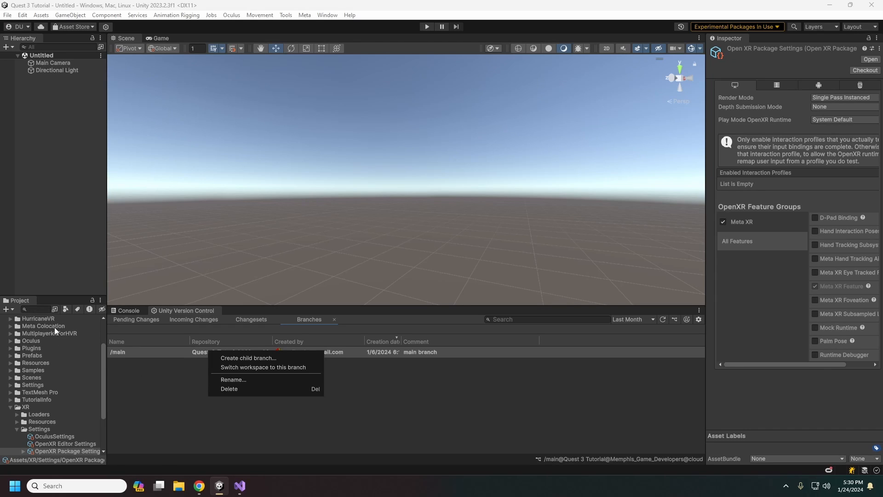
pyautogui.moveTo(265, 367)
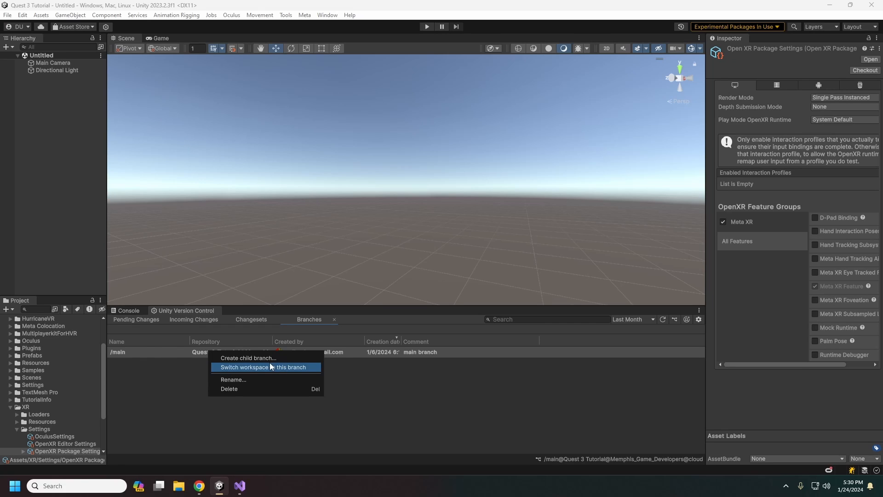
# Start a new child branch from /main via its context menu.
pyautogui.click(247, 358)
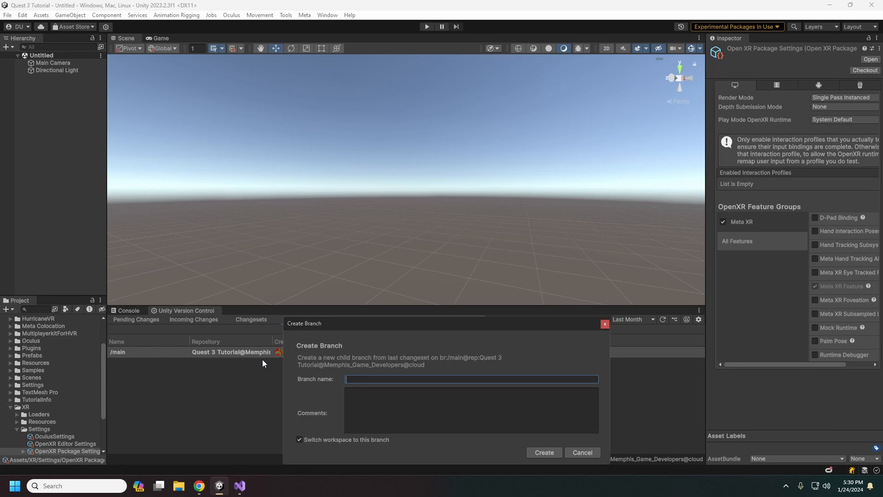
pyautogui.moveTo(361, 376)
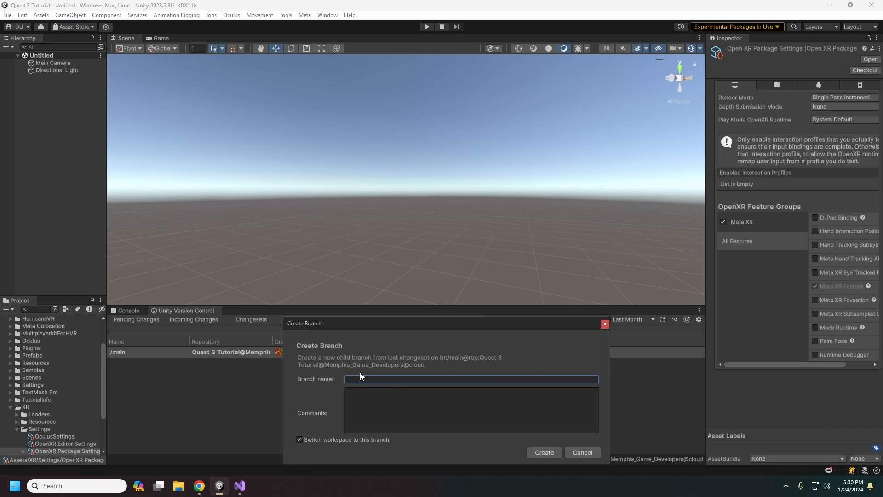
# Name the branch 'balancing ball spawns' with a comment about adjusting speed until it feels right, and create it.
pyautogui.write('ba')
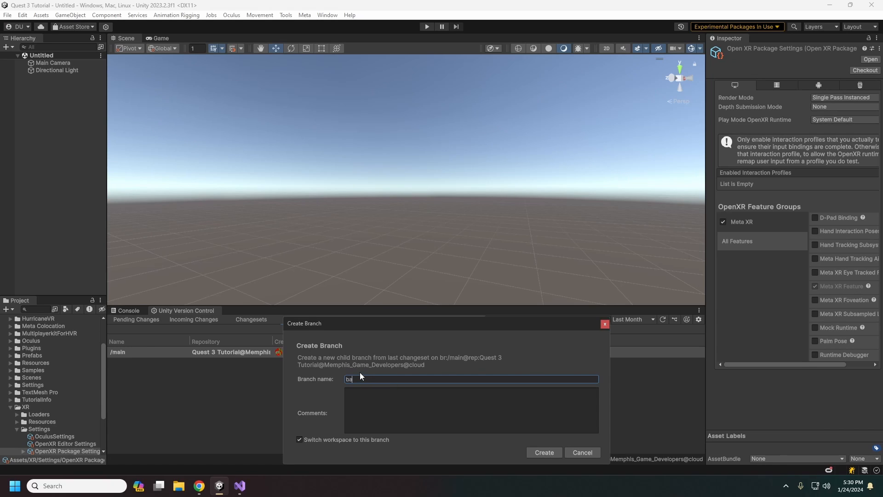
pyautogui.write('balancing ball')
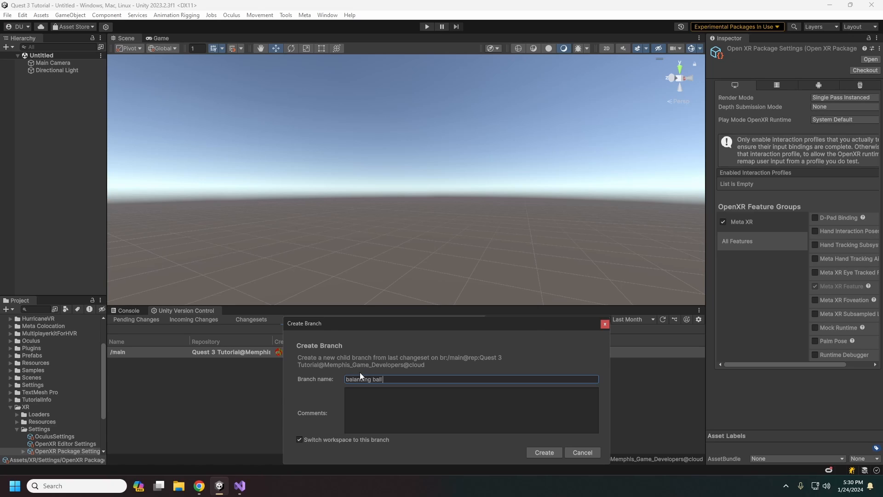
pyautogui.write('spawns')
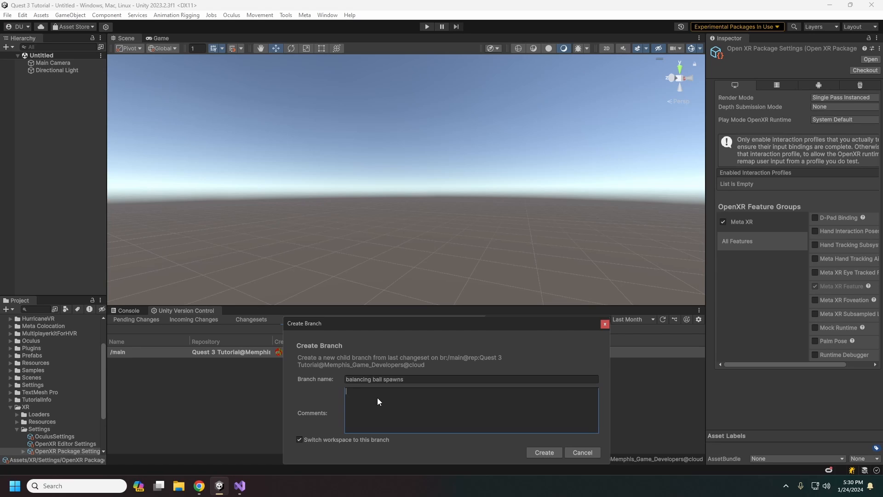
pyautogui.write('adjusting spe')
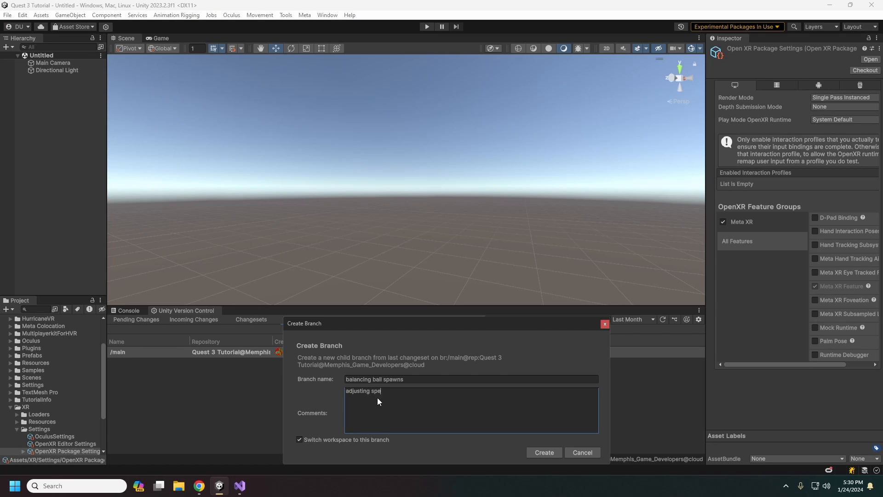
pyautogui.write('ed until it fee')
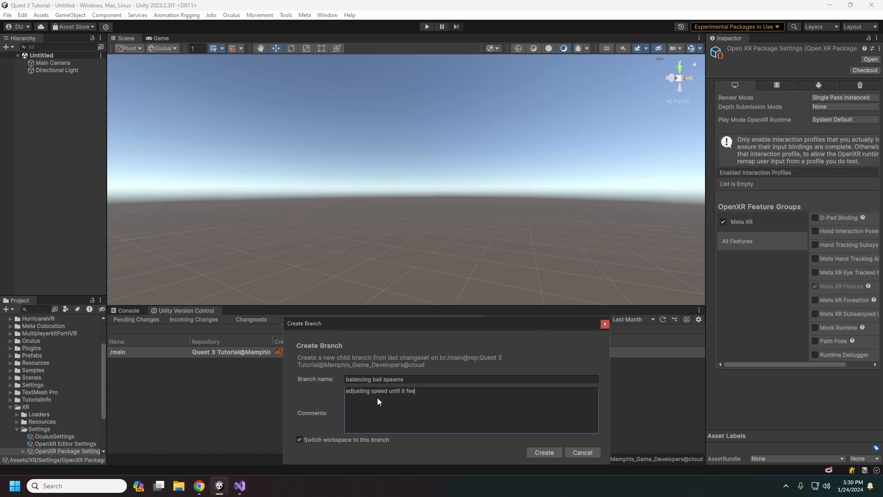
pyautogui.click(543, 453)
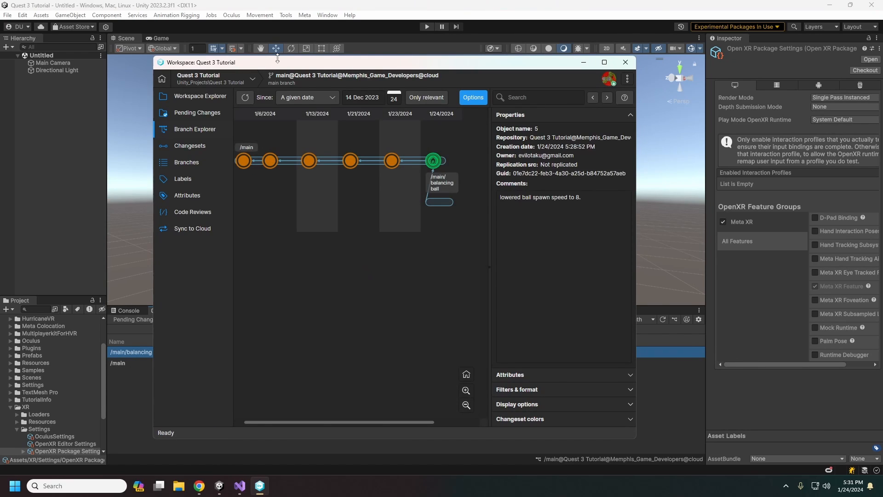
# Reposition the window and reopen the Version Control desktop app.
pyautogui.moveTo(276, 62); pyautogui.dragTo(293, 79)
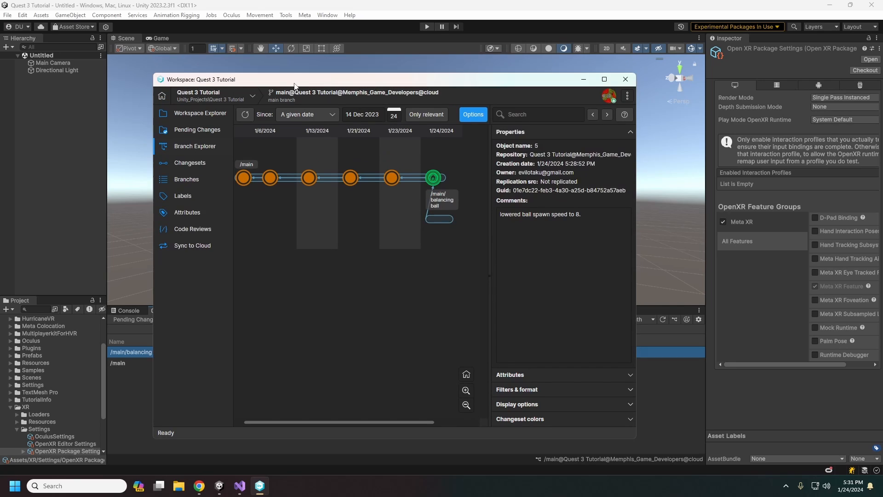
pyautogui.moveTo(293, 79); pyautogui.dragTo(321, 99)
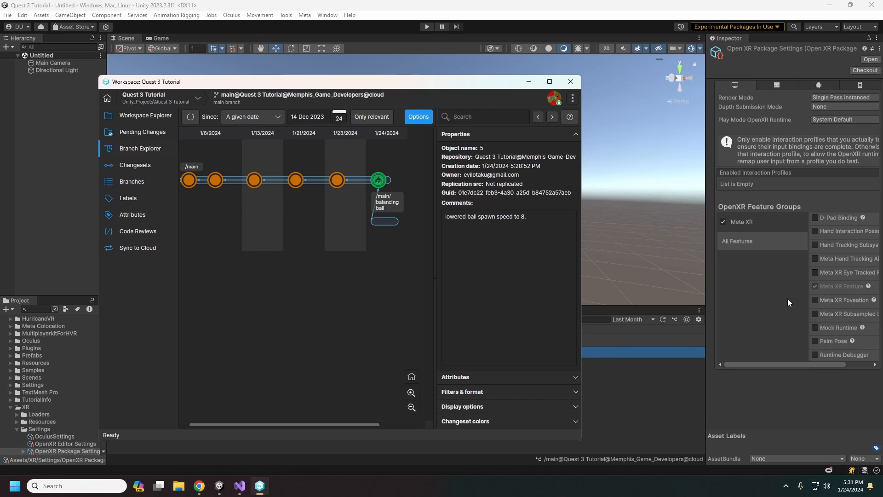
pyautogui.click(698, 319)
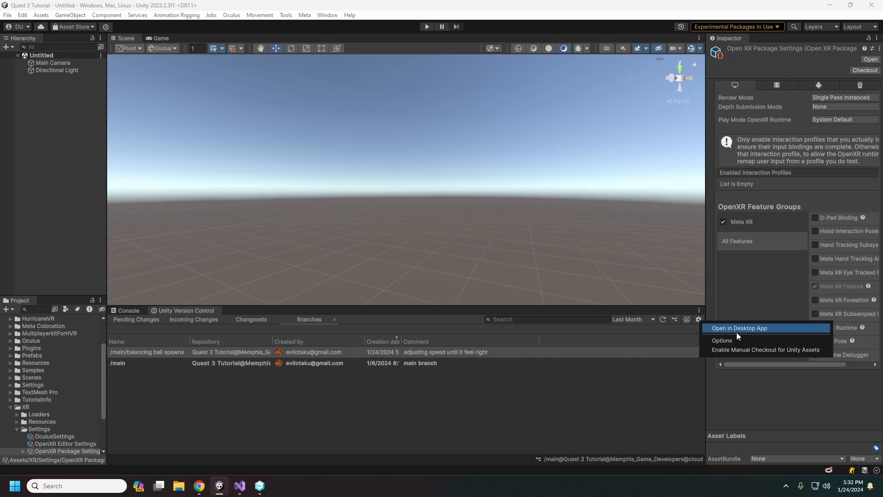
pyautogui.click(739, 327)
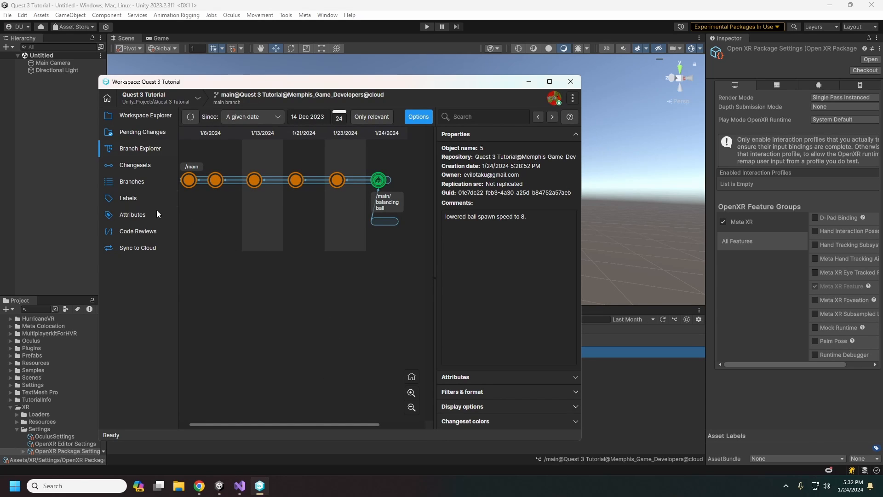
pyautogui.moveTo(324, 207)
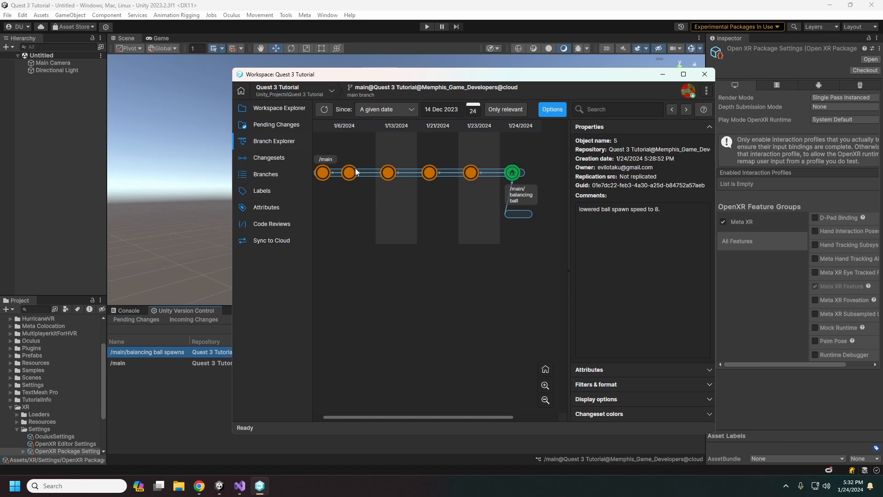
# Show the repository's Labels section, which has none yet.
pyautogui.click(262, 190)
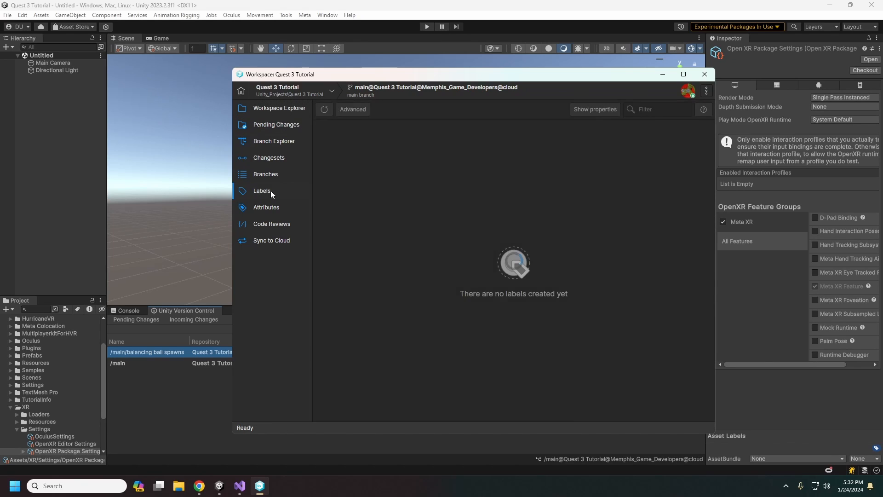
# Review Attributes and Code Reviews, then begin a merge from the balancing ball branch in Branch Explorer.
pyautogui.click(266, 207)
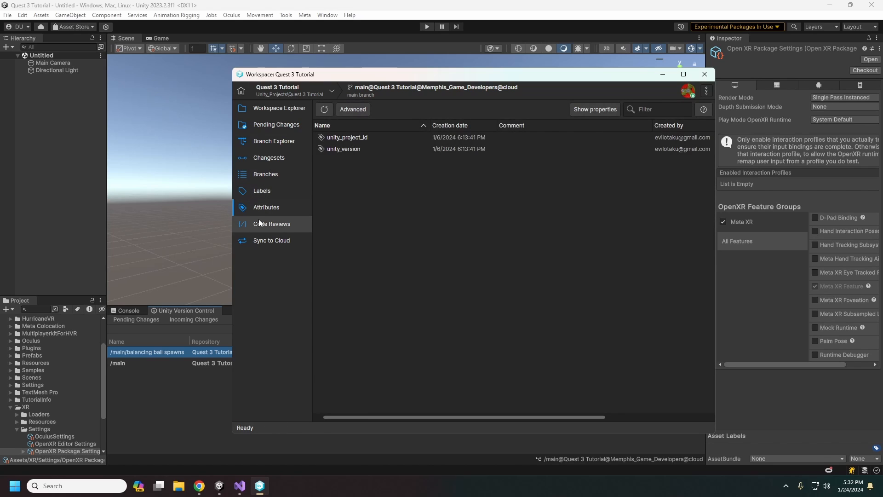
pyautogui.click(271, 223)
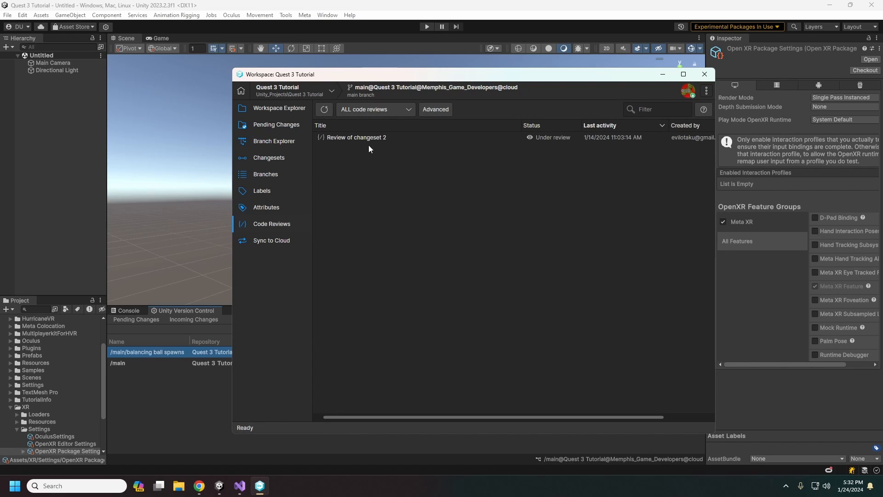
pyautogui.moveTo(358, 141)
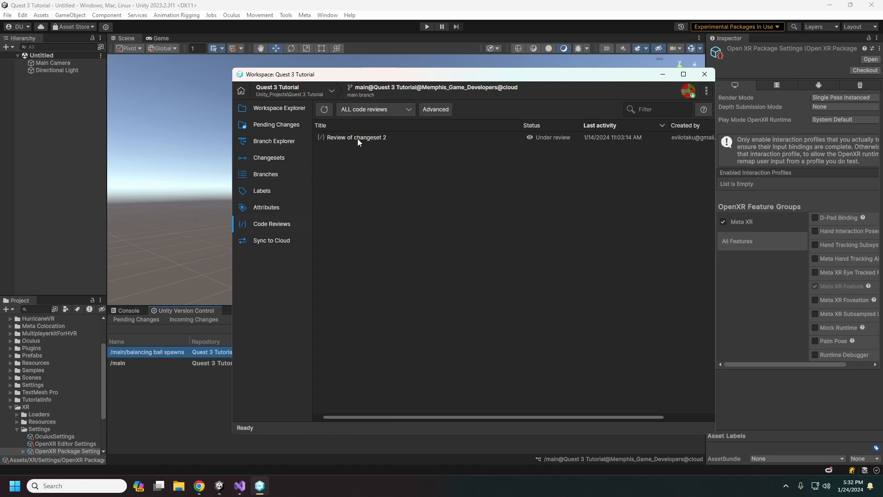
pyautogui.click(274, 140)
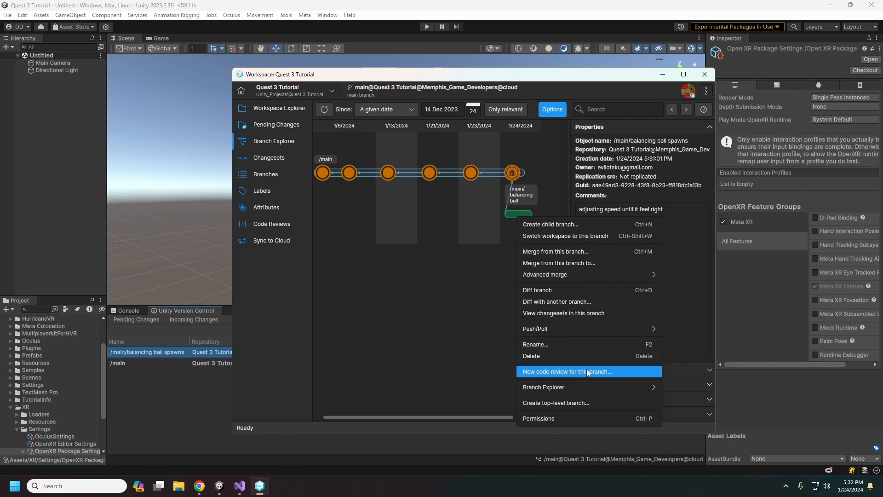
pyautogui.moveTo(584, 374)
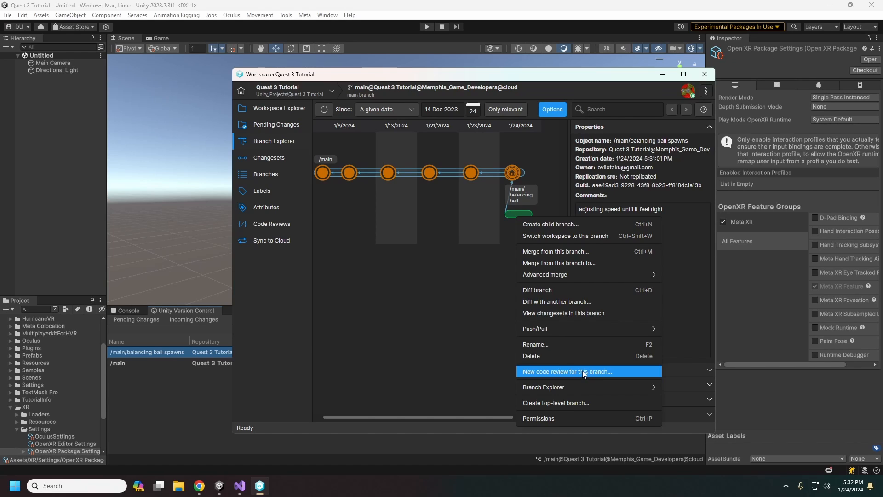
pyautogui.moveTo(505, 196)
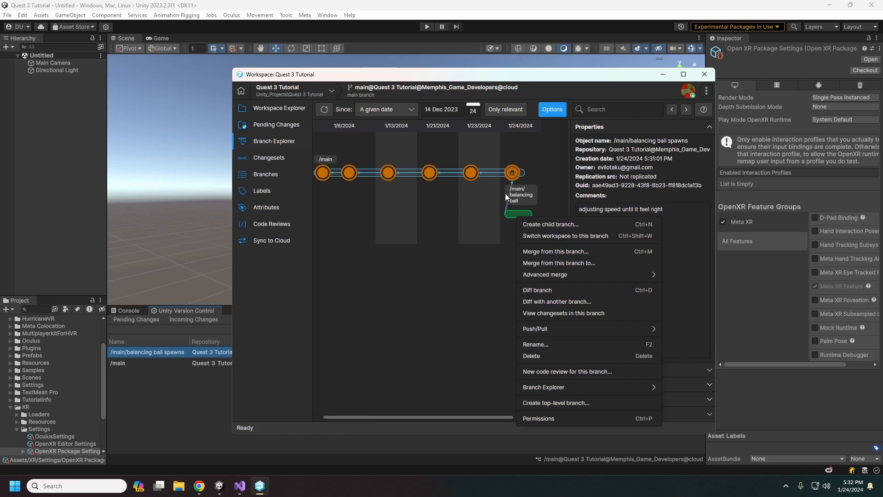
pyautogui.moveTo(577, 255)
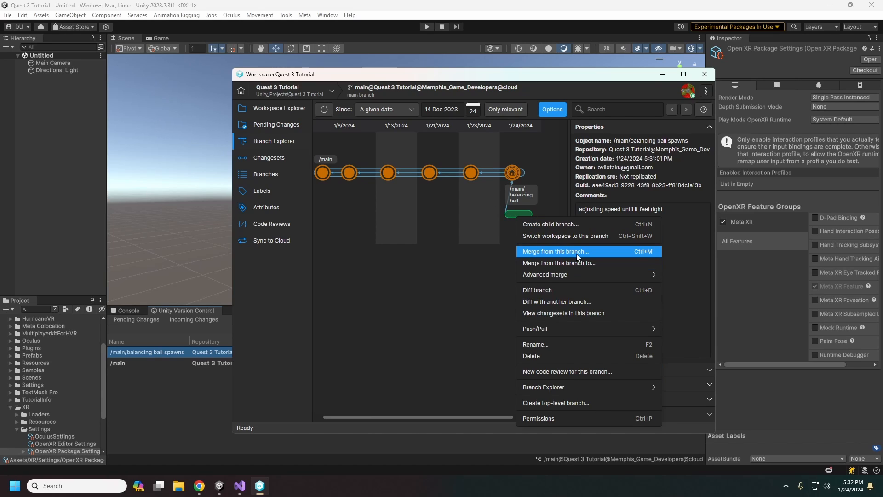
pyautogui.click(553, 252)
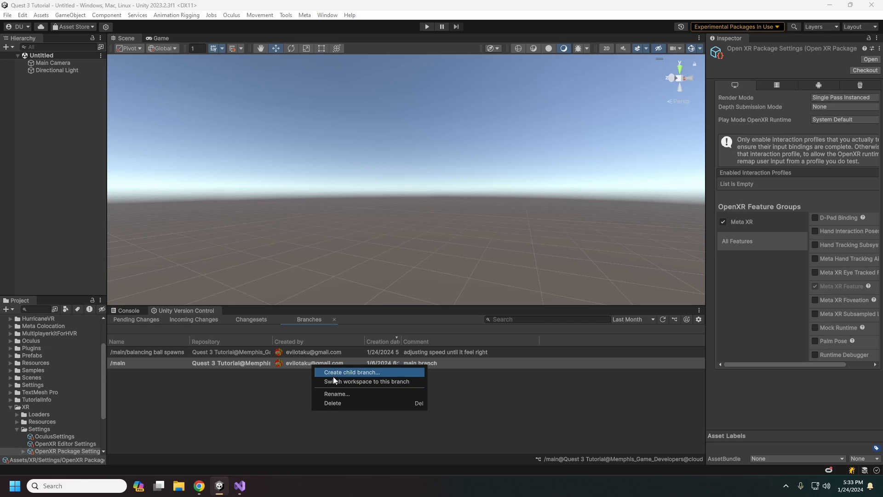
# Select changeset 5, which lowered ball spawn speed to 8 in BallSpawner.cs.
pyautogui.click(250, 319)
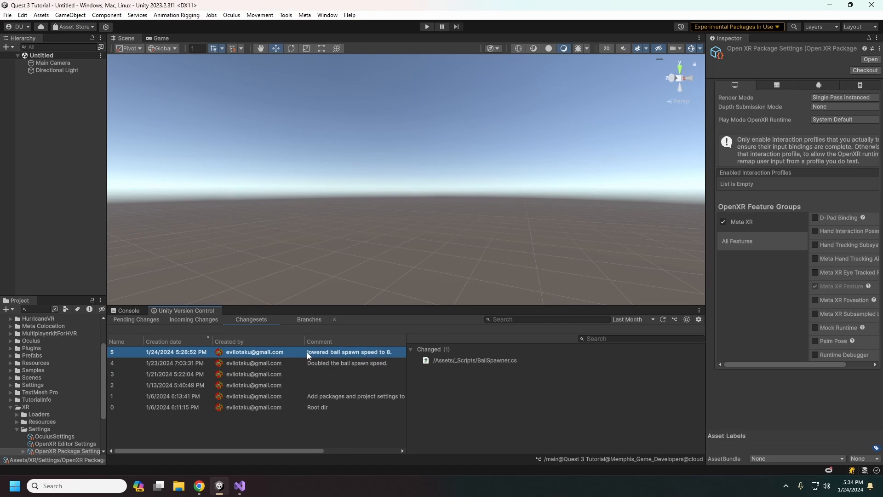
pyautogui.moveTo(292, 355)
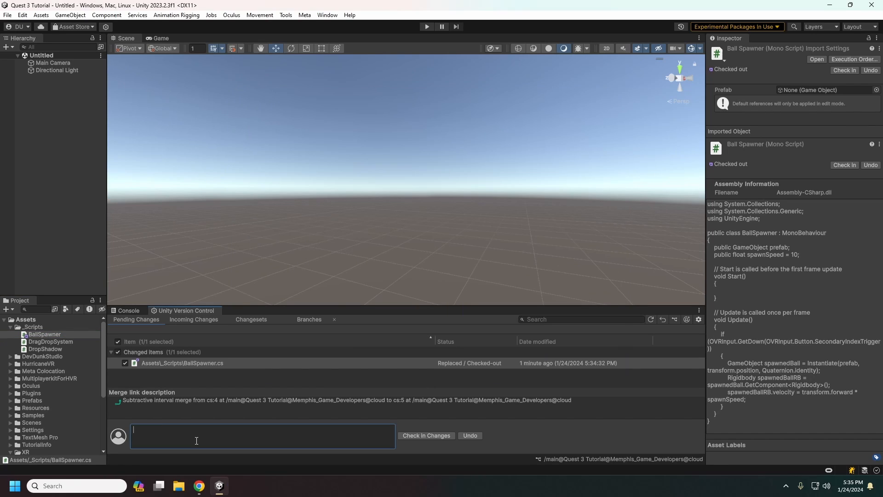
# Check in the reverted spawner with a comment that speed 8 broke things, creating changeset 6.
pyautogui.write('re')
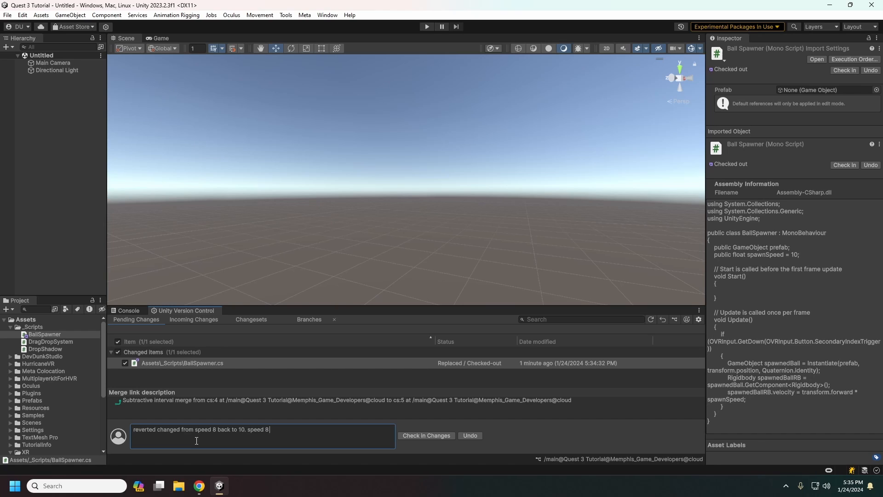
pyautogui.write('broke')
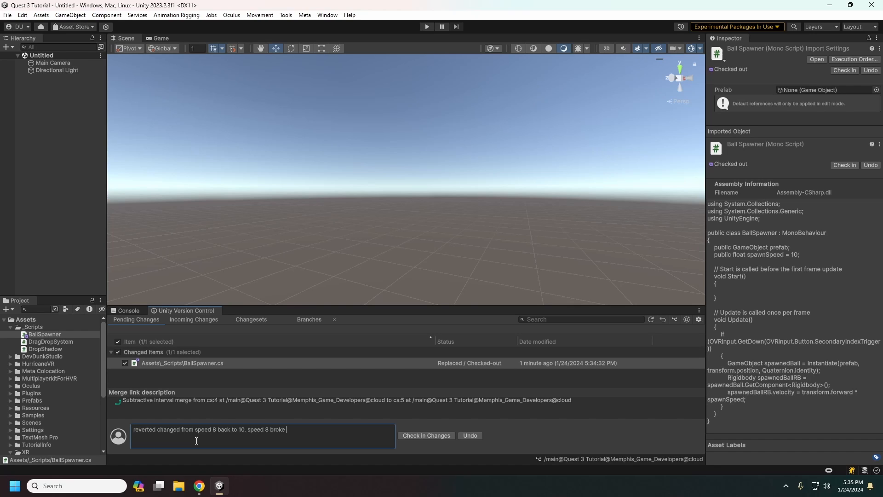
pyautogui.click(426, 435)
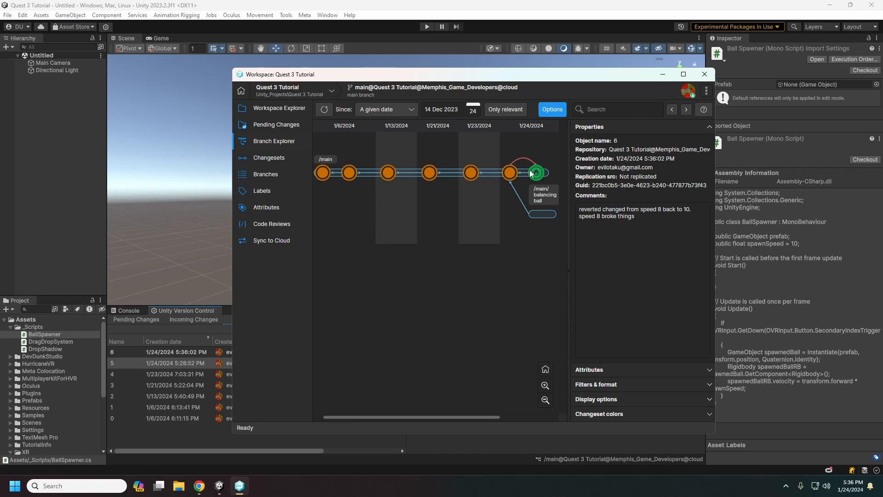
pyautogui.moveTo(475, 189)
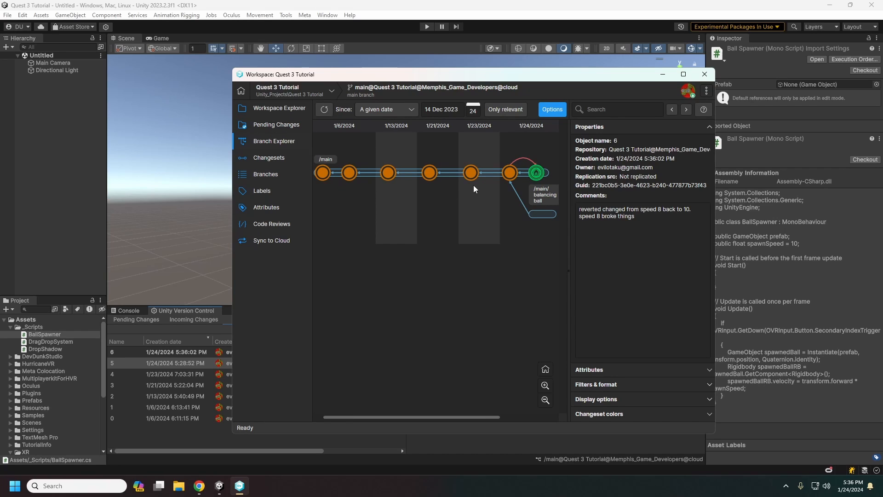
pyautogui.moveTo(514, 170)
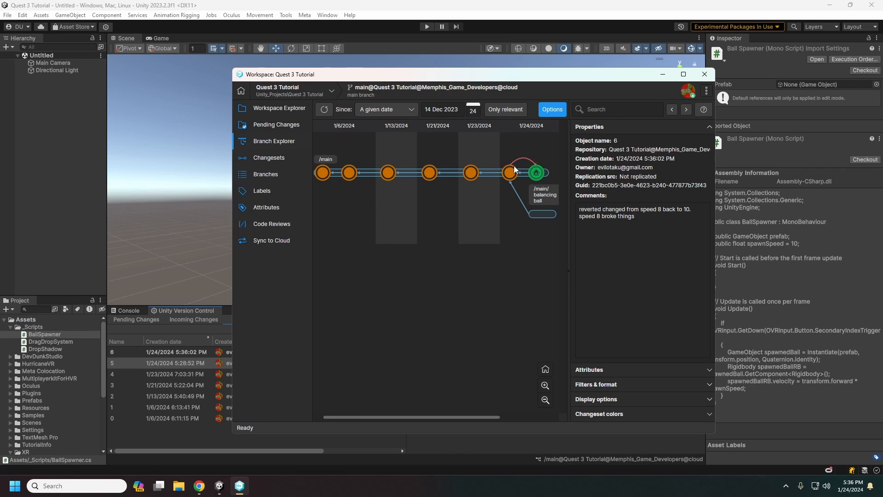
pyautogui.moveTo(508, 184)
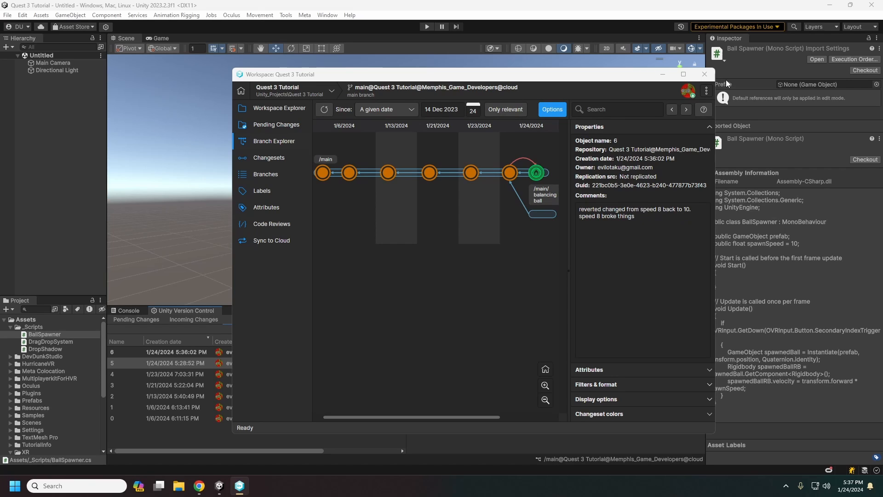
# Show the Workspace Explorer's controlled files and bring up the app's general options.
pyautogui.click(704, 73)
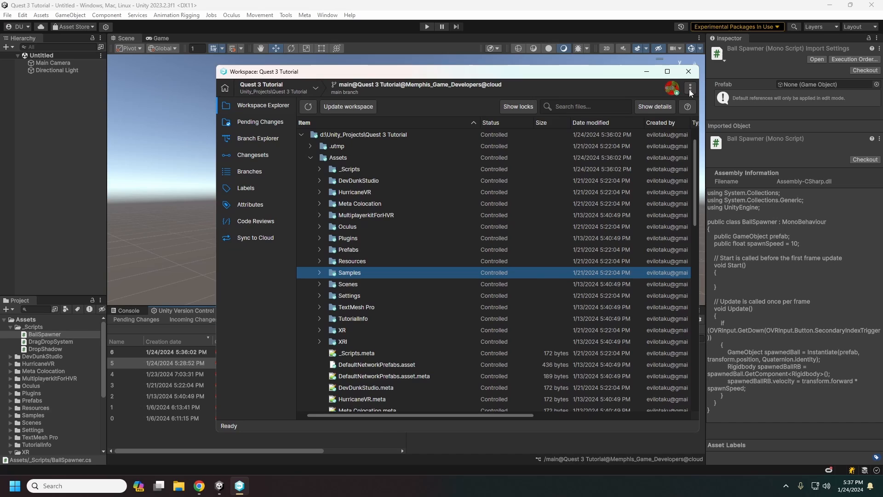
pyautogui.click(689, 89)
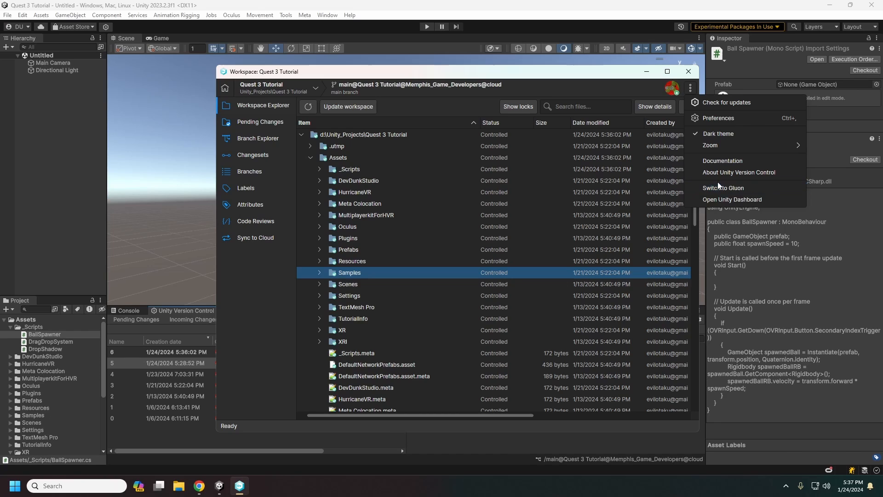
pyautogui.moveTo(710, 145)
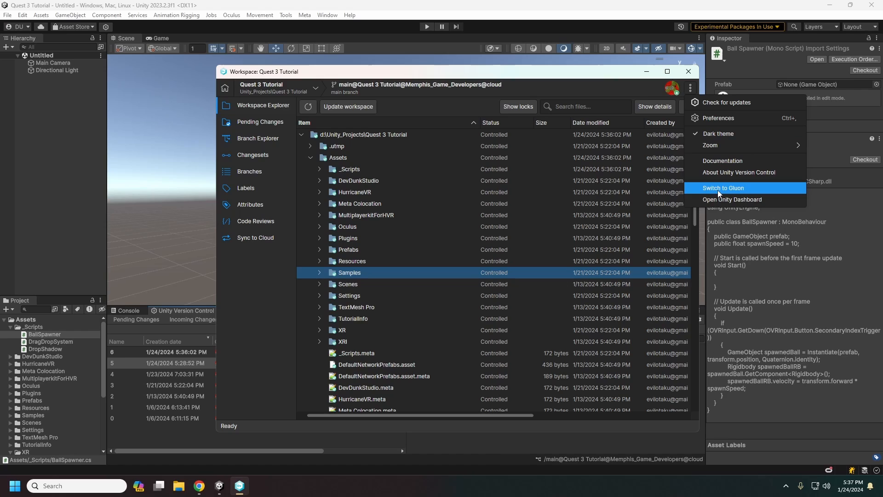
pyautogui.moveTo(722, 187)
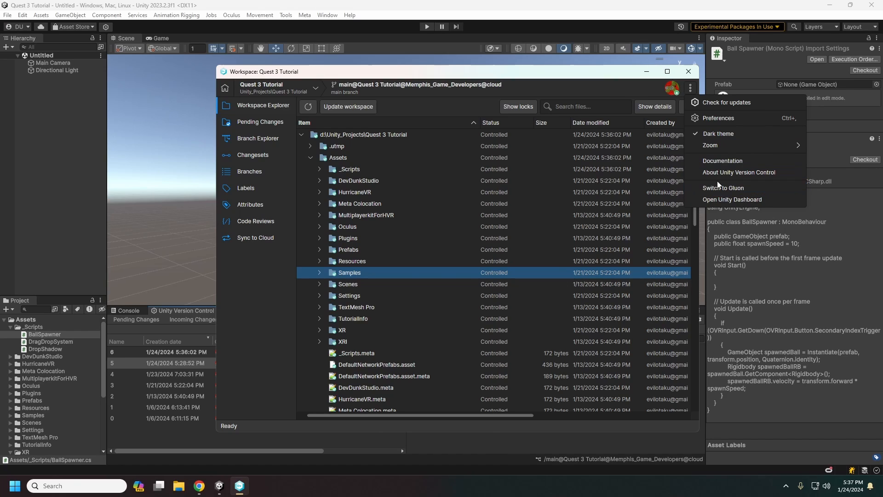
pyautogui.moveTo(723, 188)
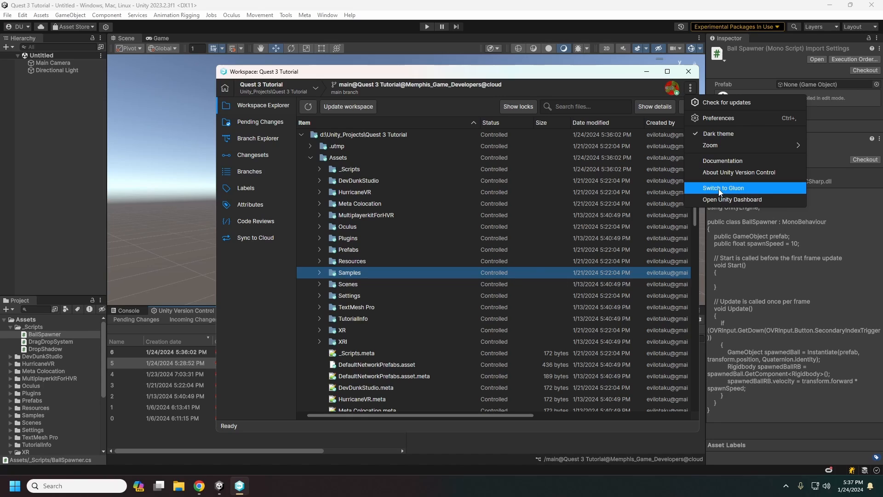
pyautogui.moveTo(702, 159)
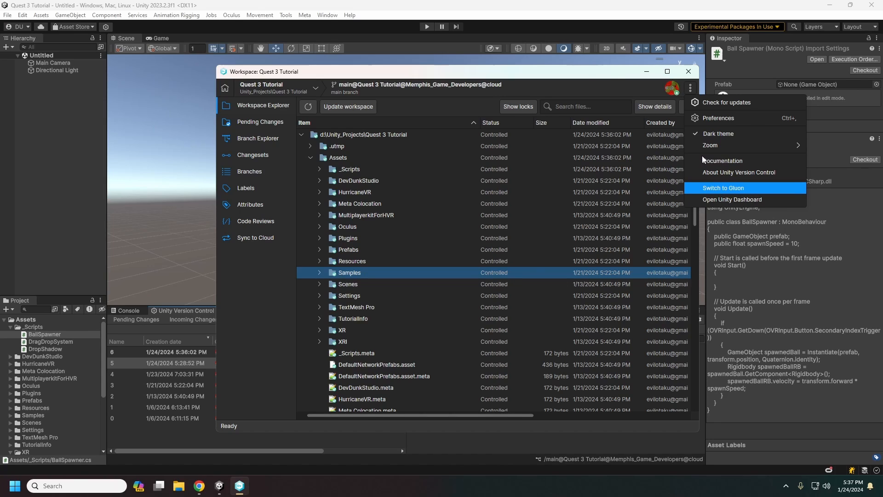
# Switch to Gluon, listing the cloud organization's repositories.
pyautogui.click(723, 187)
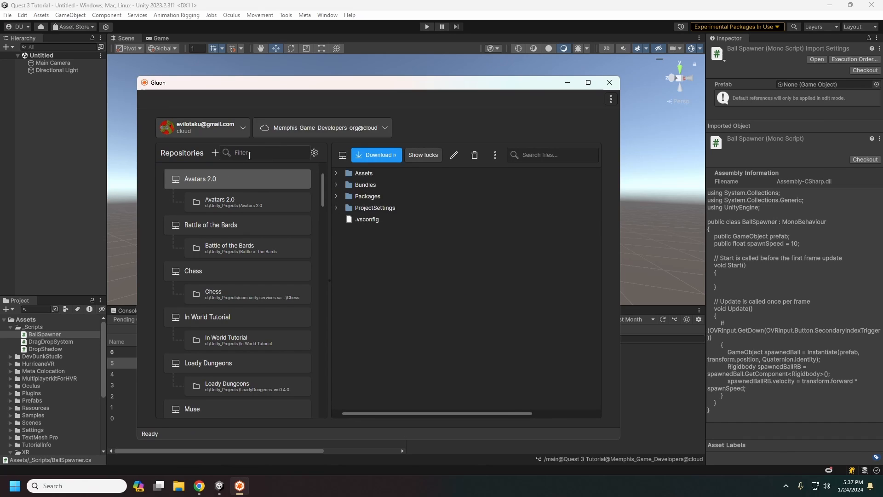
# Choose the organisation cloud server and browse the Quest 3 Tutorial workspace files.
pyautogui.click(323, 127)
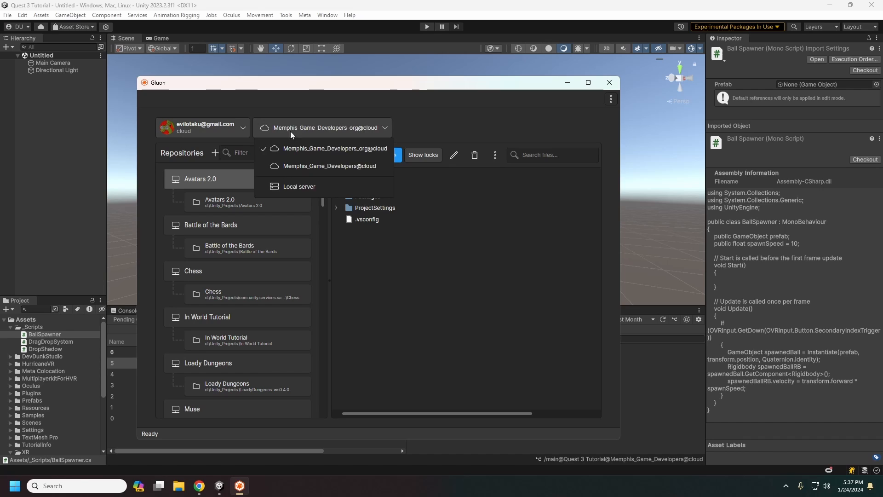
pyautogui.click(335, 148)
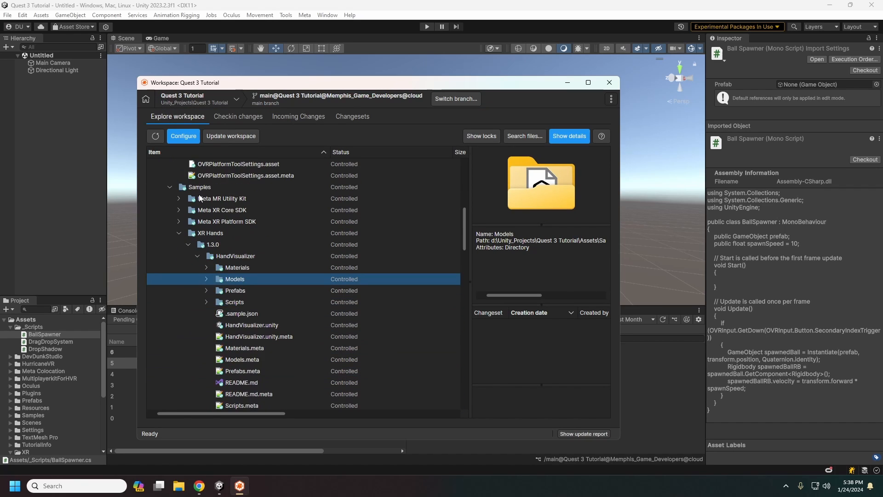
pyautogui.scroll(-3)
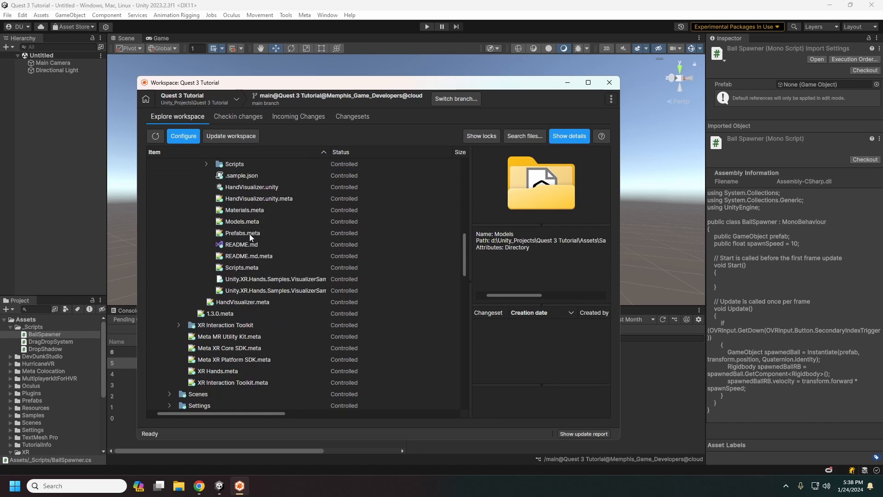
pyautogui.scroll(-3)
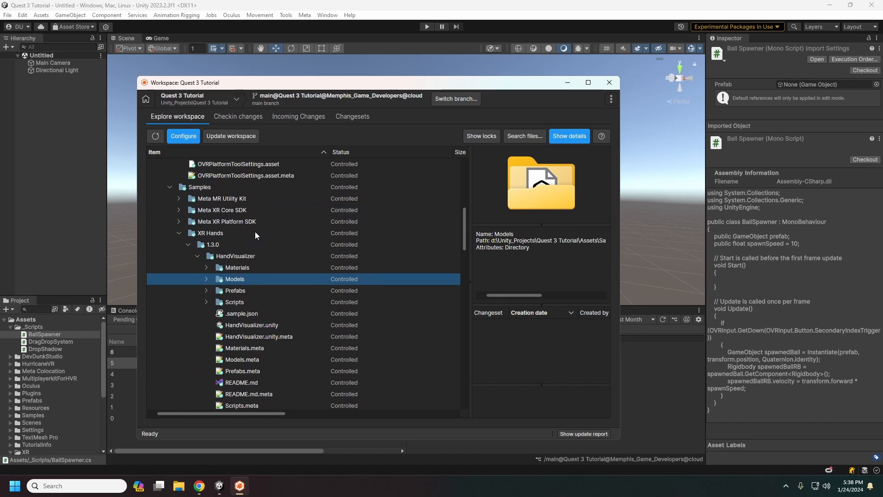
pyautogui.moveTo(260, 232)
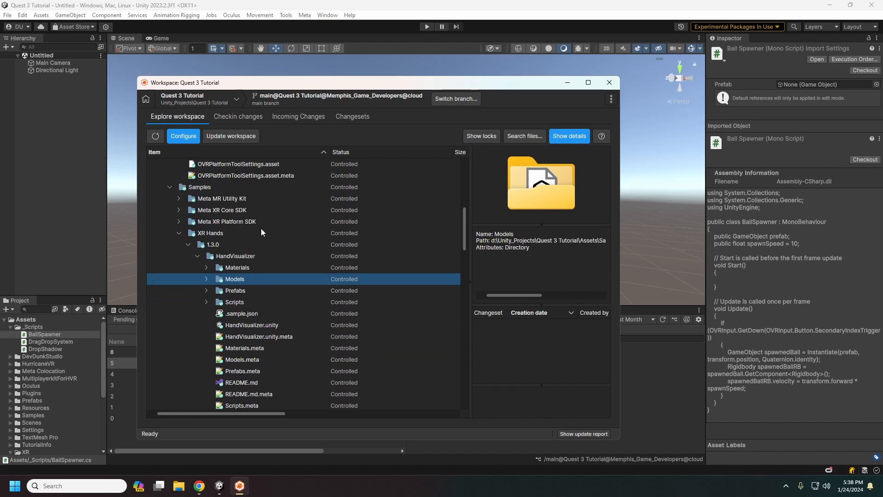
pyautogui.scroll(-3)
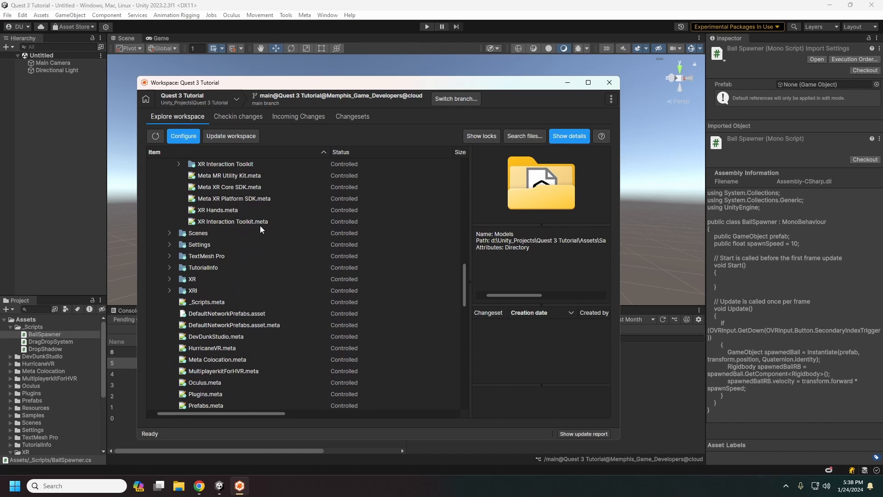
# Check pending check-ins and incoming changes, both empty, then return to the workspace files.
pyautogui.click(237, 116)
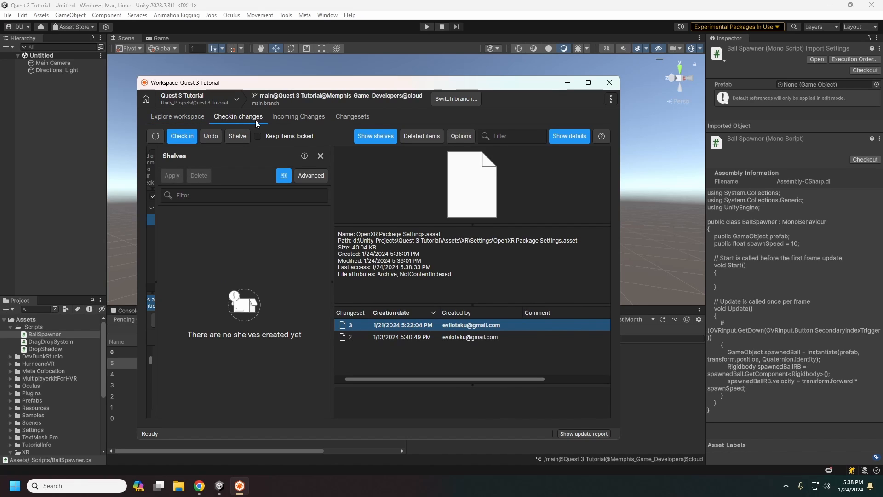
pyautogui.click(298, 116)
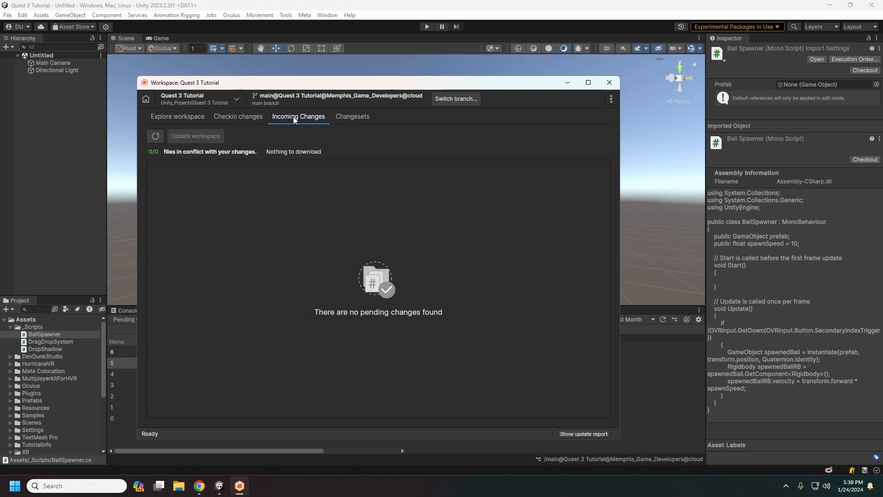
pyautogui.moveTo(315, 122)
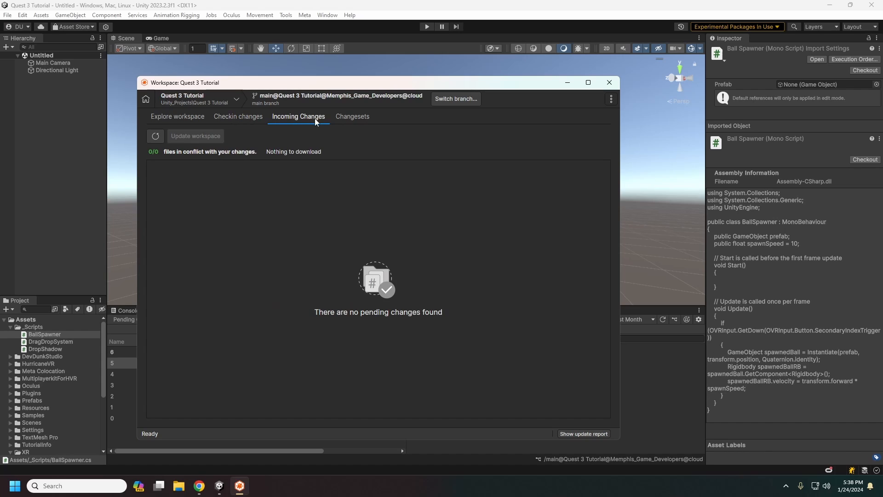
pyautogui.click(177, 117)
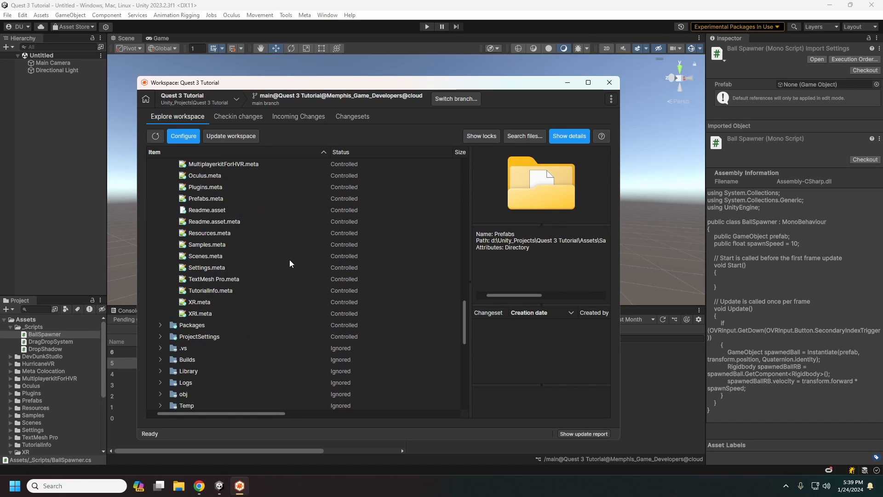
pyautogui.scroll(-3)
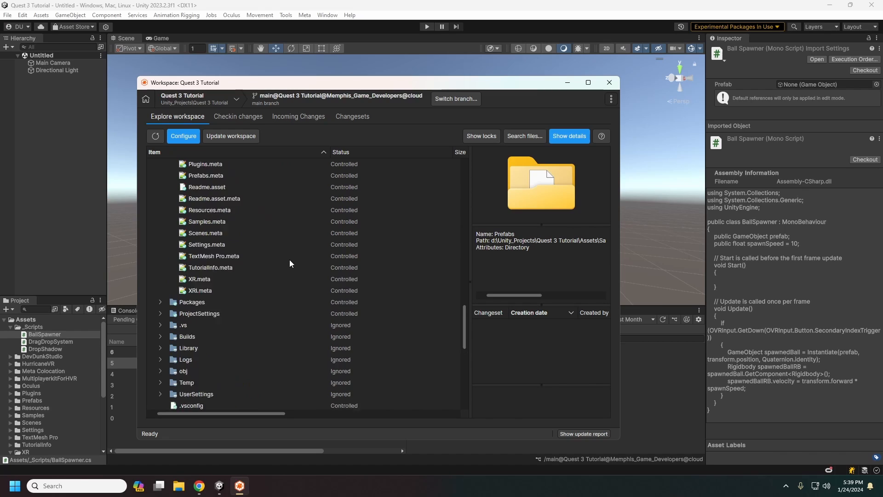
pyautogui.click(611, 99)
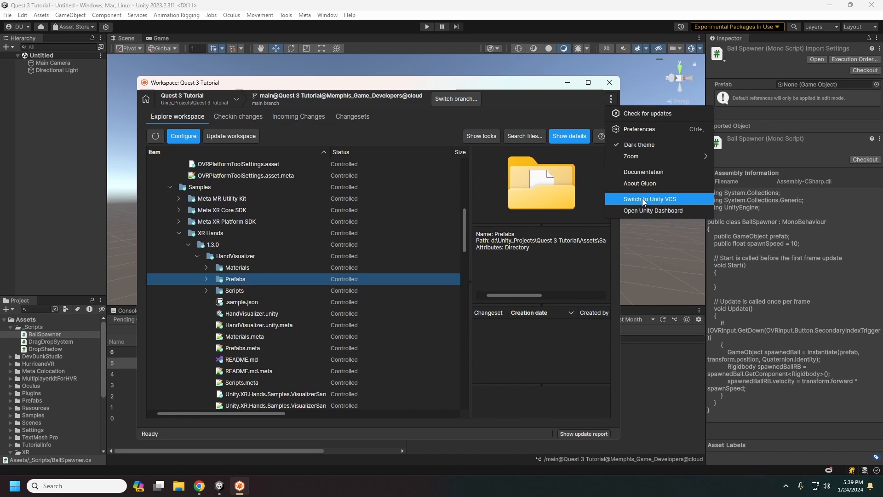
# Switch from Gluon back to Unity VCS, listing the pending OpenXR Package Settings change.
pyautogui.click(648, 199)
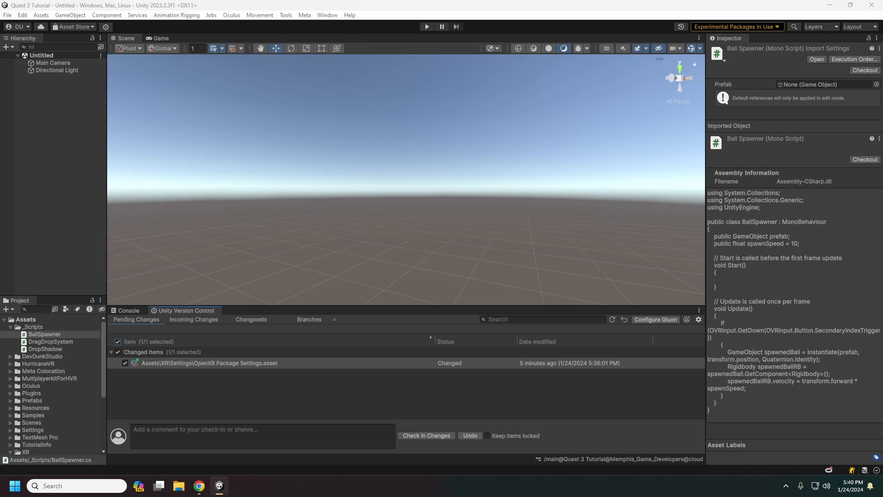
pyautogui.moveTo(187, 343)
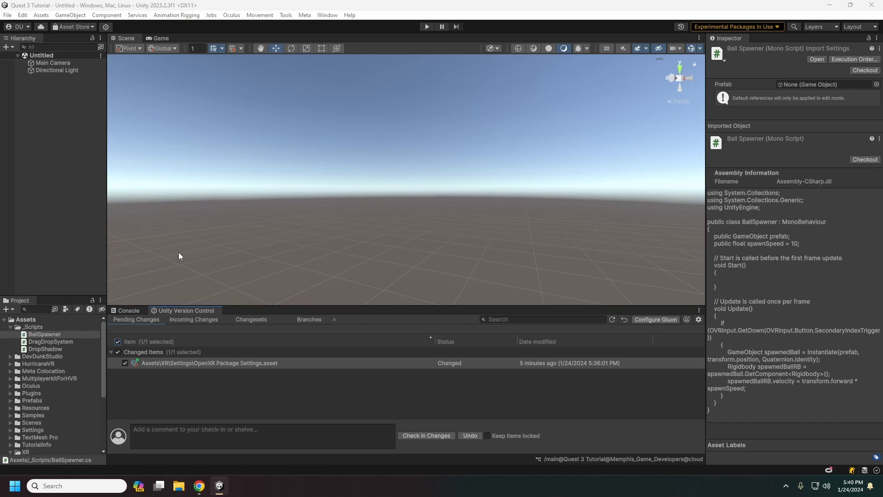
pyautogui.moveTo(183, 272)
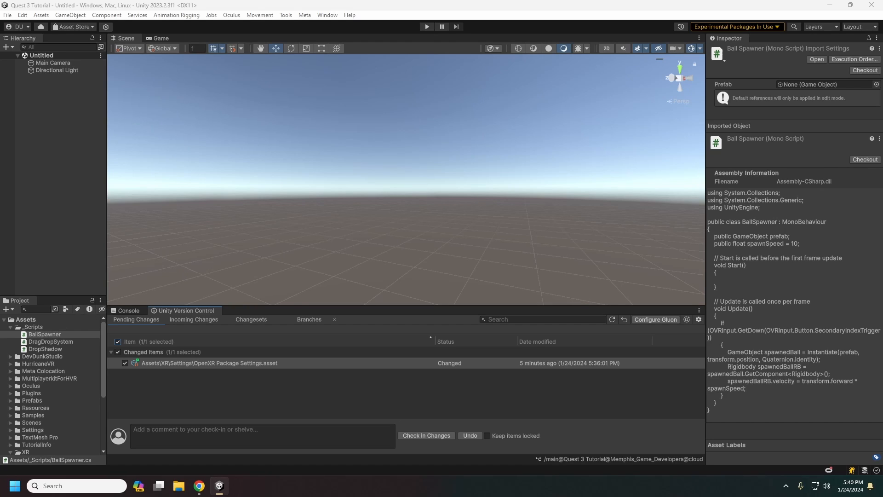
pyautogui.moveTo(181, 224)
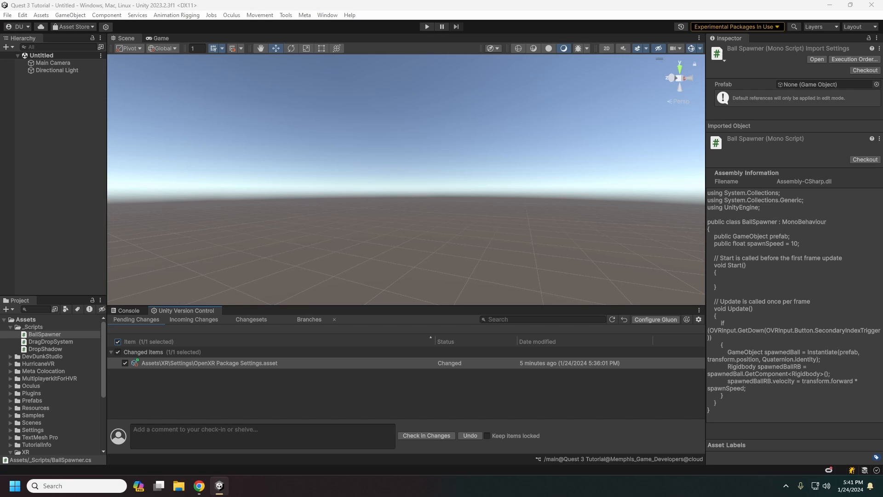
pyautogui.moveTo(267, 322)
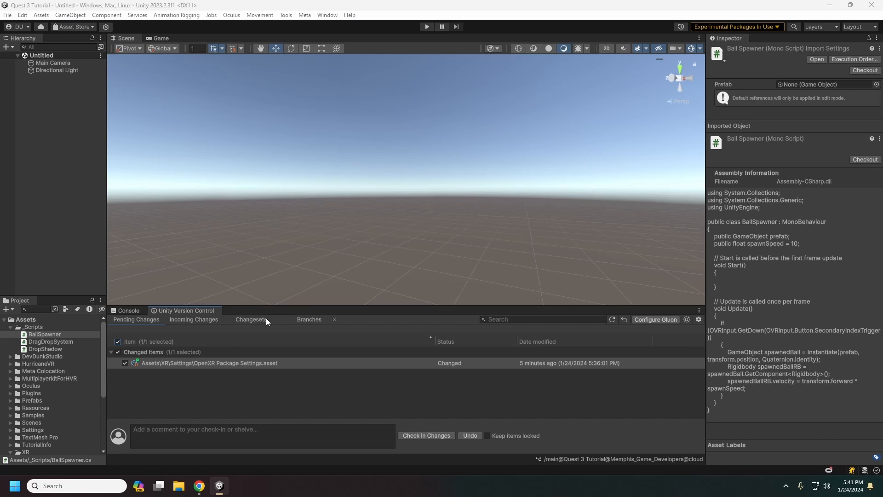
pyautogui.moveTo(237, 267)
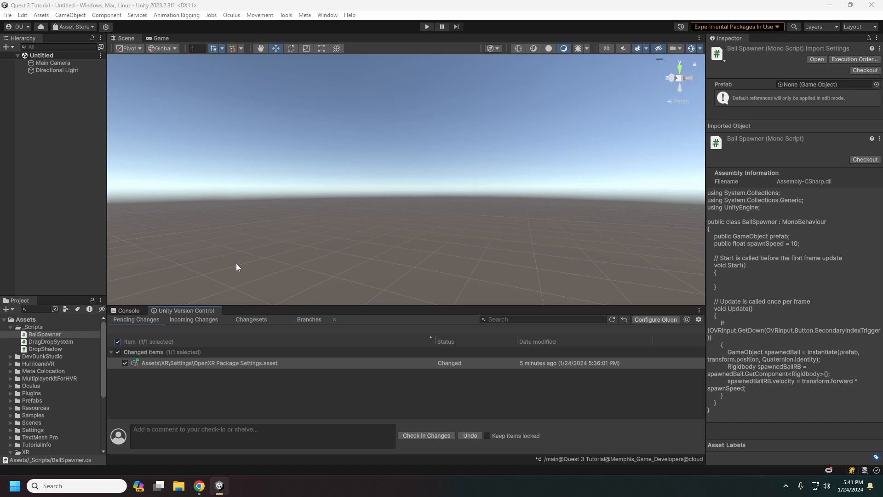
pyautogui.moveTo(239, 265)
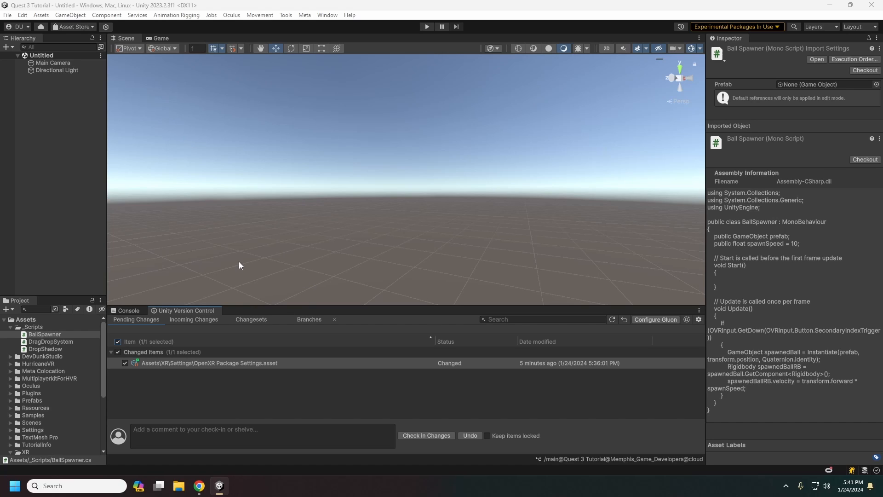
pyautogui.moveTo(293, 267)
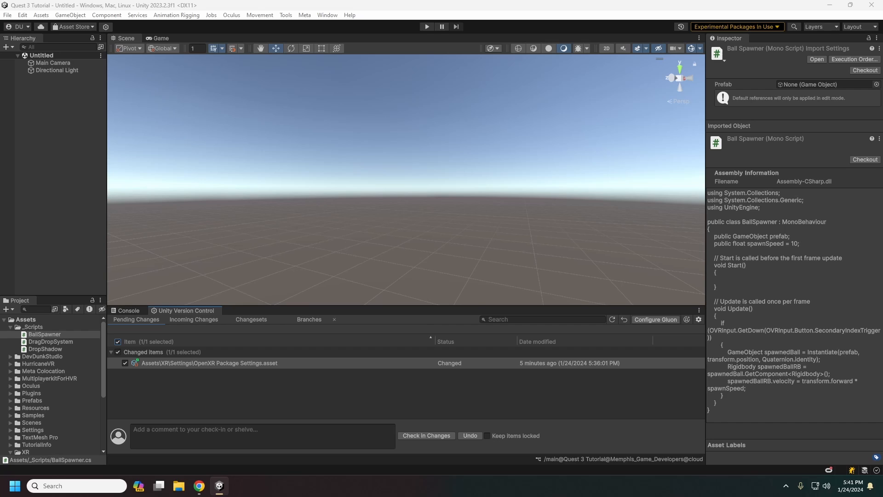
# Review the GGJ24 Memphis Game Developers jam site's Site Details, Information and Facilities, returning to the top.
pyautogui.click(199, 486)
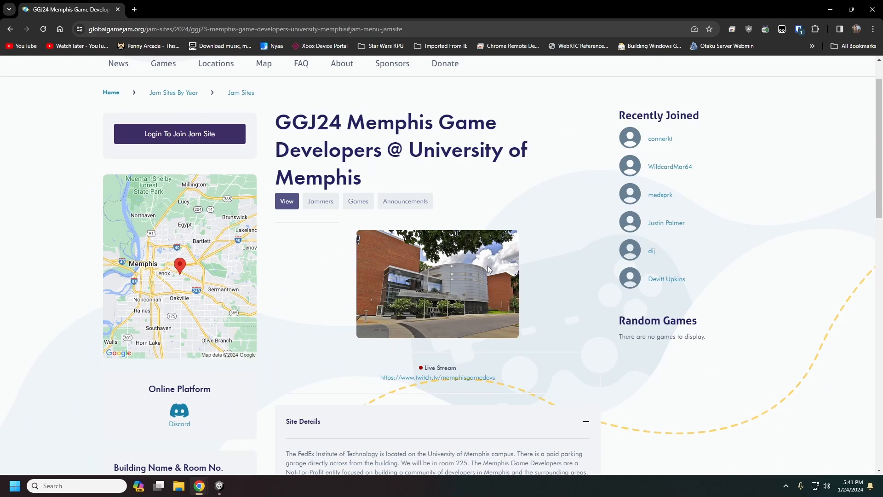
pyautogui.scroll(-3)
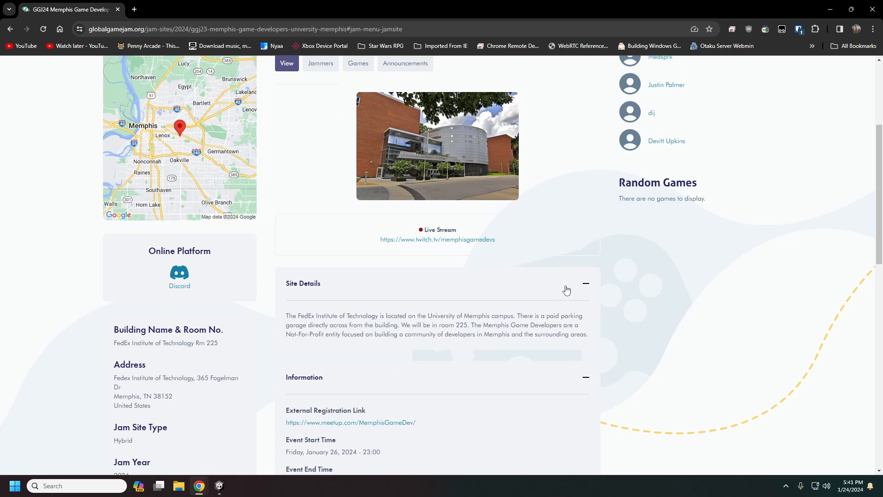
pyautogui.scroll(-3)
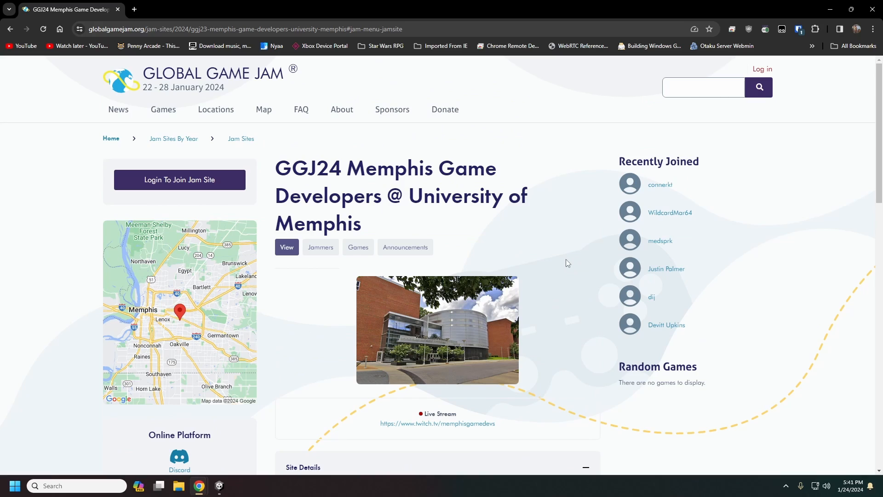
pyautogui.moveTo(585, 260)
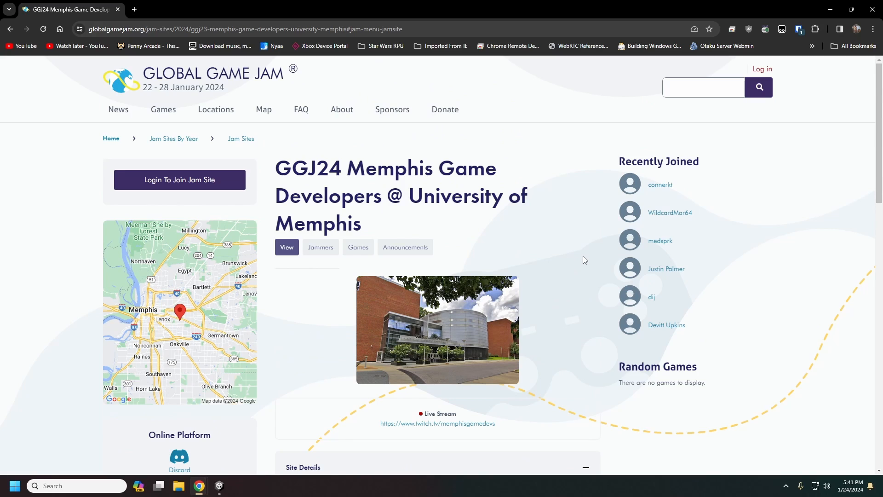
pyautogui.moveTo(583, 259)
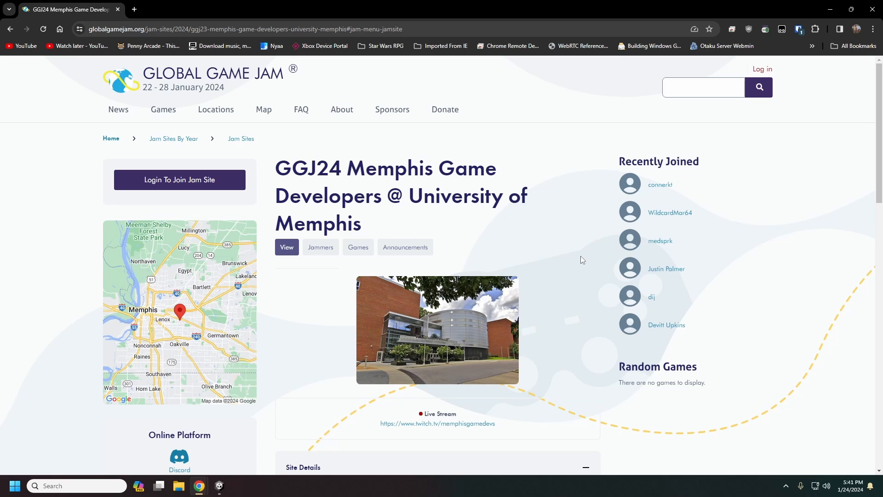
pyautogui.scroll(-3)
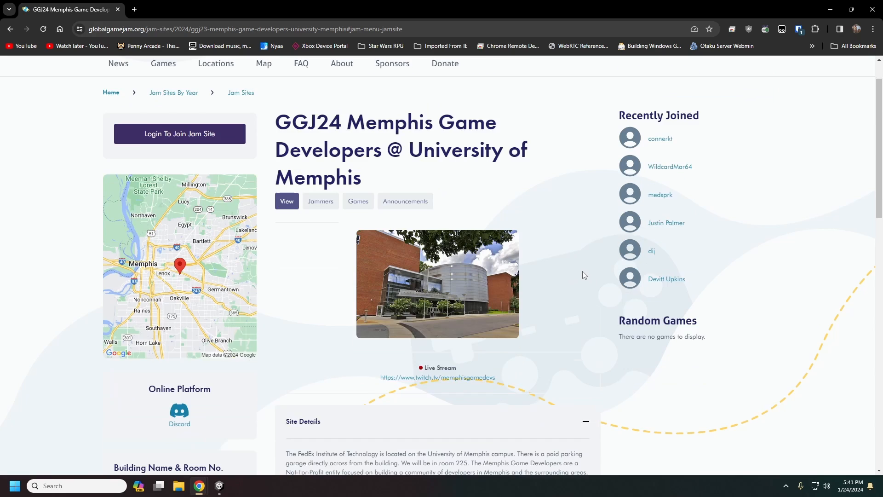
pyautogui.scroll(-3)
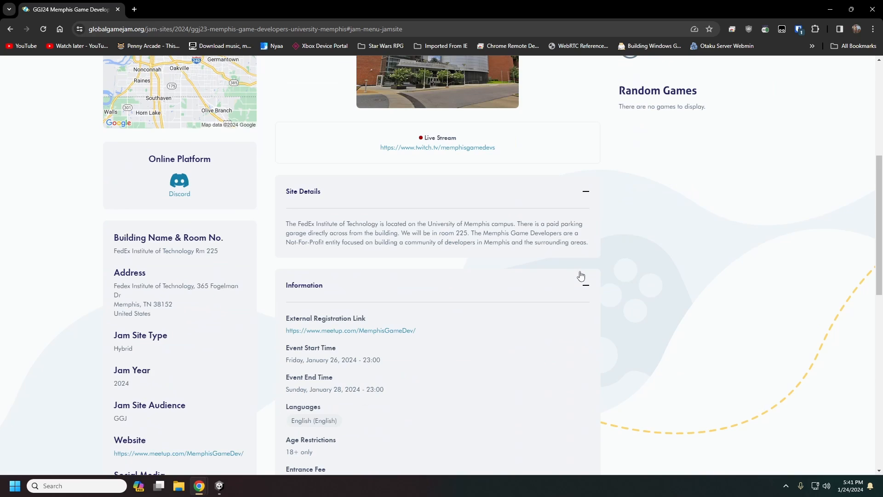
pyautogui.scroll(-3)
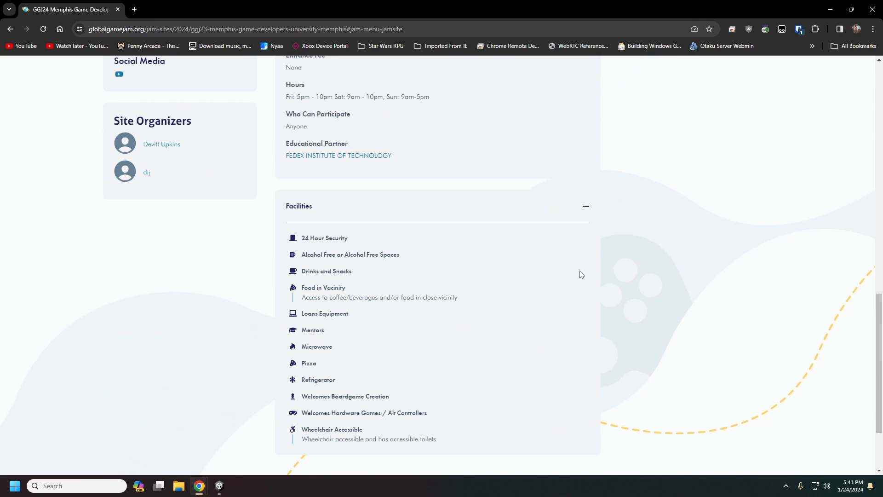
pyautogui.scroll(3)
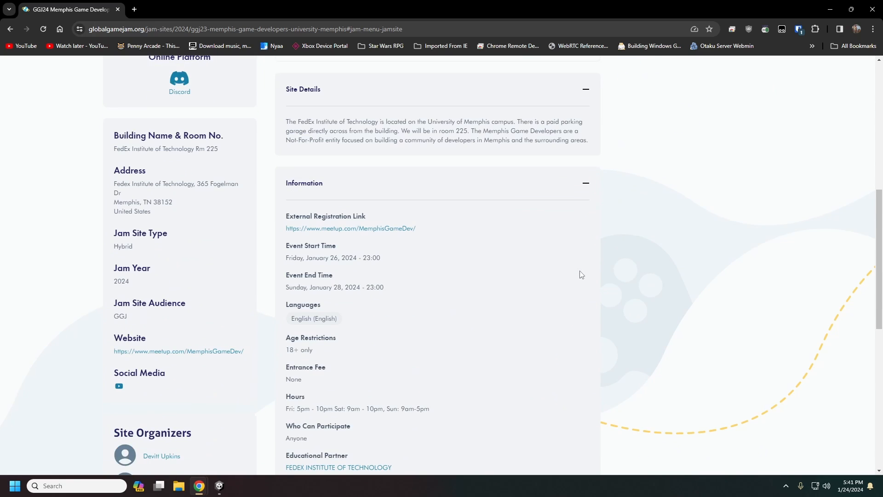
pyautogui.scroll(3)
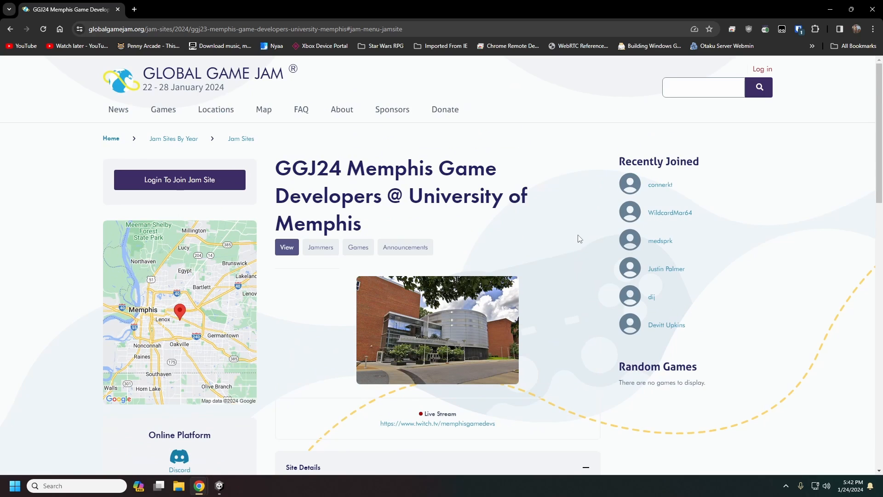
pyautogui.moveTo(579, 222)
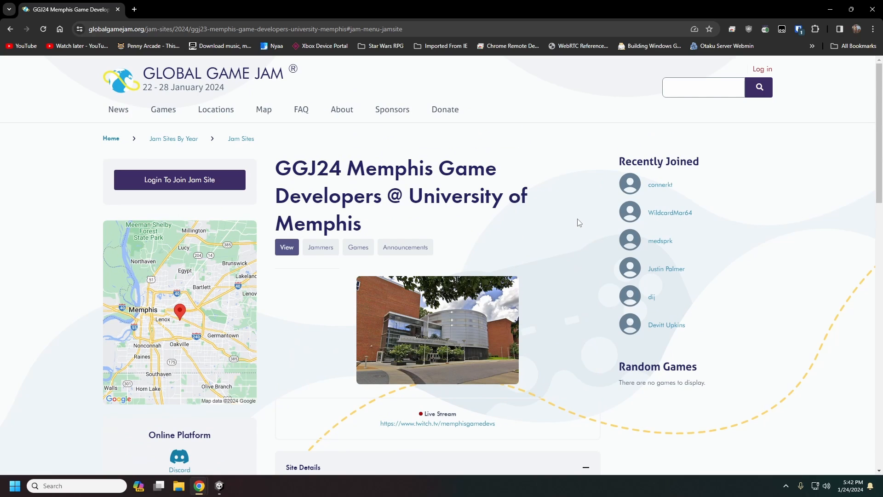